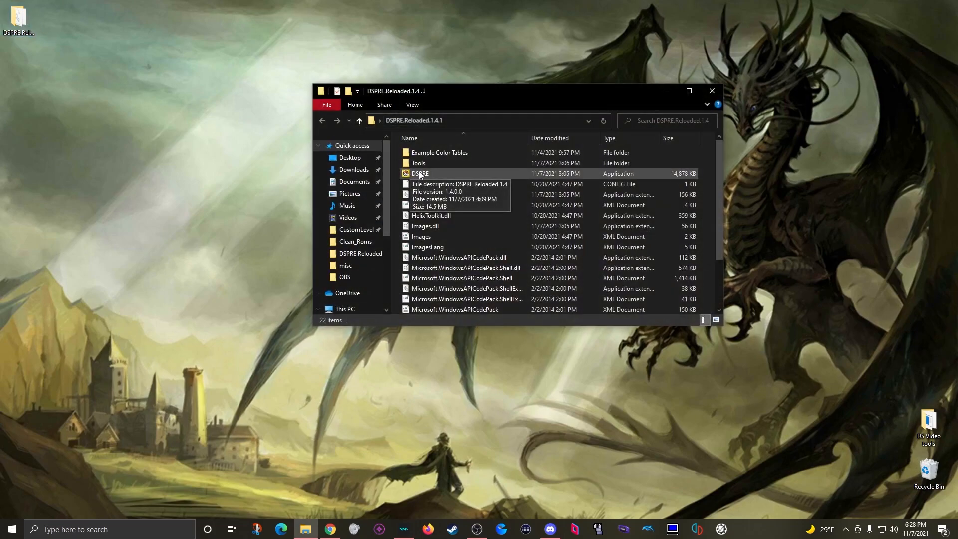
- Launch DSPRE Reloaded 1.4.1 from its folder in File Explorer
double_click(420, 174)
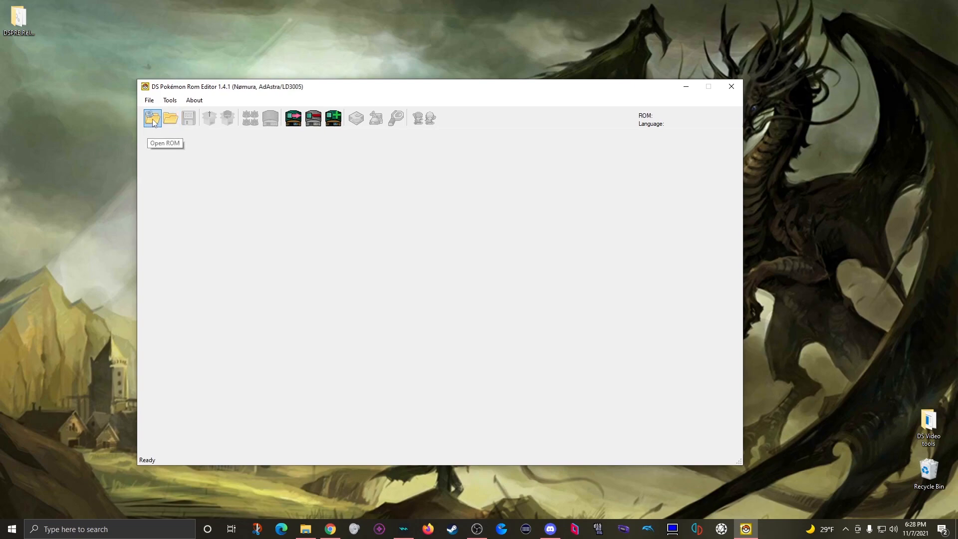
- Load Platinum.nds from the Clean_Roms folder
left_click(152, 118)
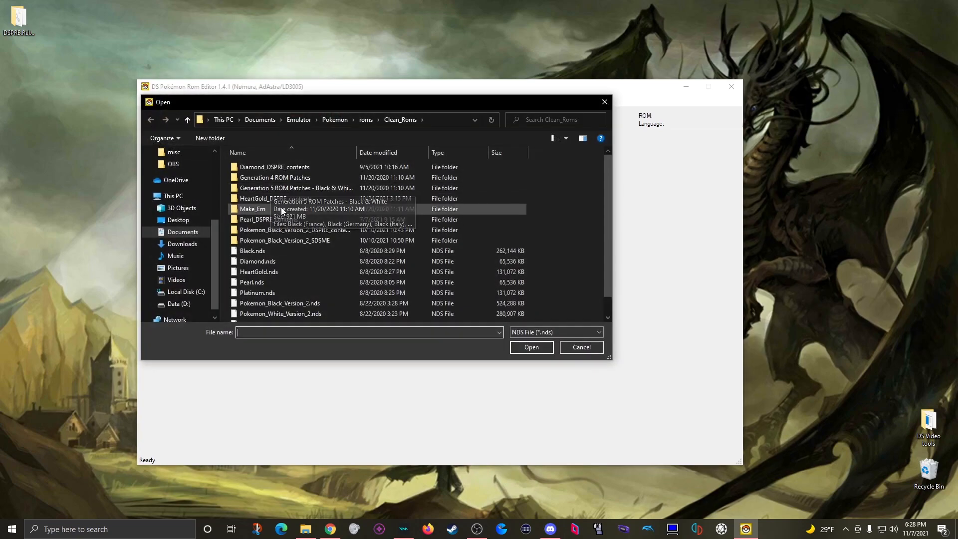
scroll("down", 3)
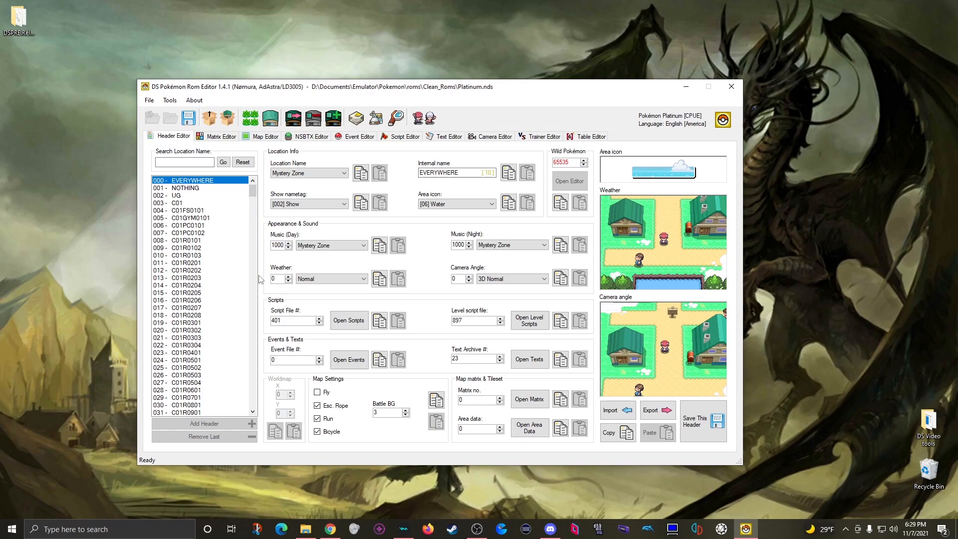
- Search location names for '201' and select header 342 - R201
left_click(183, 161)
type("201")
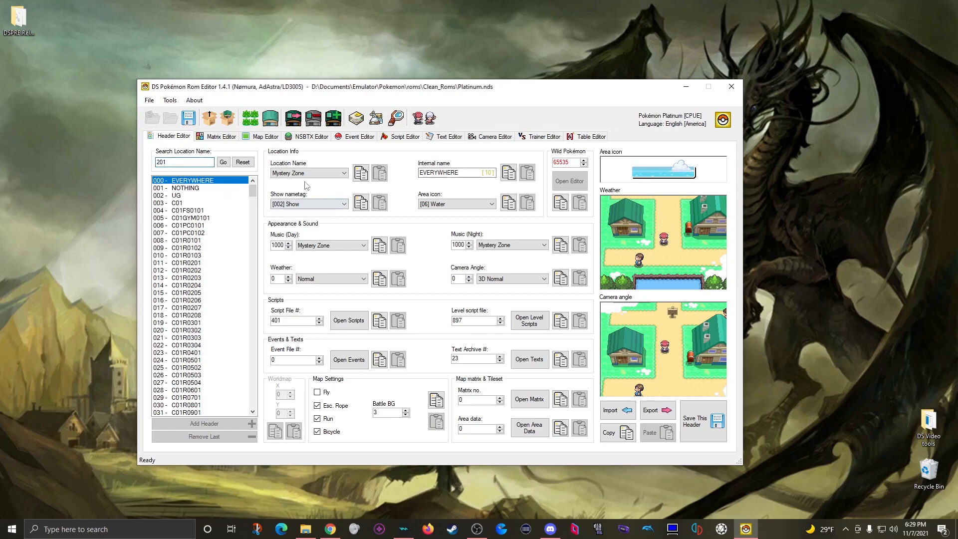
left_click(223, 162)
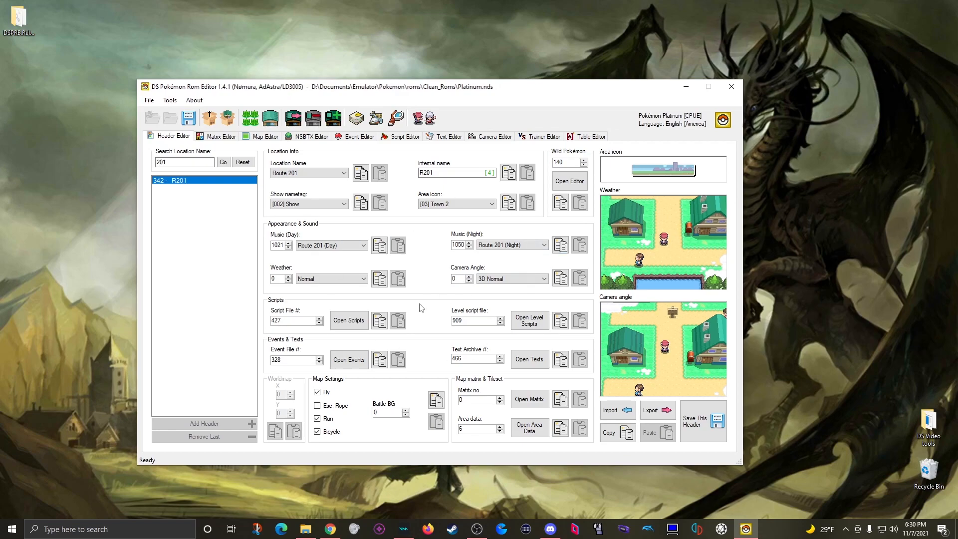
mouse_move(674, 297)
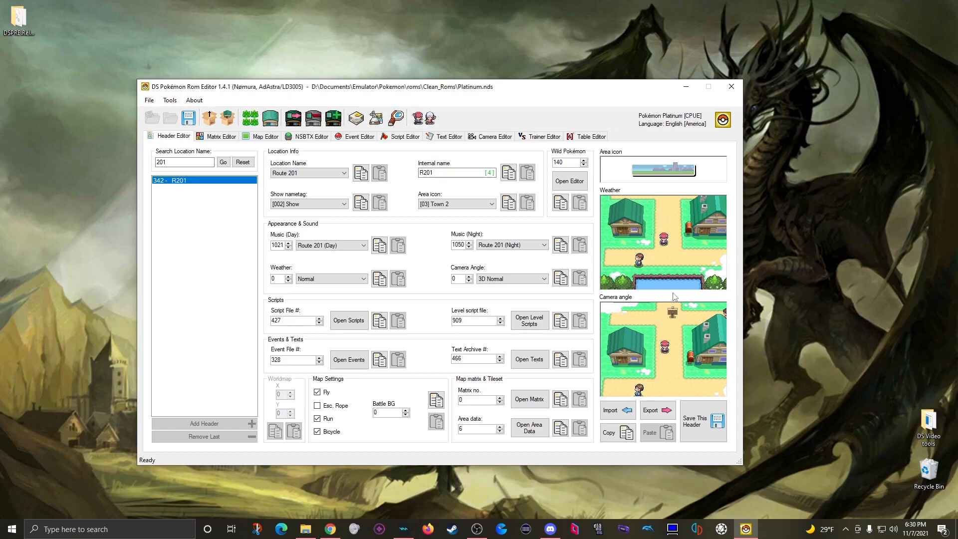
mouse_move(660, 319)
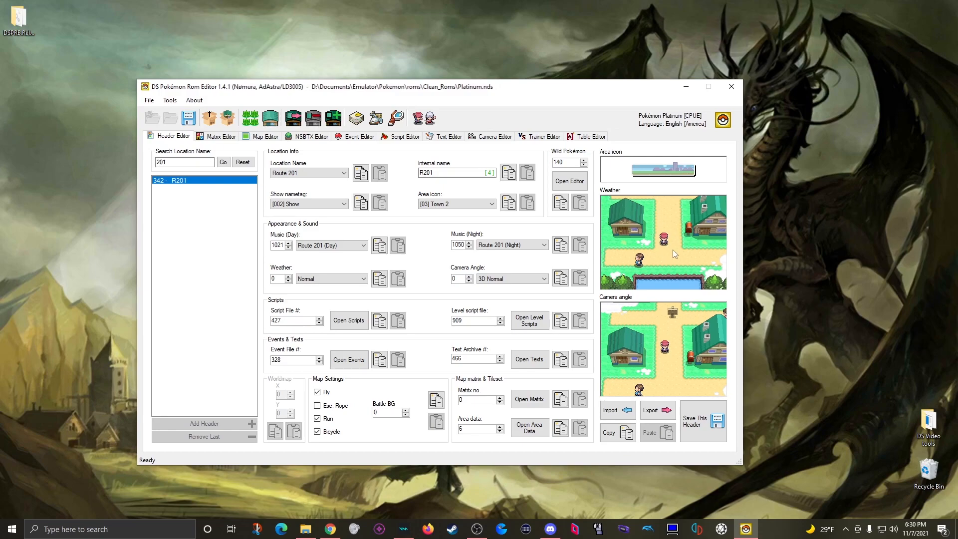
mouse_move(650, 340)
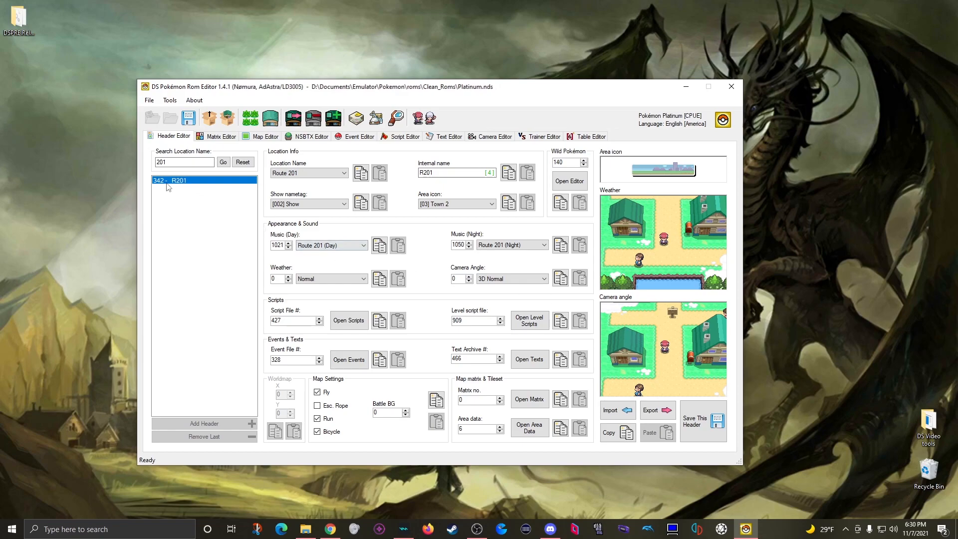
mouse_move(149, 189)
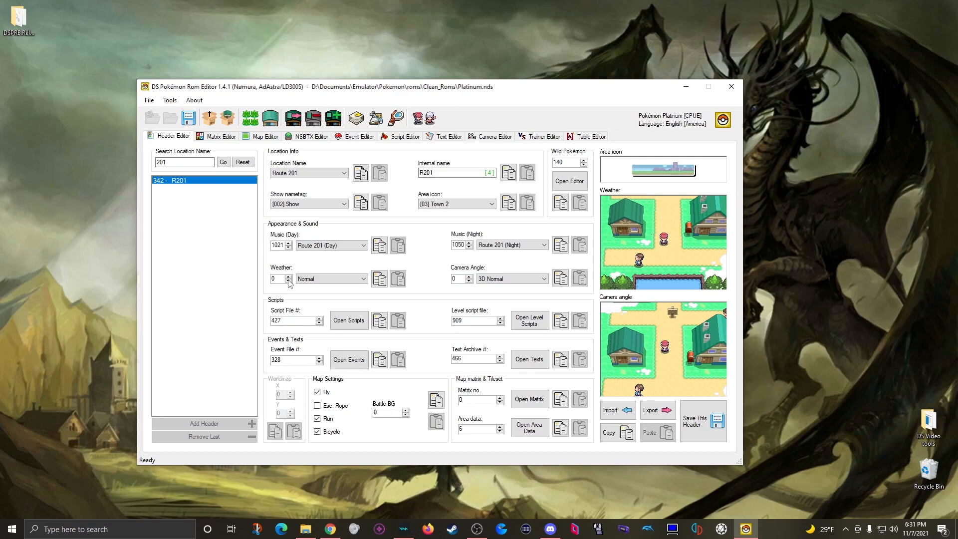
- Compare matrix 0's map headers and map files, then load map 0005 at column 3, row 26
left_click(220, 135)
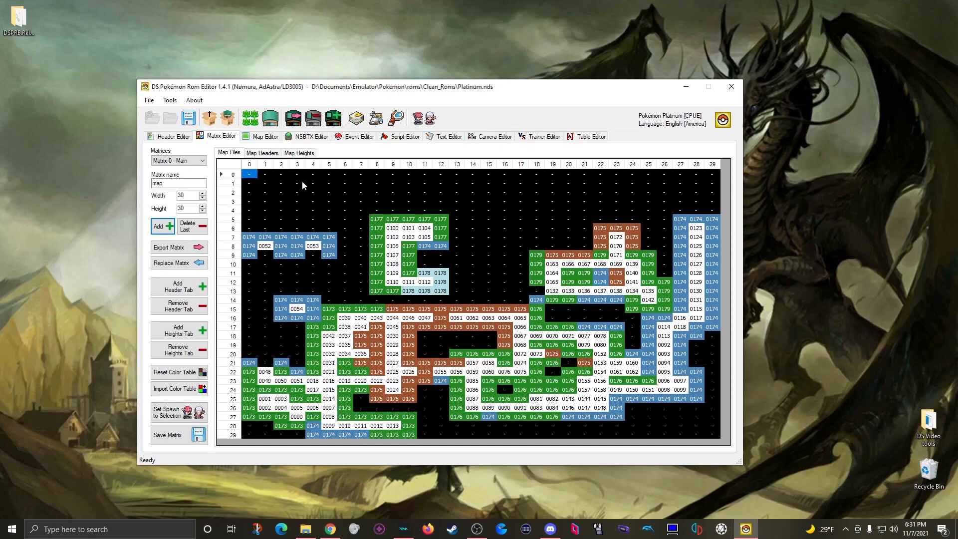
left_click(261, 152)
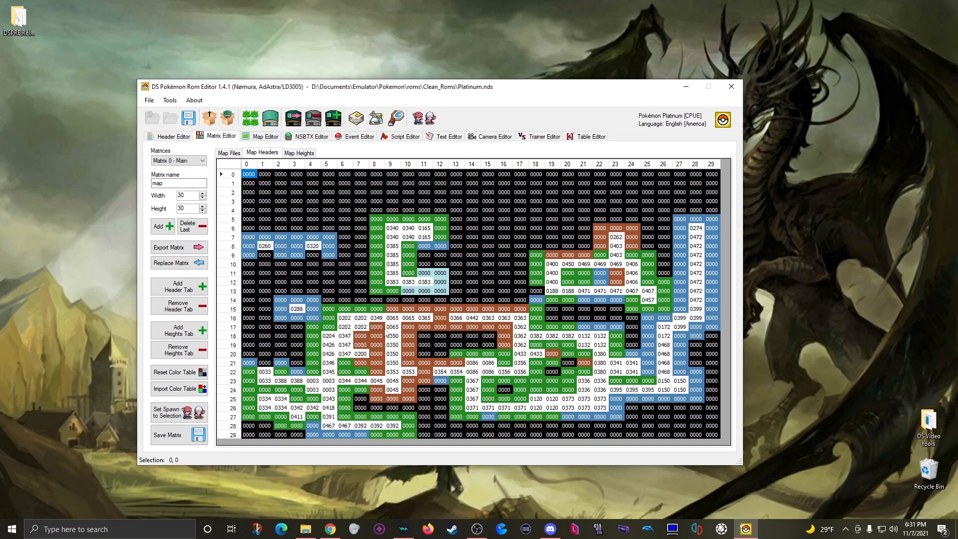
left_click(296, 407)
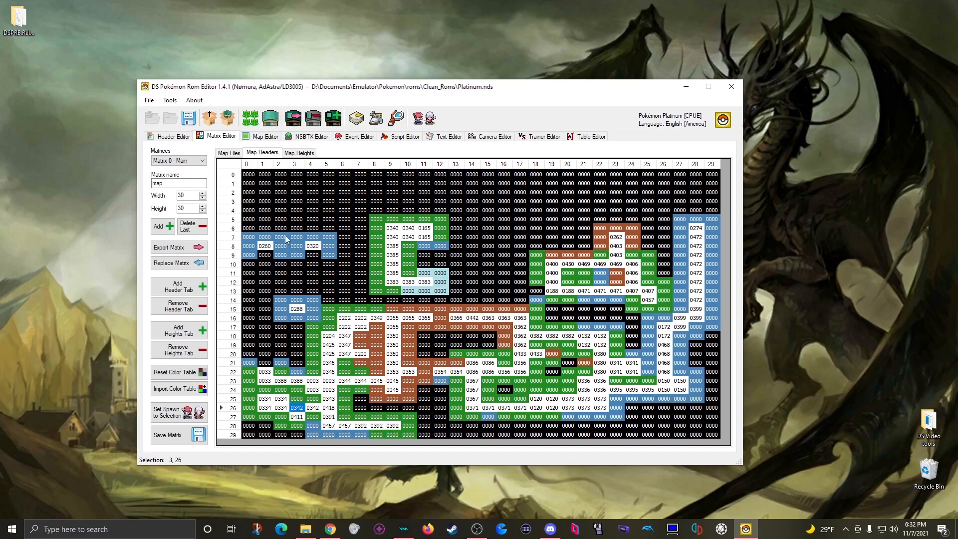
left_click(228, 152)
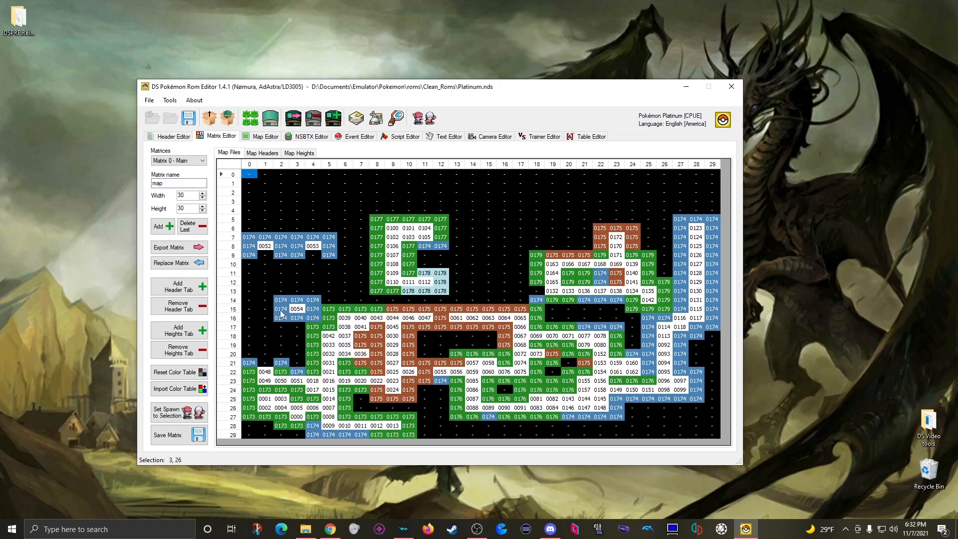
left_click(296, 407)
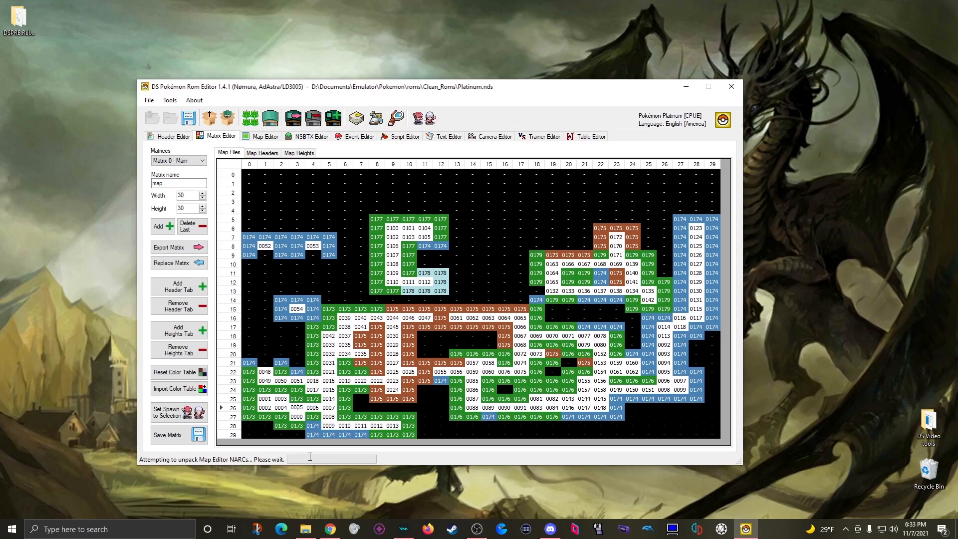
- Show map file 005 (map03_26c) in 3D in the Map Editor
left_click(264, 136)
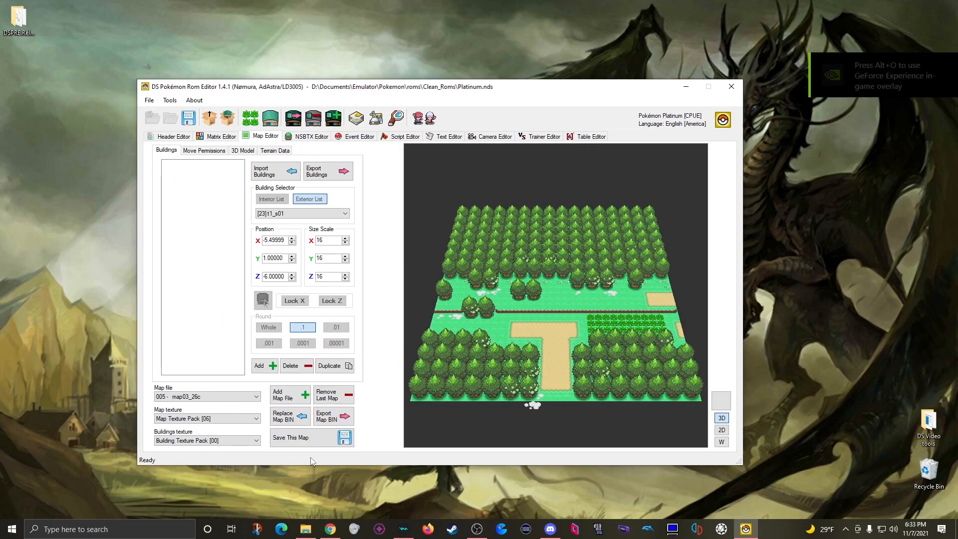
mouse_move(513, 314)
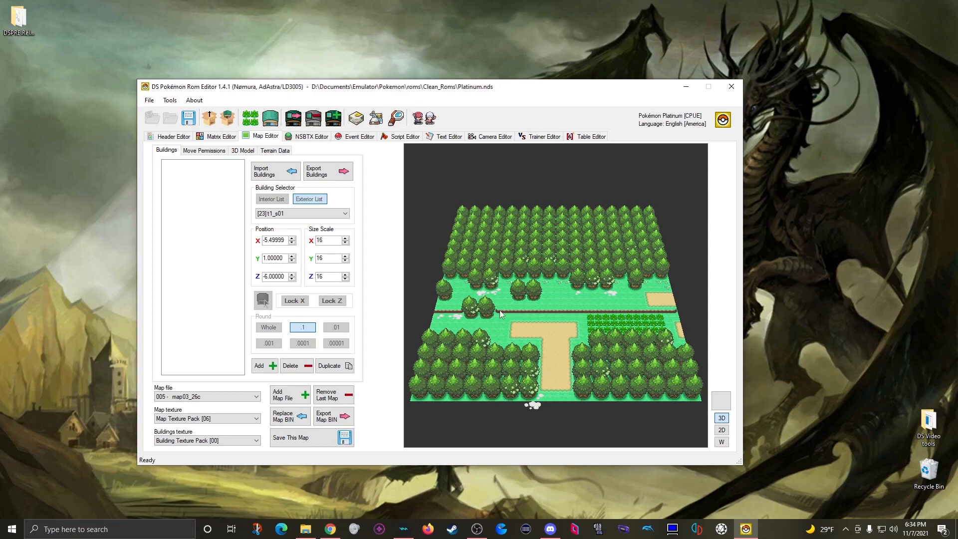
mouse_move(493, 313)
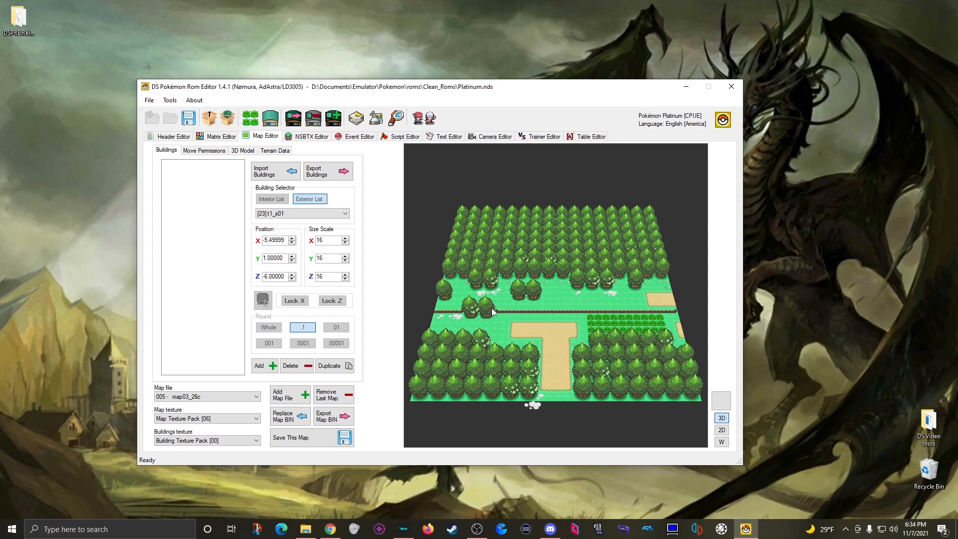
- Open Route 201's encounter file 140 from the Header Editor's Wild Pokémon section
left_click(172, 136)
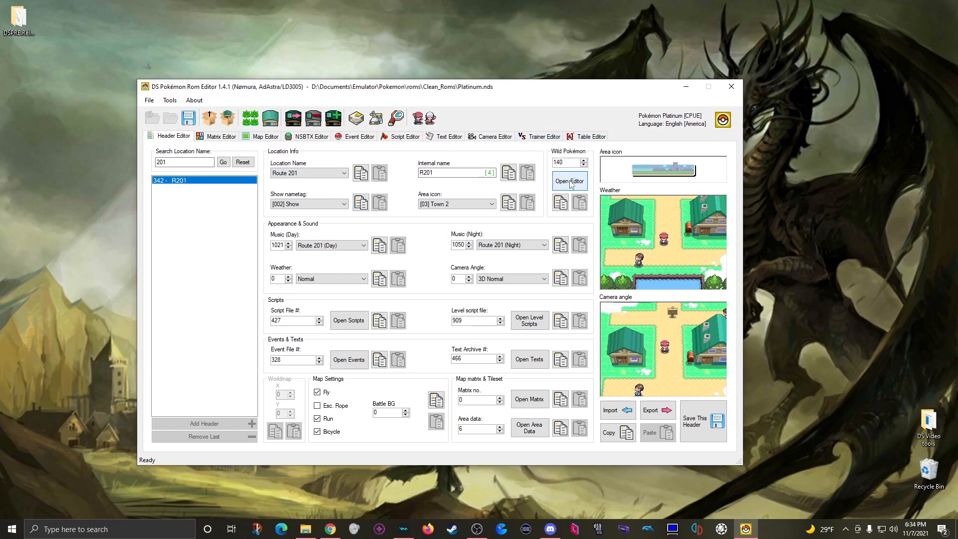
left_click(568, 181)
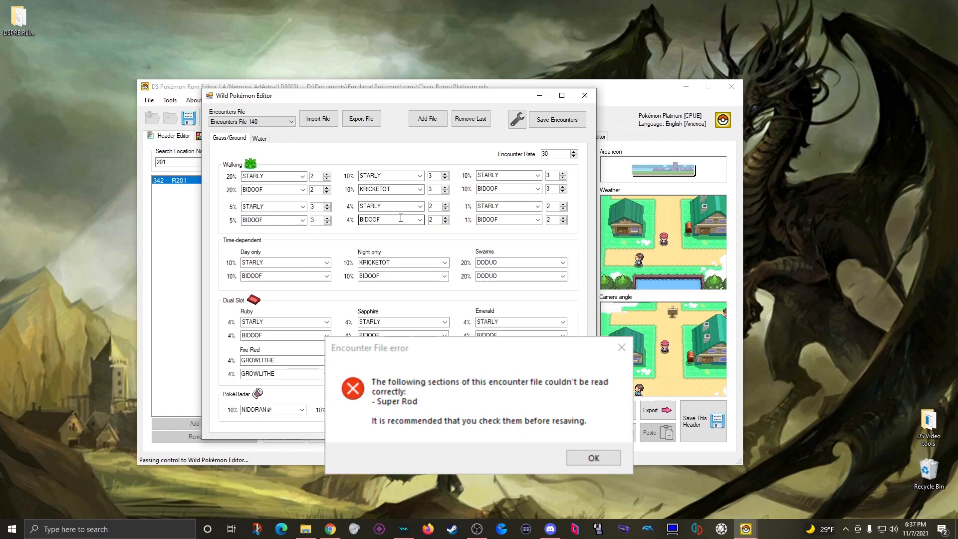
- Dismiss the Super Rod read error to reveal file 140's grass encounter table
left_click(591, 457)
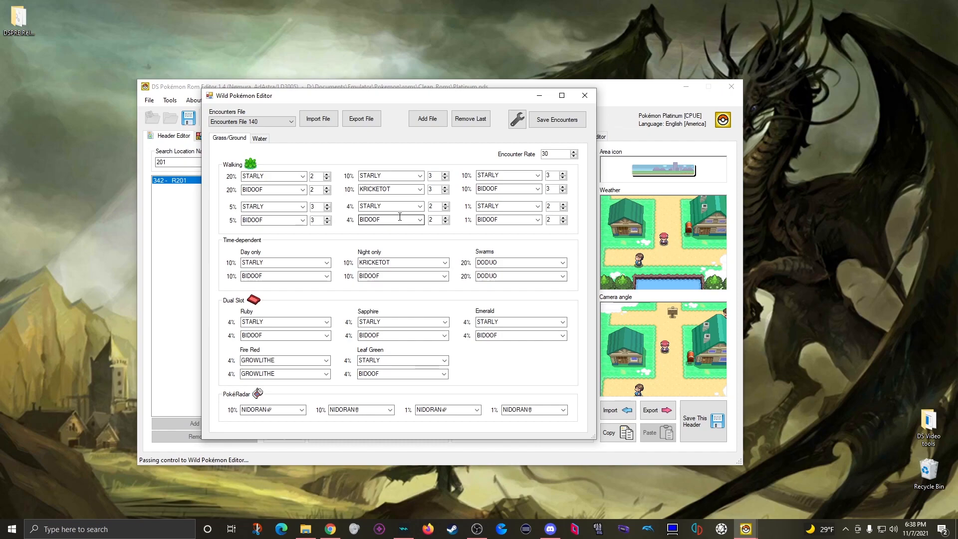
mouse_move(391, 417)
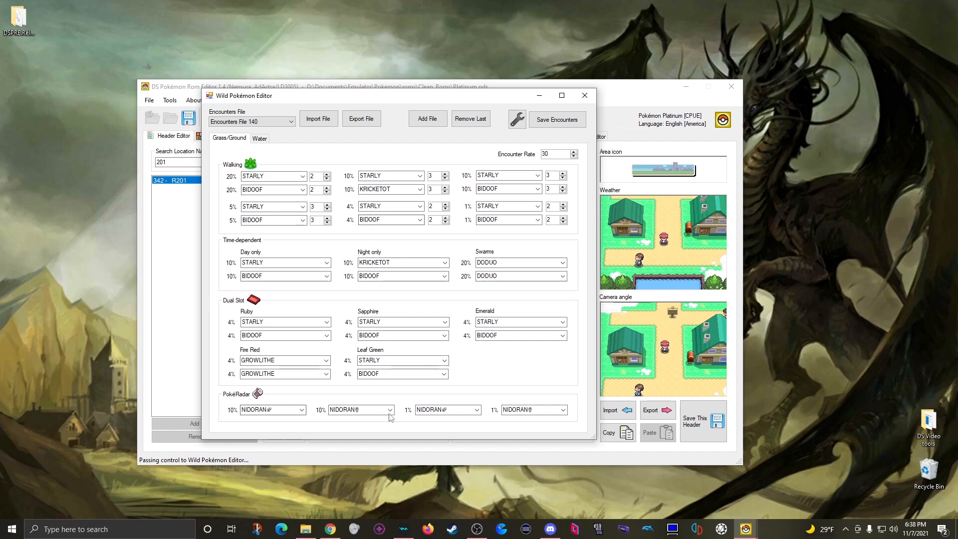
mouse_move(275, 331)
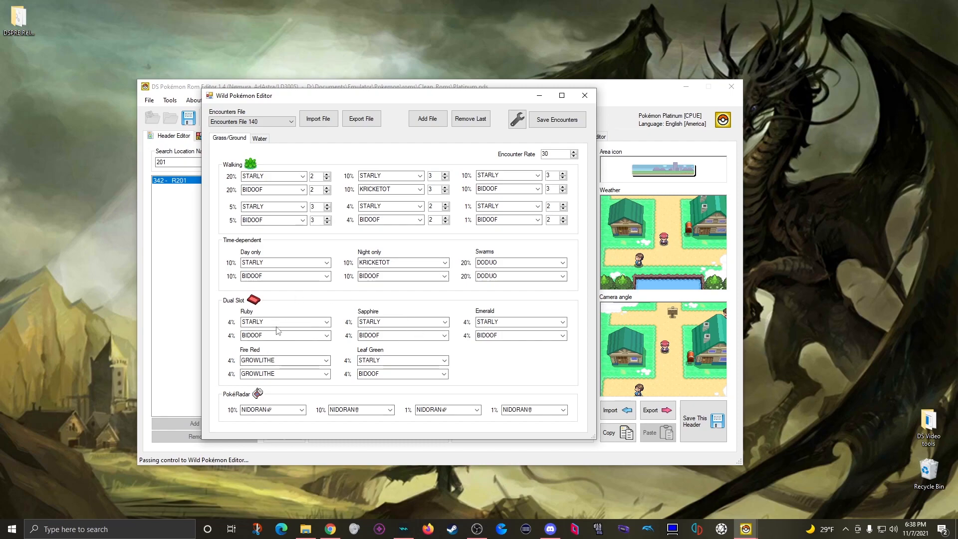
mouse_move(356, 354)
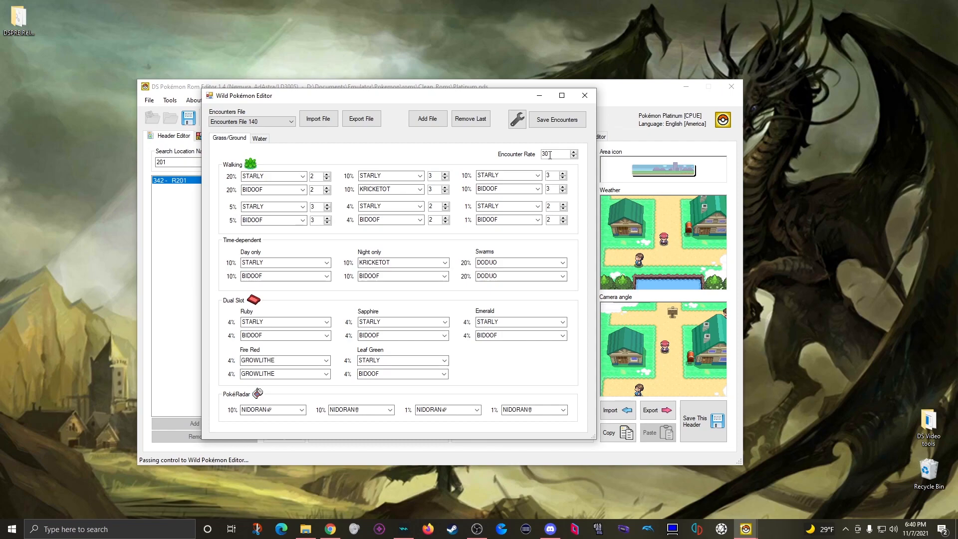
mouse_move(324, 130)
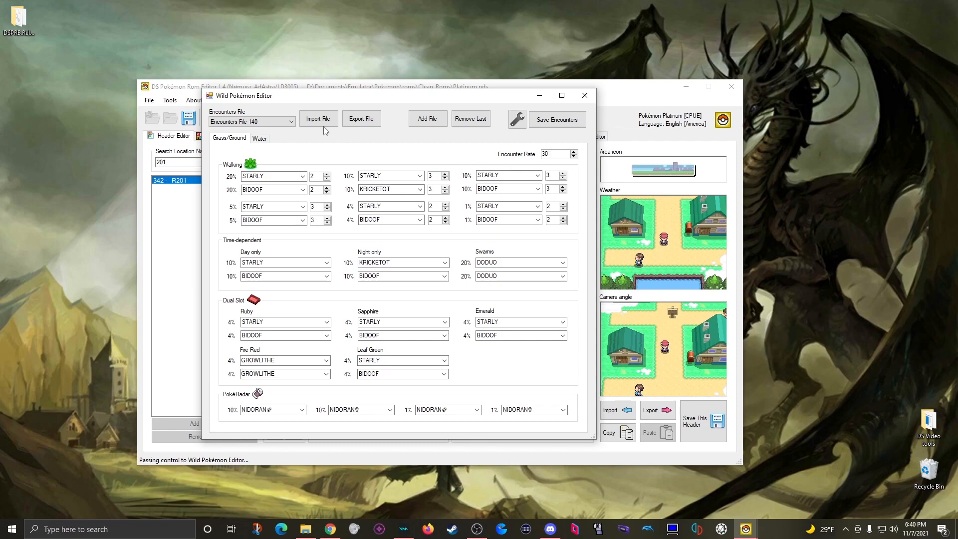
mouse_move(395, 145)
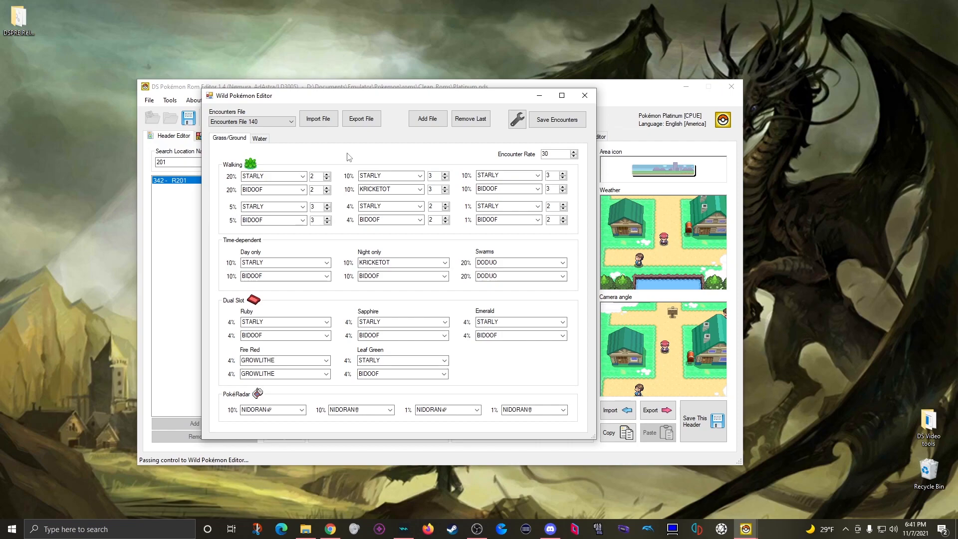
mouse_move(237, 171)
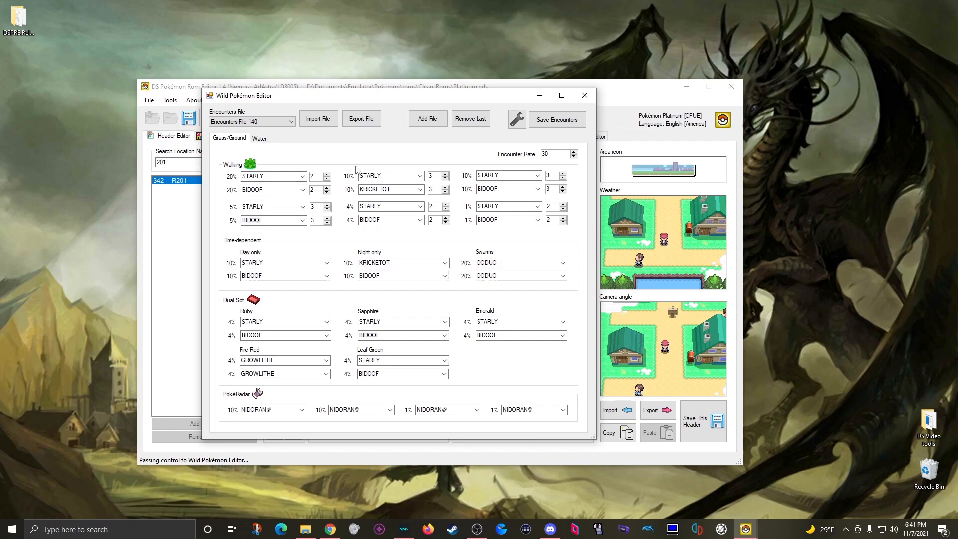
mouse_move(457, 226)
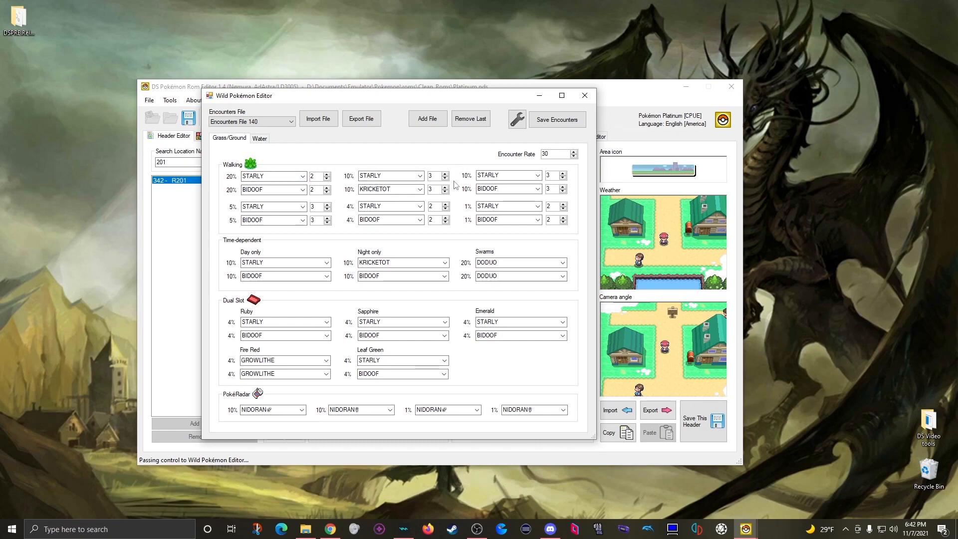
mouse_move(427, 168)
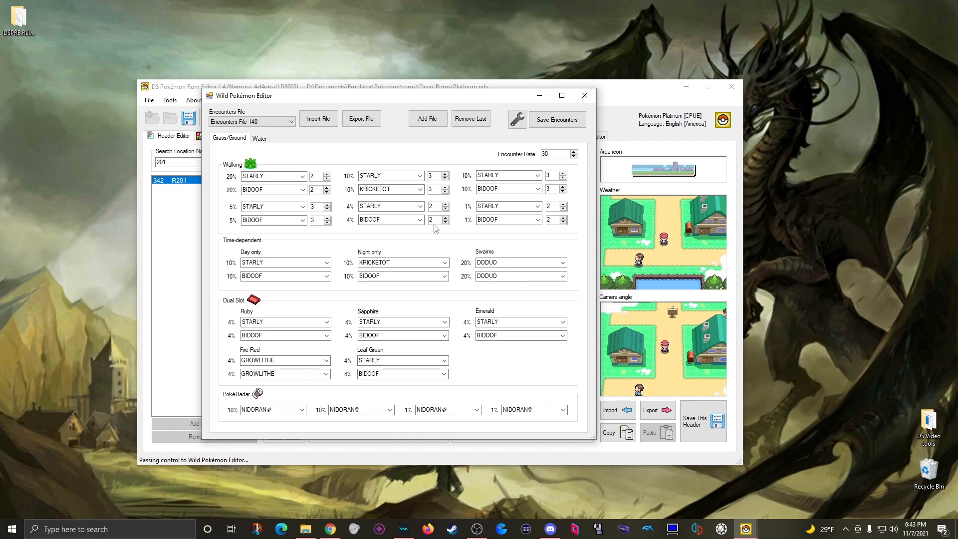
mouse_move(481, 214)
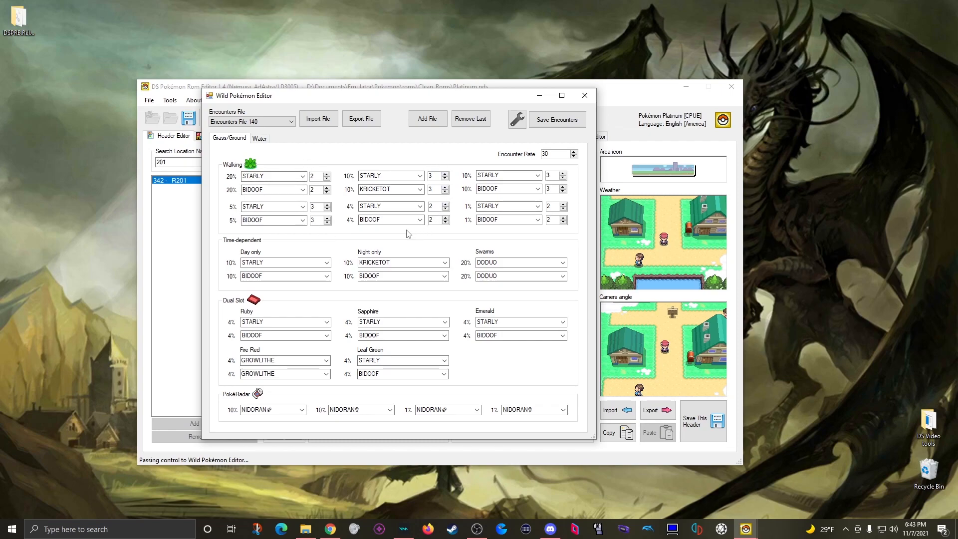
mouse_move(470, 281)
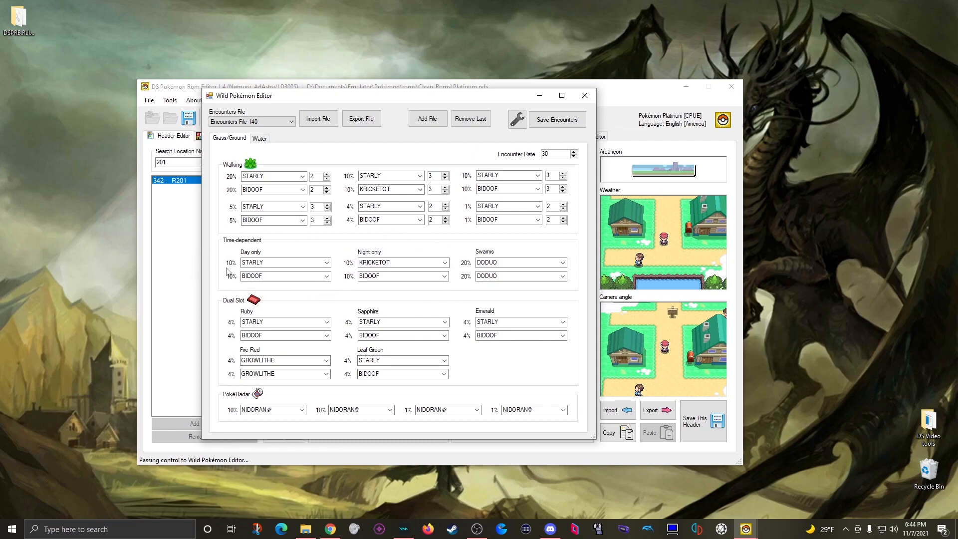
mouse_move(284, 289)
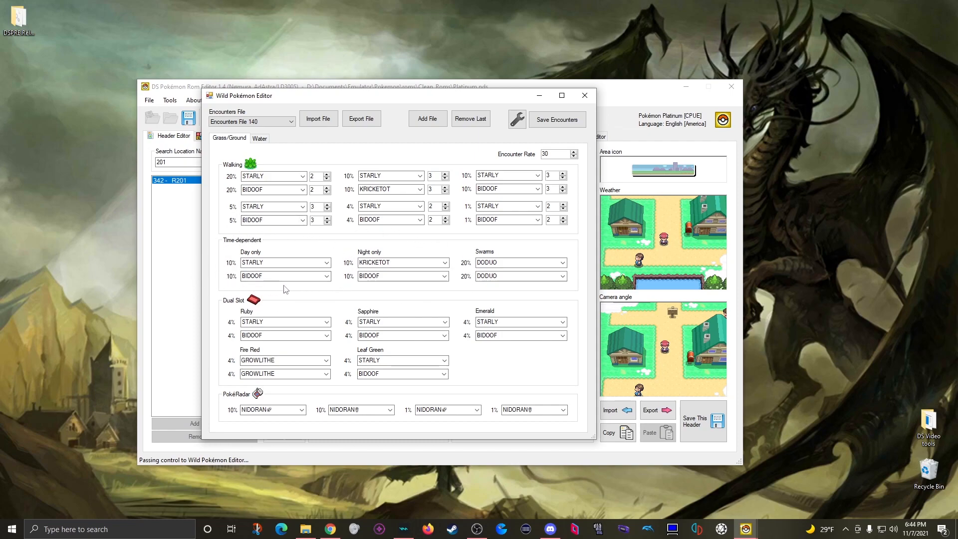
mouse_move(277, 289)
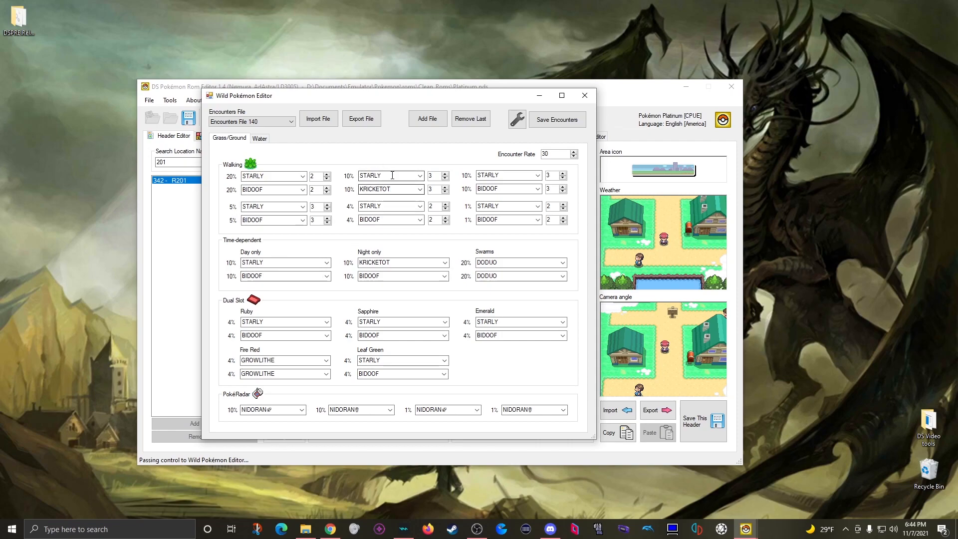
mouse_move(388, 262)
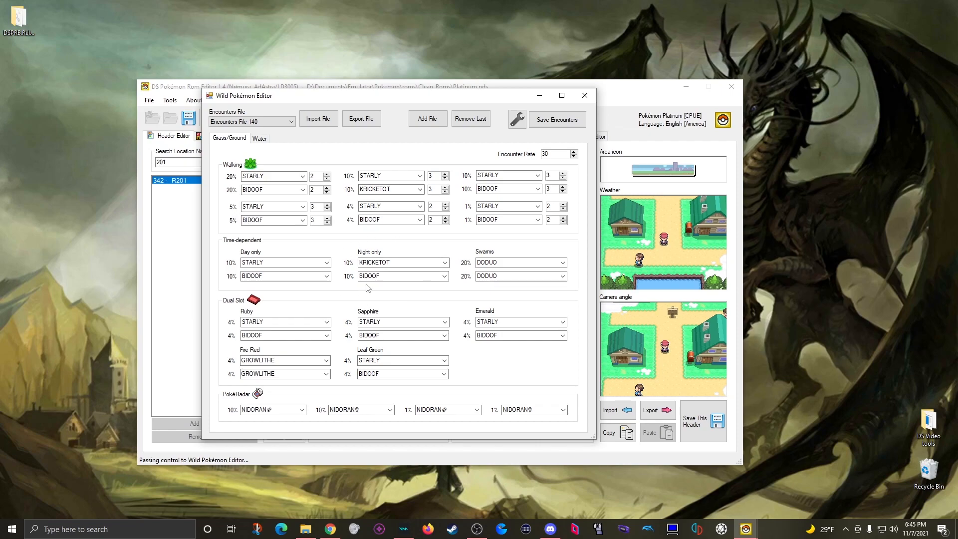
mouse_move(354, 258)
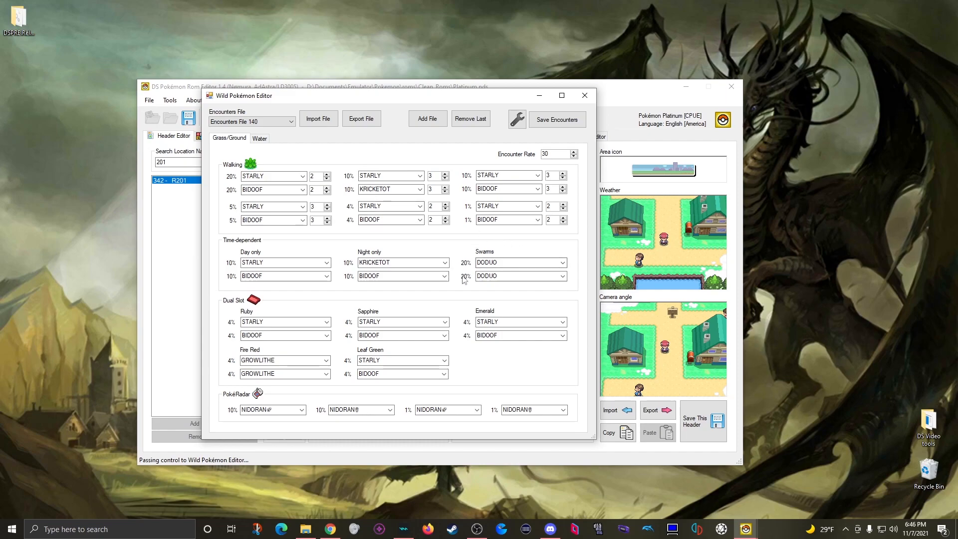
left_click(516, 276)
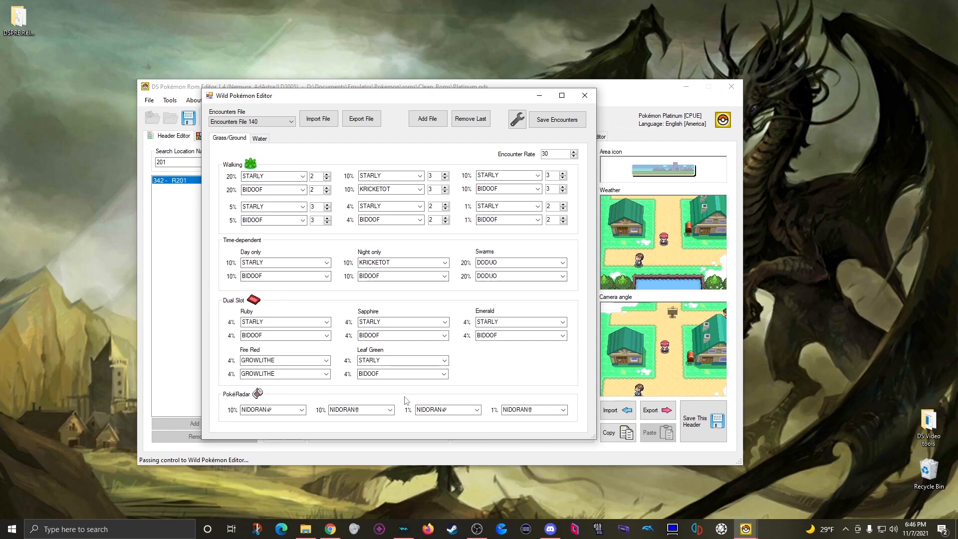
mouse_move(299, 295)
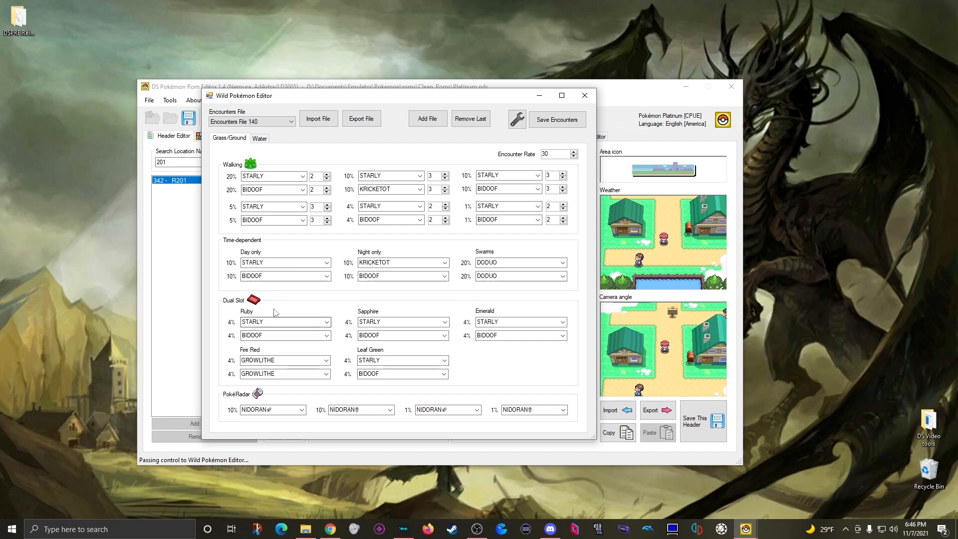
mouse_move(404, 296)
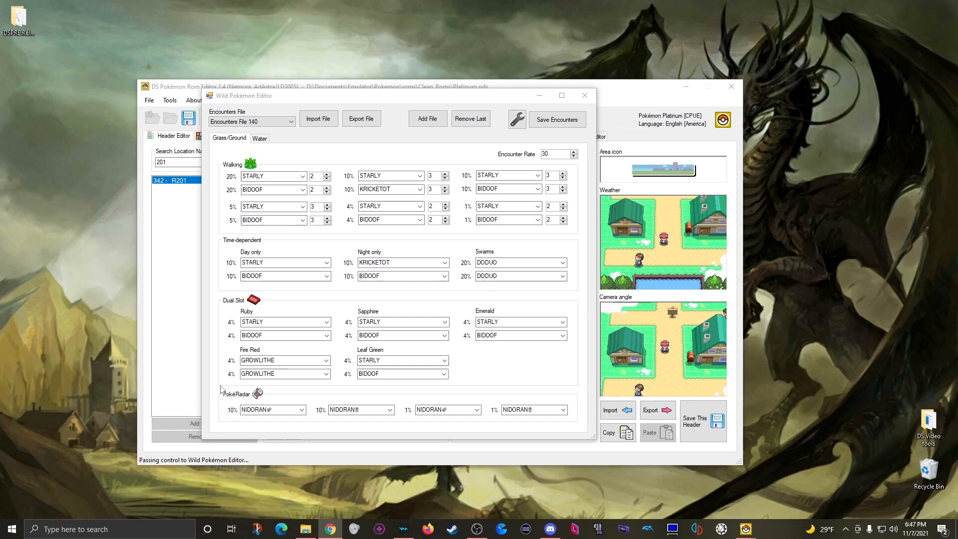
mouse_move(295, 429)
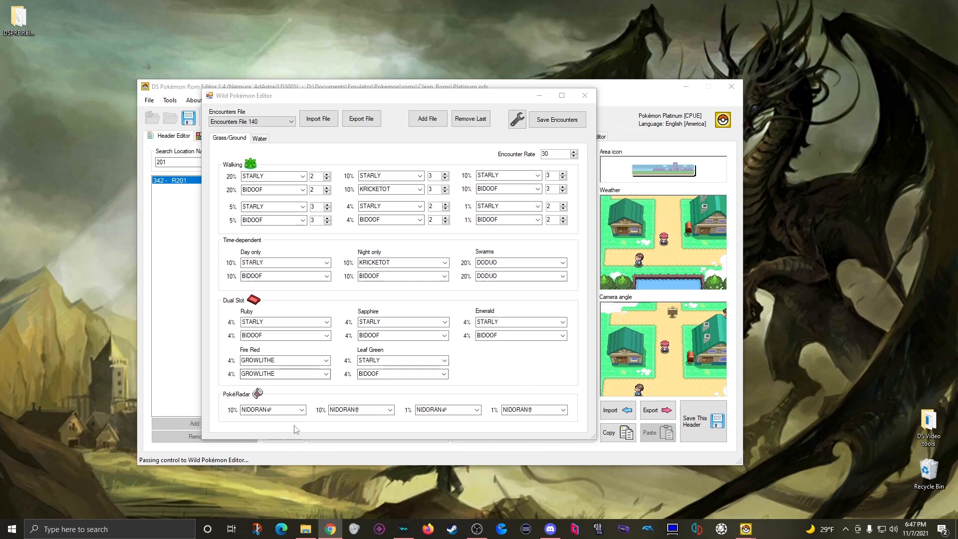
mouse_move(402, 433)
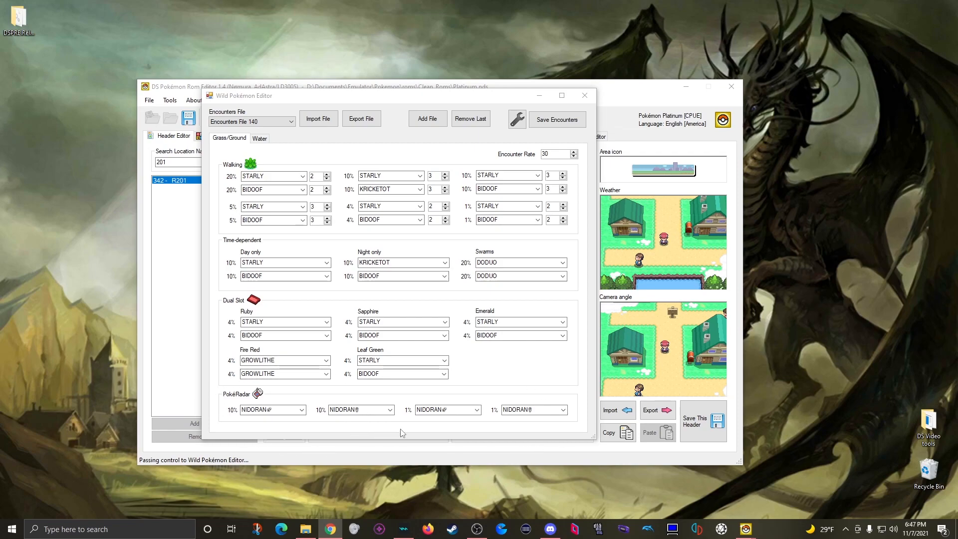
mouse_move(347, 431)
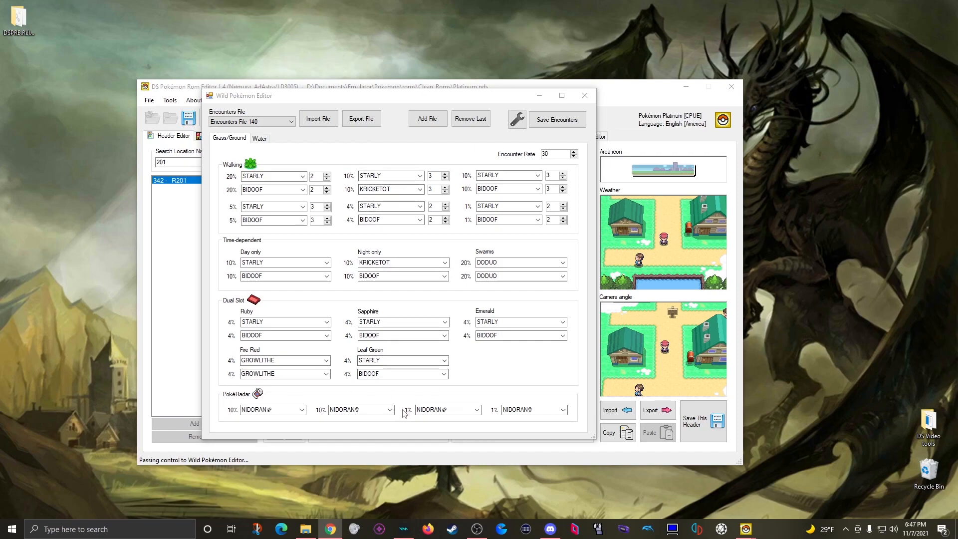
mouse_move(400, 397)
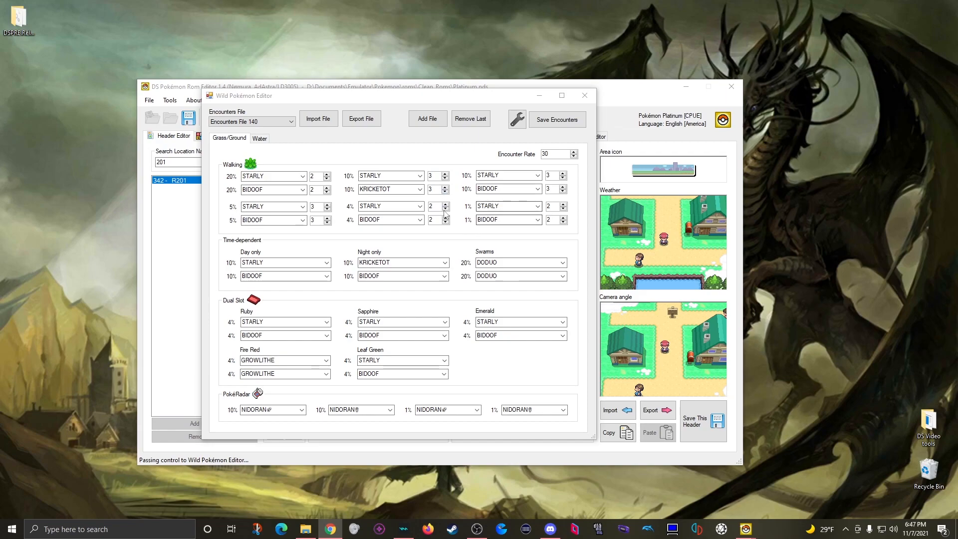
mouse_move(466, 245)
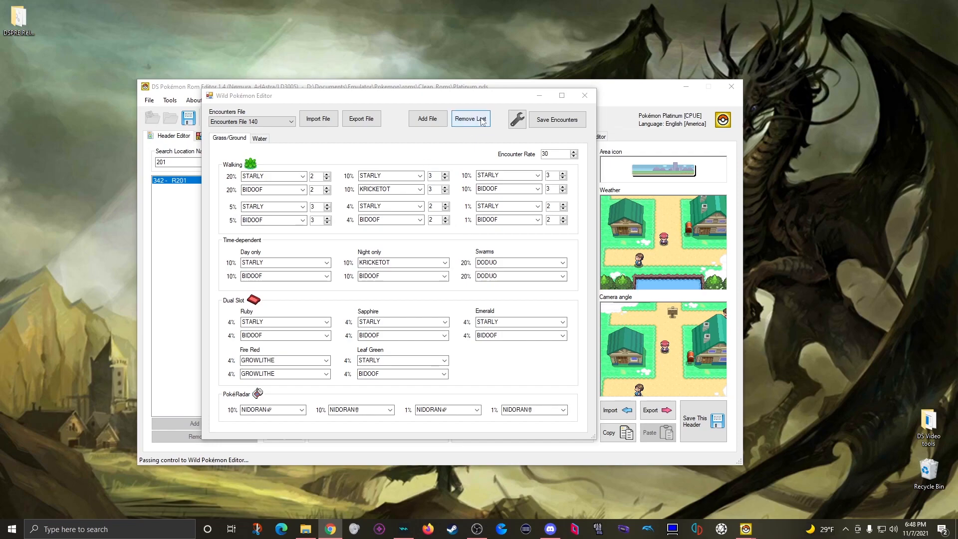
- View the Water tab, compare against encounter file 142, then reselect file 140
left_click(259, 137)
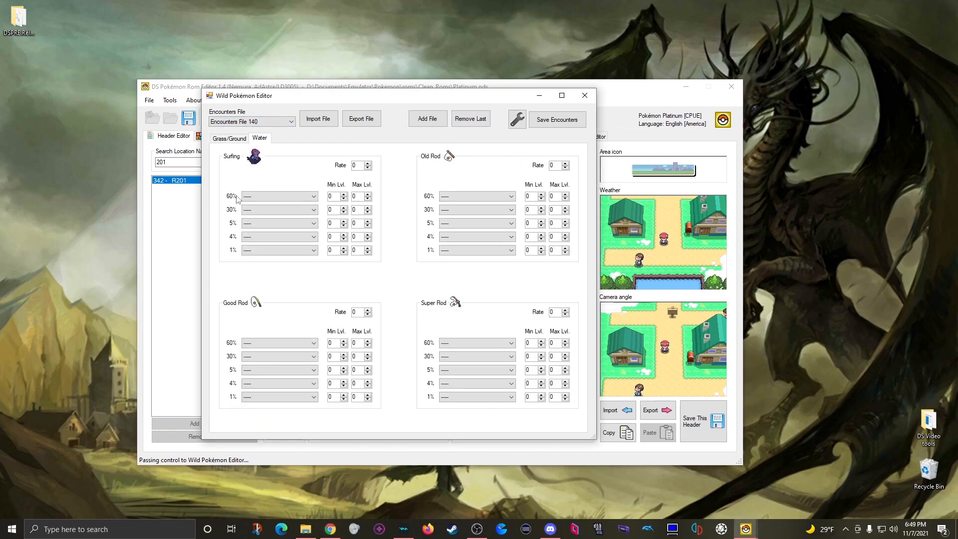
mouse_move(354, 178)
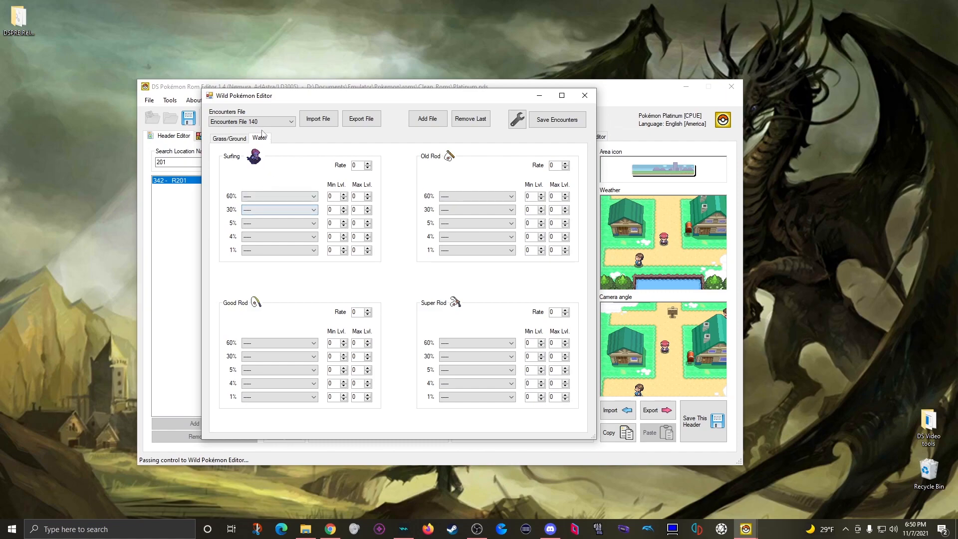
left_click(290, 121)
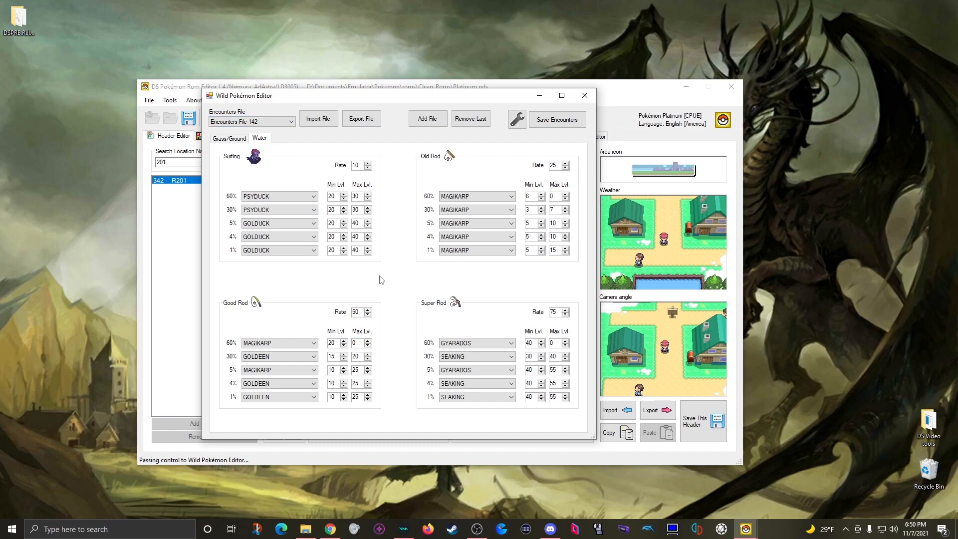
mouse_move(438, 318)
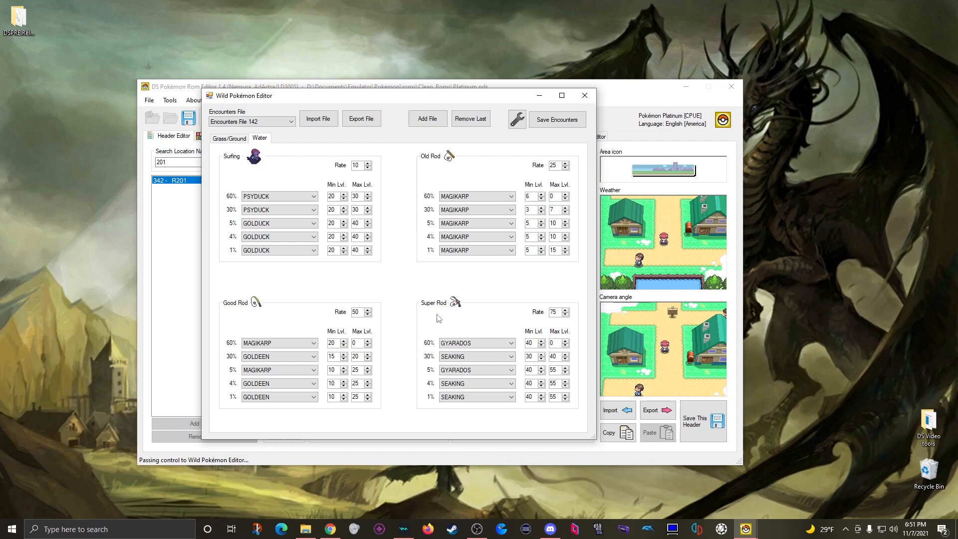
mouse_move(465, 318)
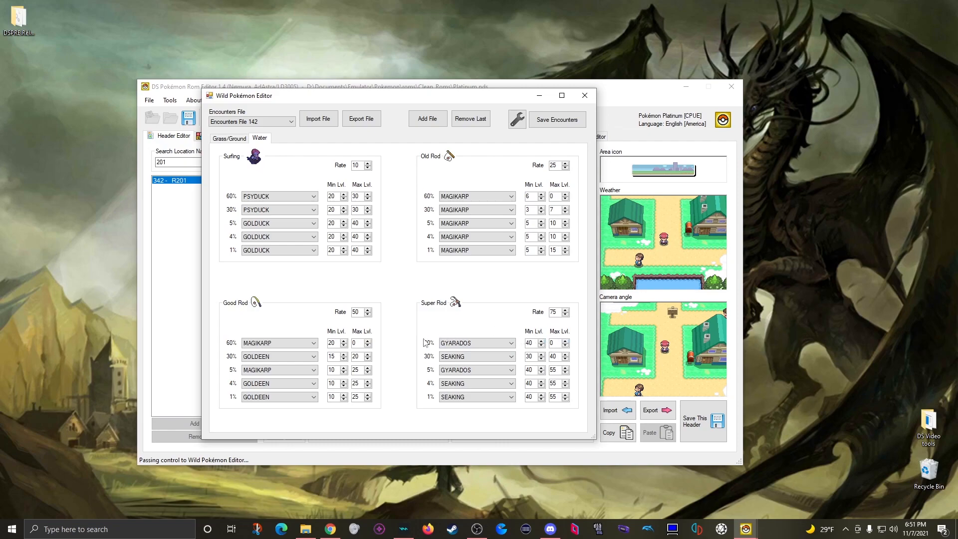
left_click(474, 369)
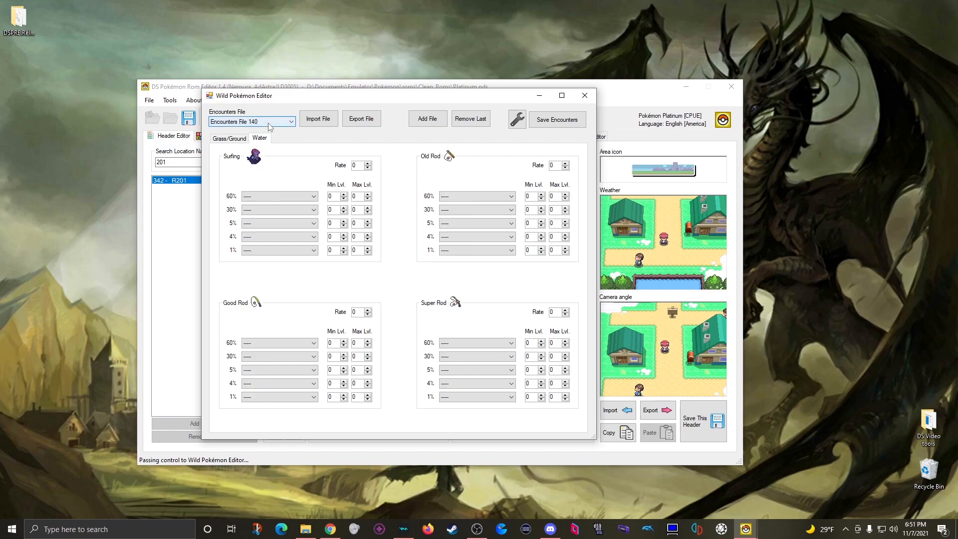
mouse_move(264, 130)
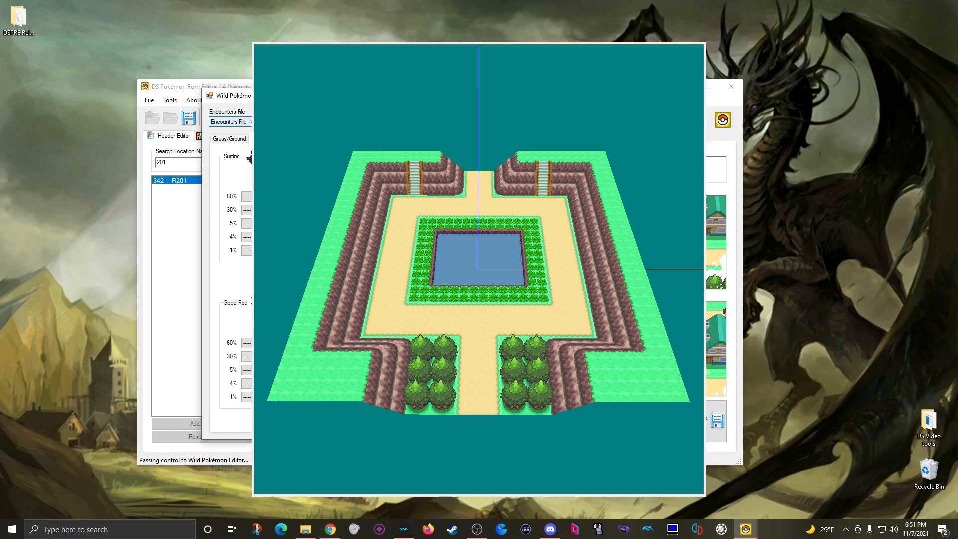
- Close the 3D map preview and return to the Grass/Ground encounters
left_click(259, 136)
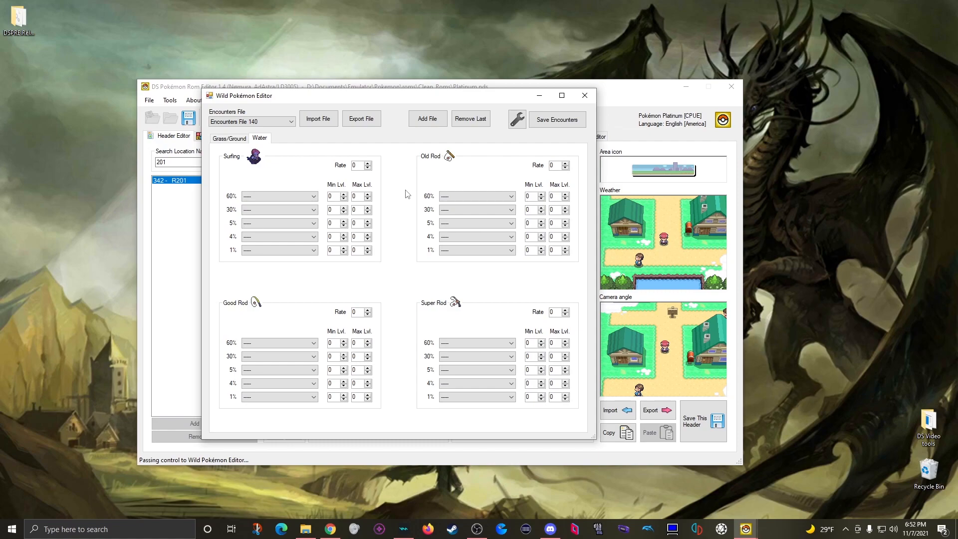
left_click(229, 137)
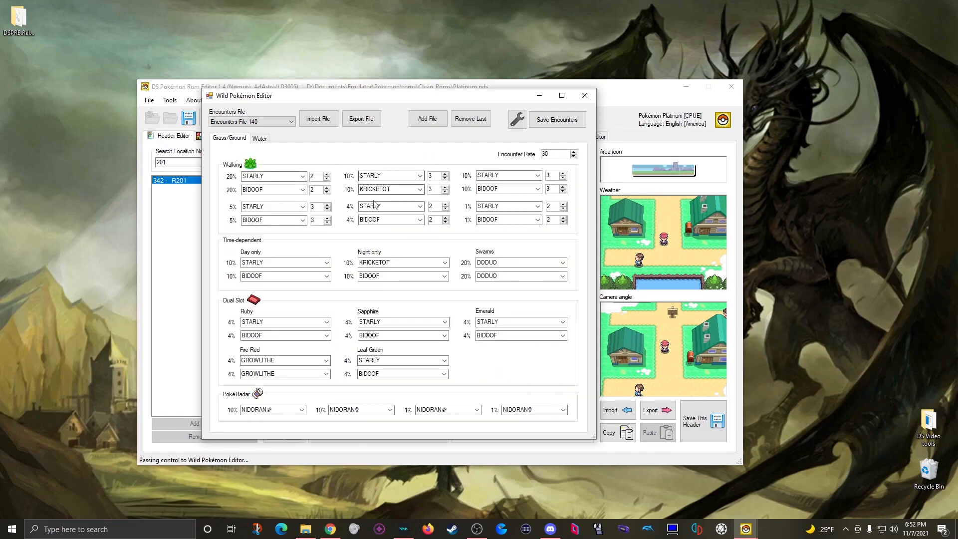
- Save encounter file 140, confirm the success message, and close the Wild Pokémon Editor
left_click(555, 119)
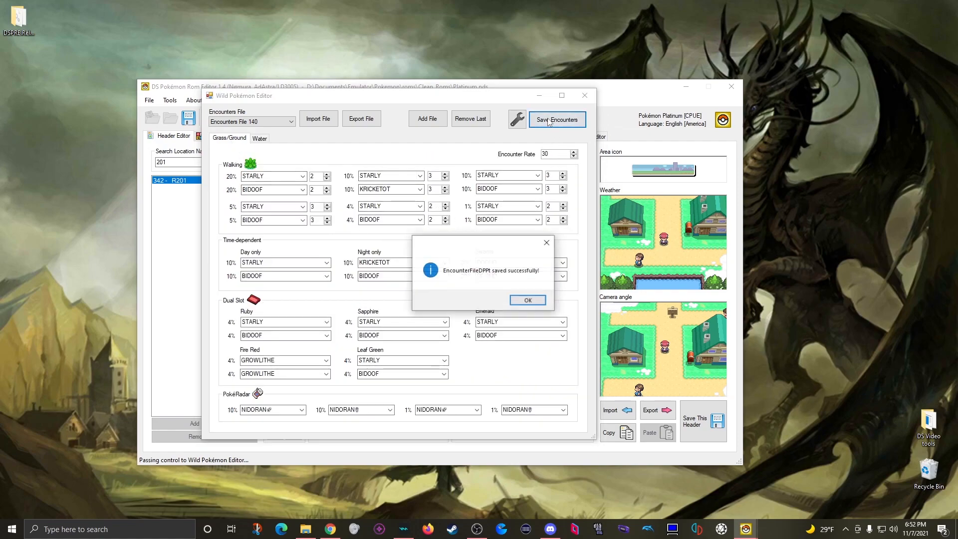
left_click(527, 300)
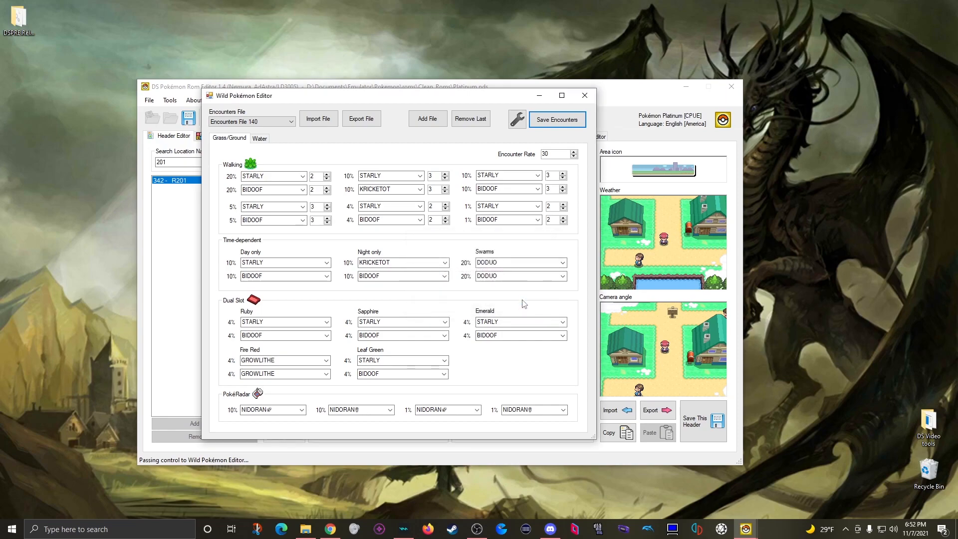
left_click(583, 95)
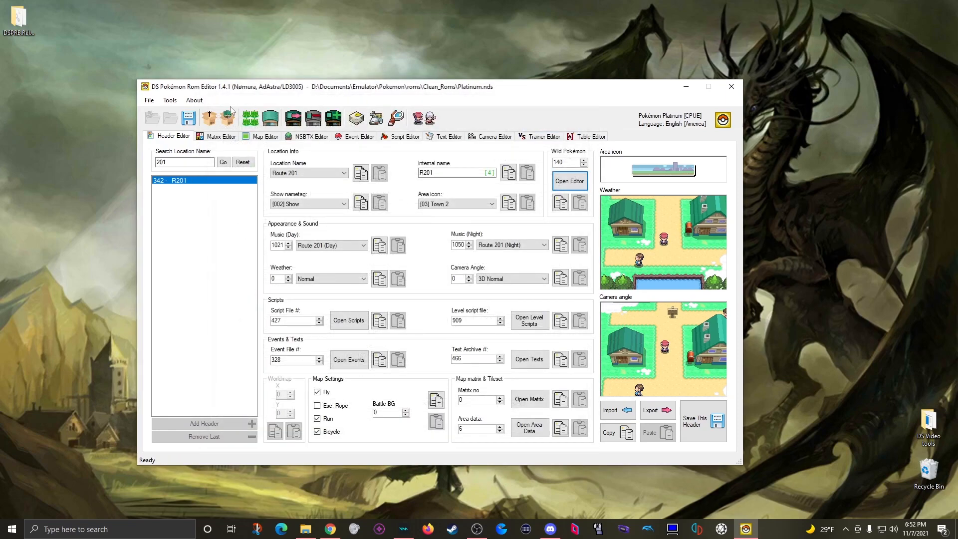
mouse_move(188, 117)
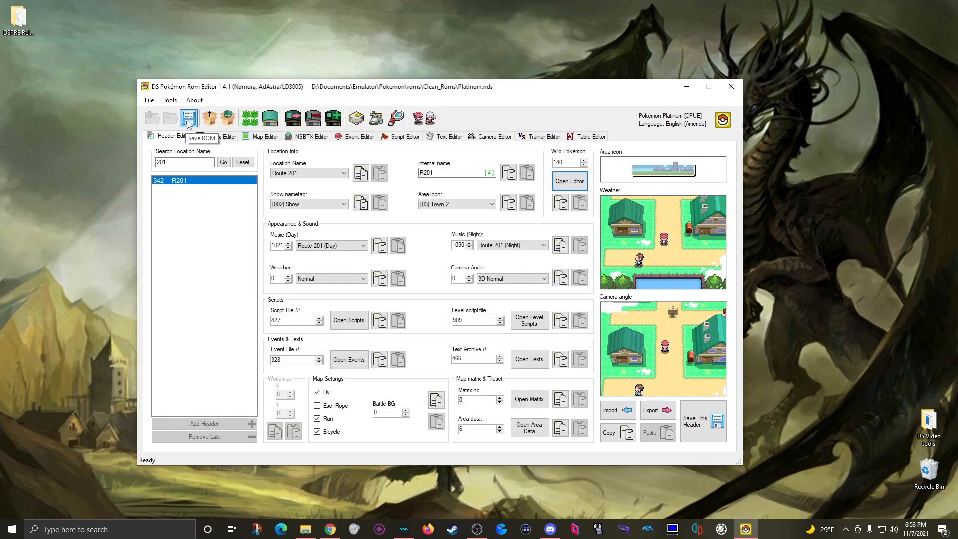
- Save the edited ROM to the Desktop as The Wilds.nds
left_click(188, 117)
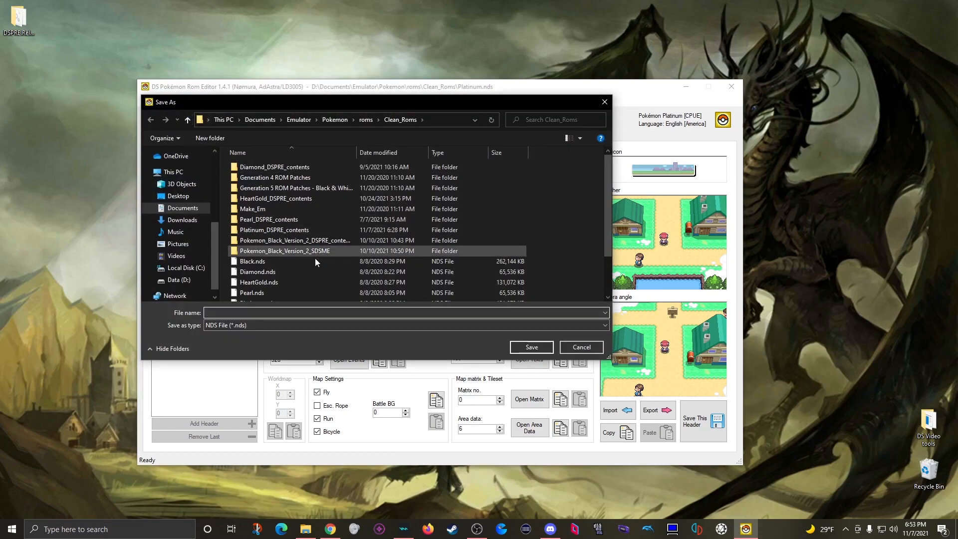
left_click(177, 196)
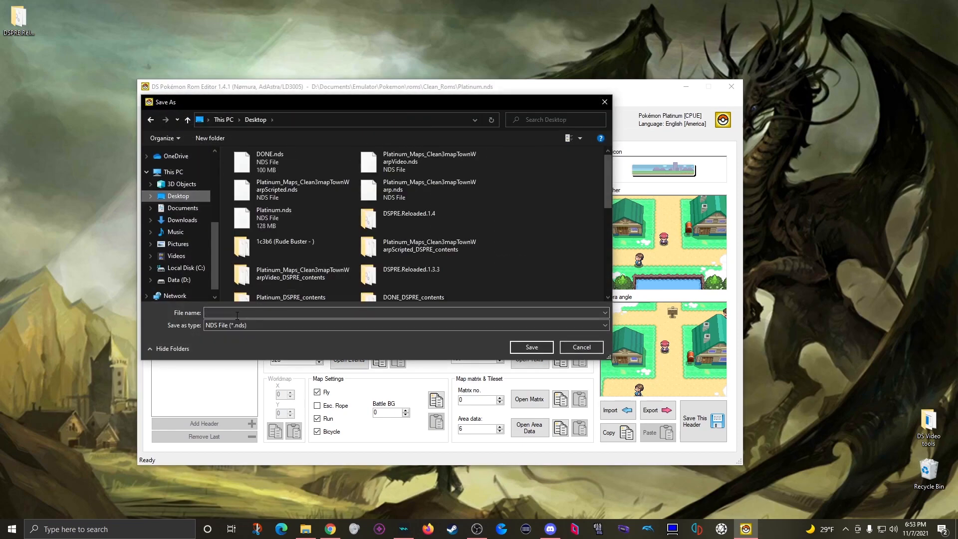
type("The Wilds")
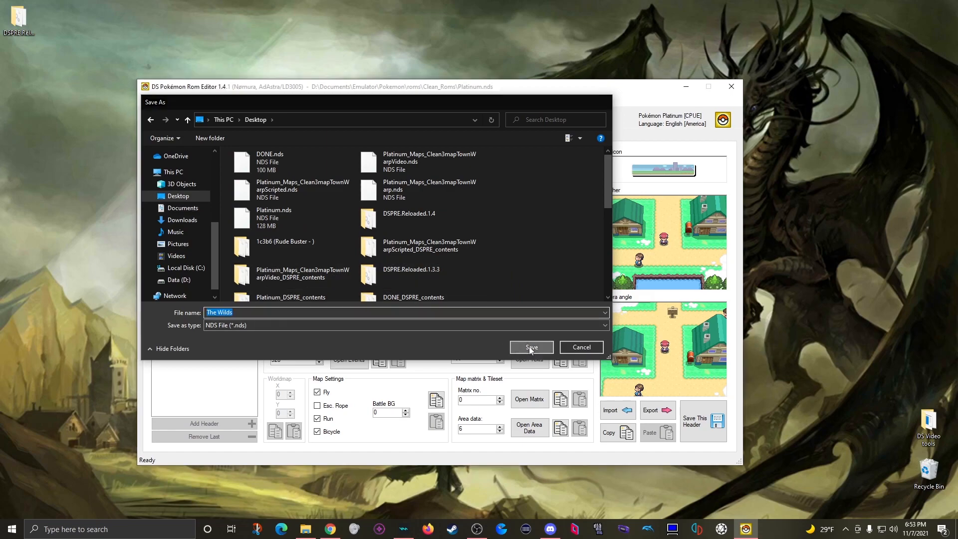
left_click(530, 347)
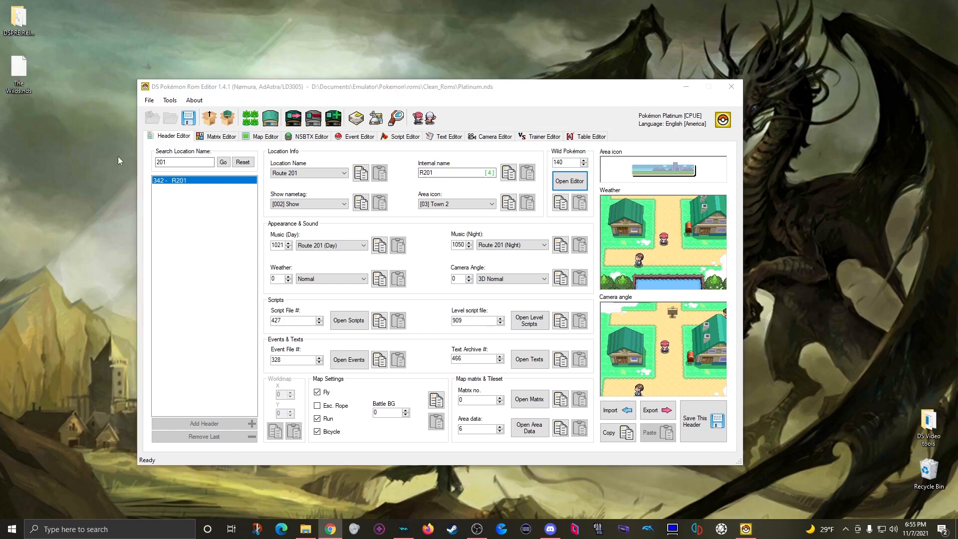
mouse_move(239, 194)
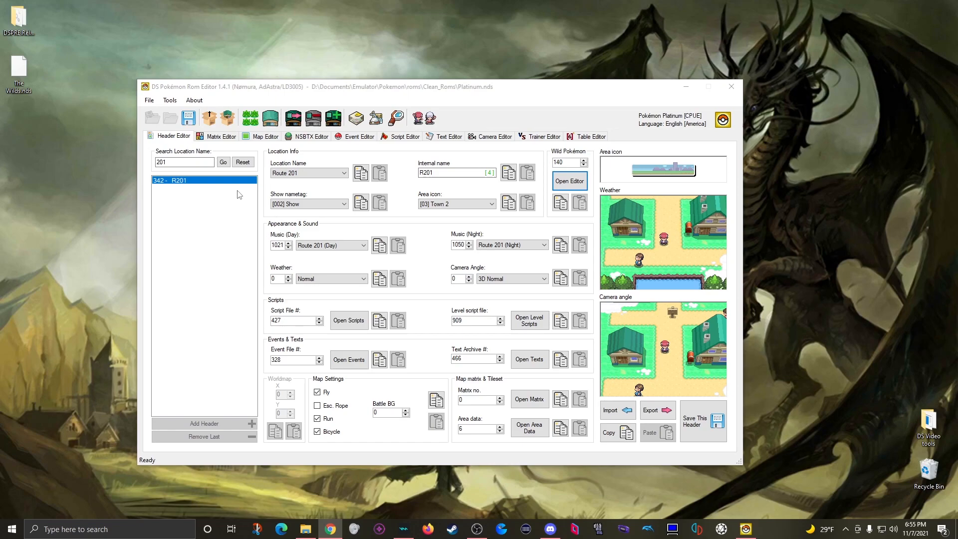
mouse_move(539, 182)
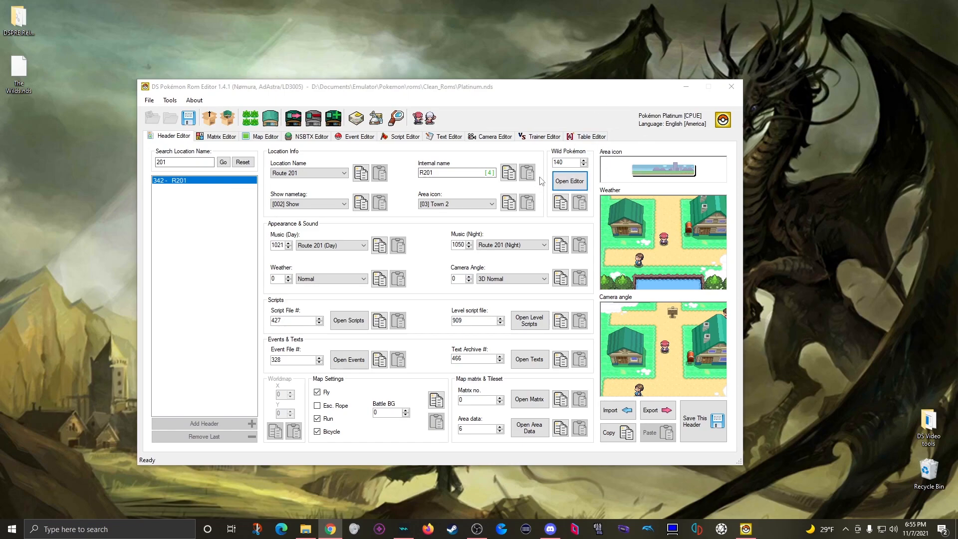
- Show matrix 0's header numbers and select the 0399 cells in rows 16 and 17
left_click(220, 136)
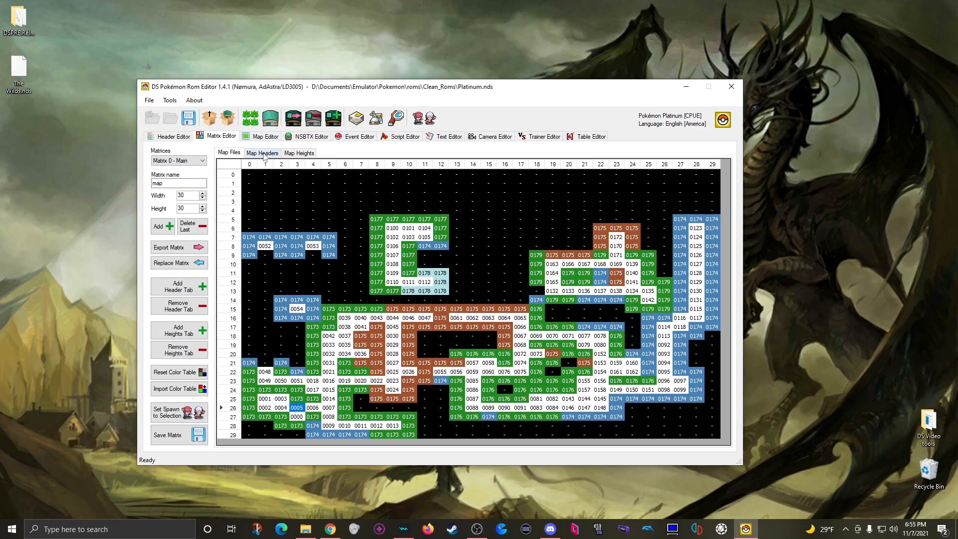
left_click(262, 152)
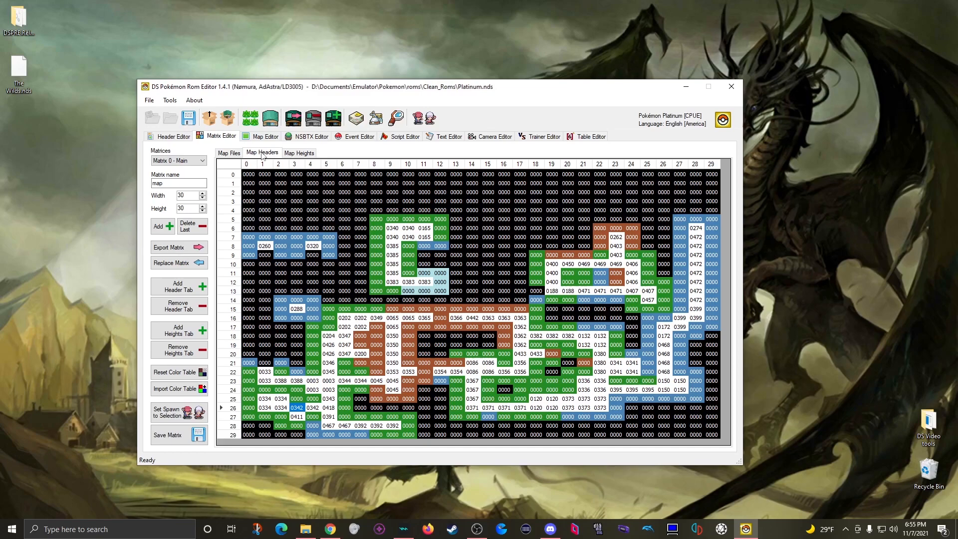
mouse_move(699, 243)
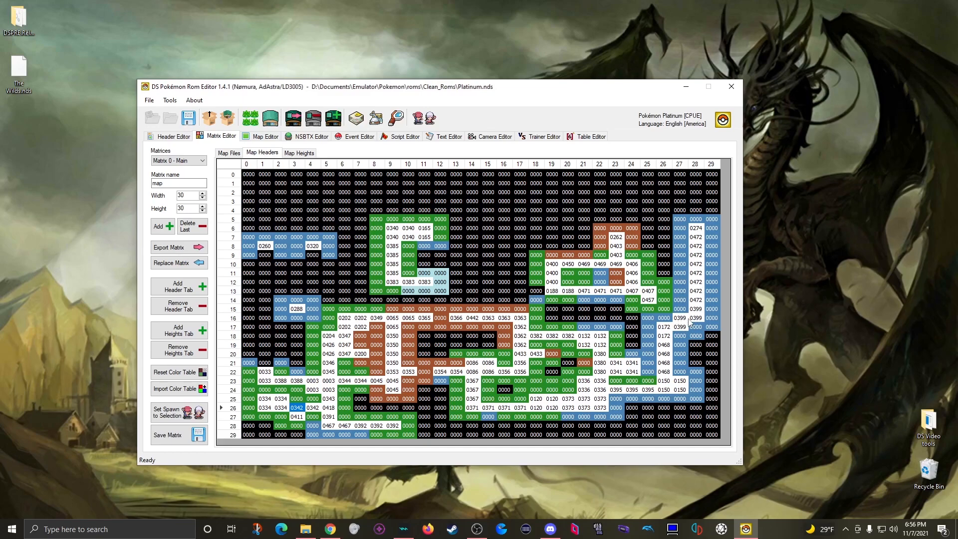
mouse_move(705, 334)
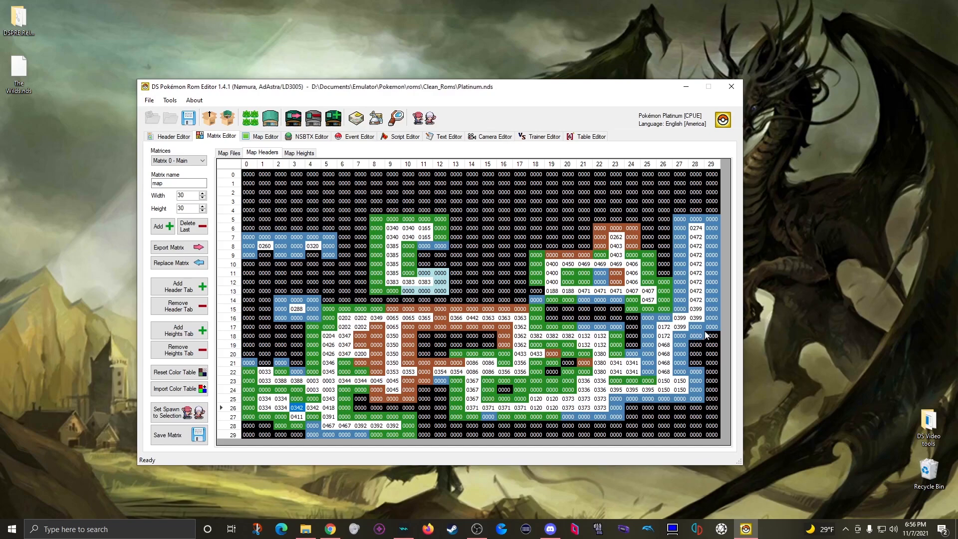
left_click(696, 318)
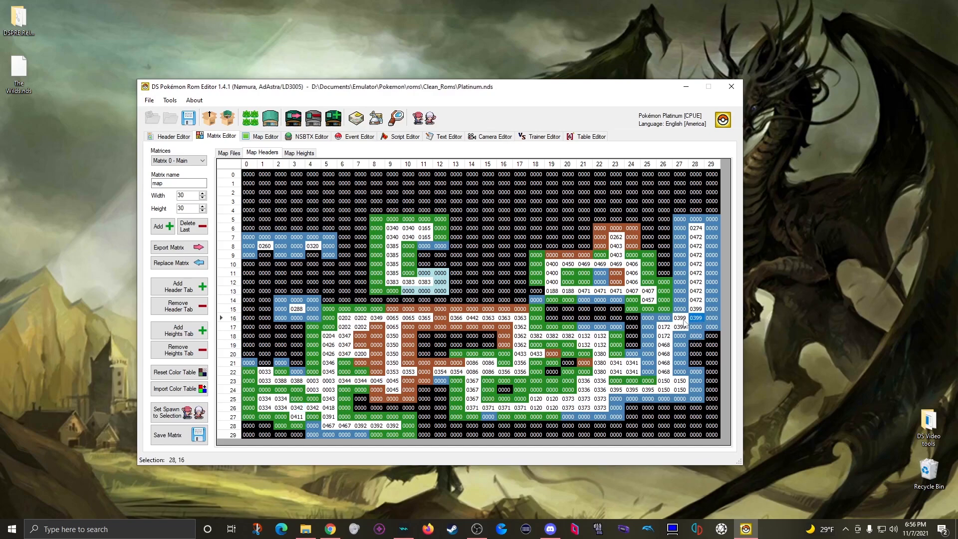
left_click(679, 327)
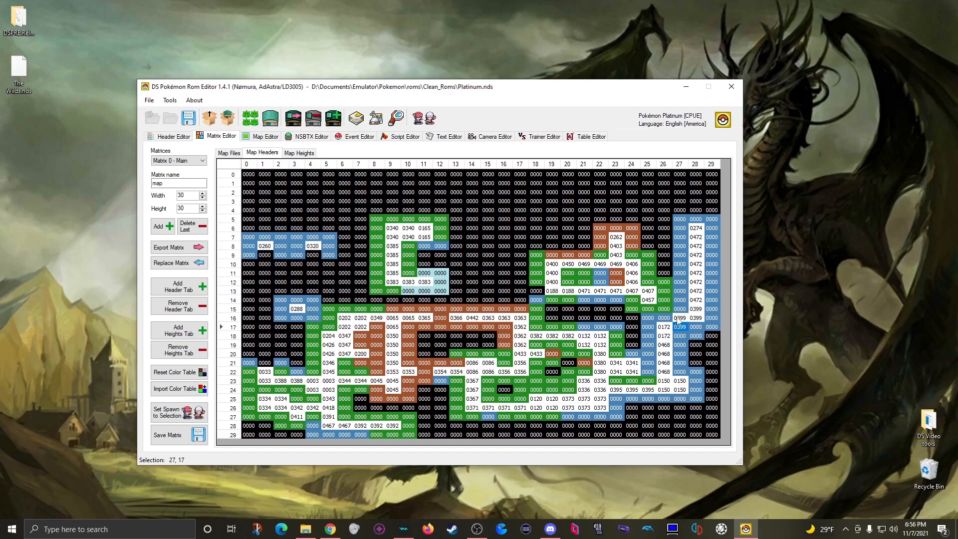
- Inspect header 399 (Route 224, encounter file 171), then reselect its cell on matrix 0
left_click(172, 136)
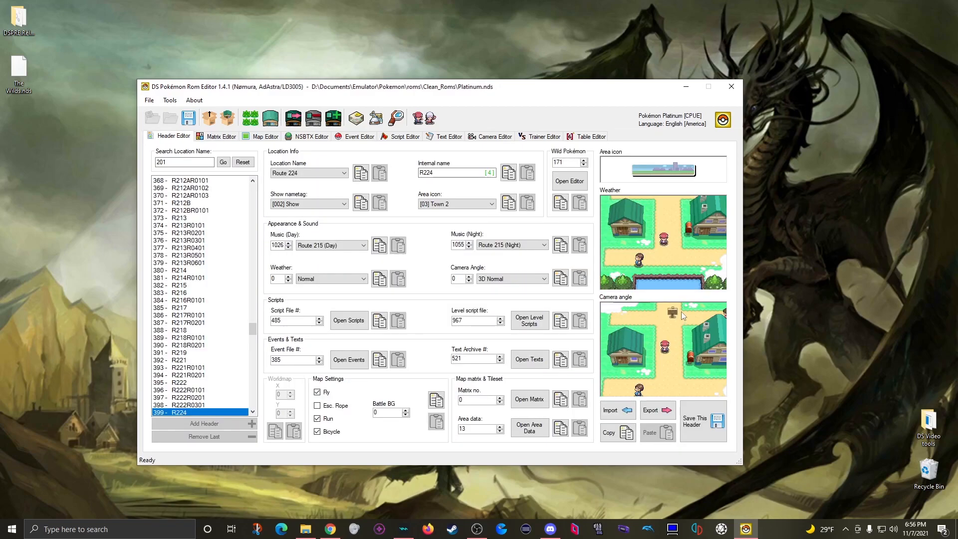
left_click(564, 161)
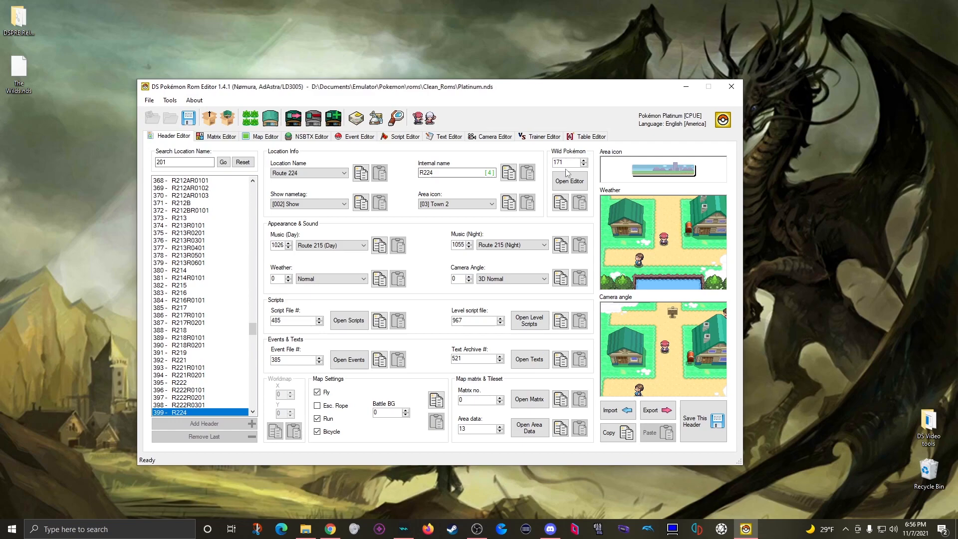
left_click(220, 136)
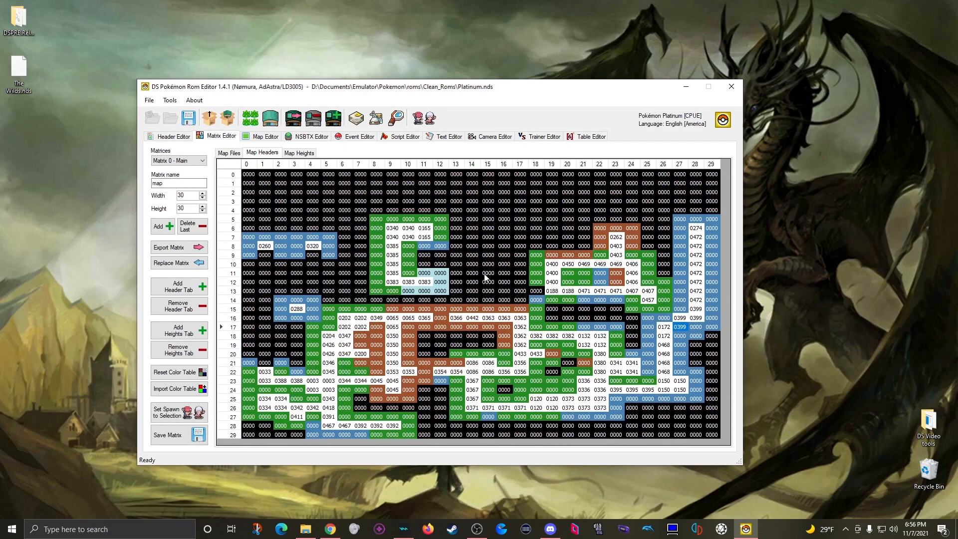
mouse_move(682, 321)
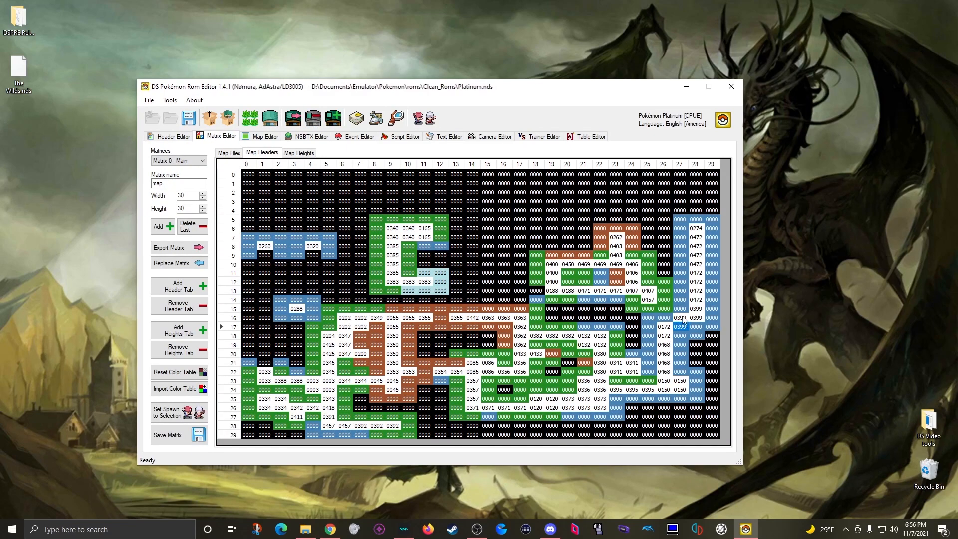
left_click(679, 326)
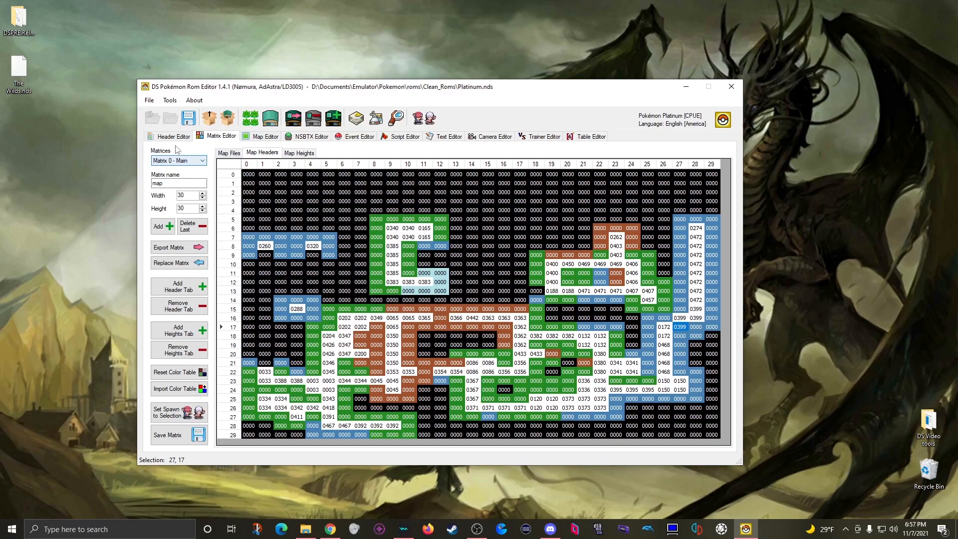
- Search headers for 'mt. cor' and view header 208's two-map matrix 10
left_click(172, 136)
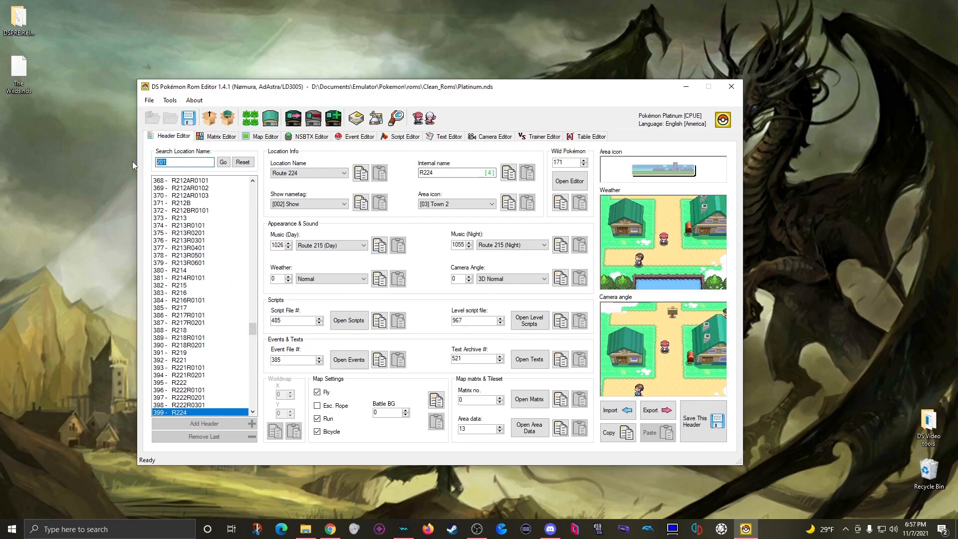
type("mt. c")
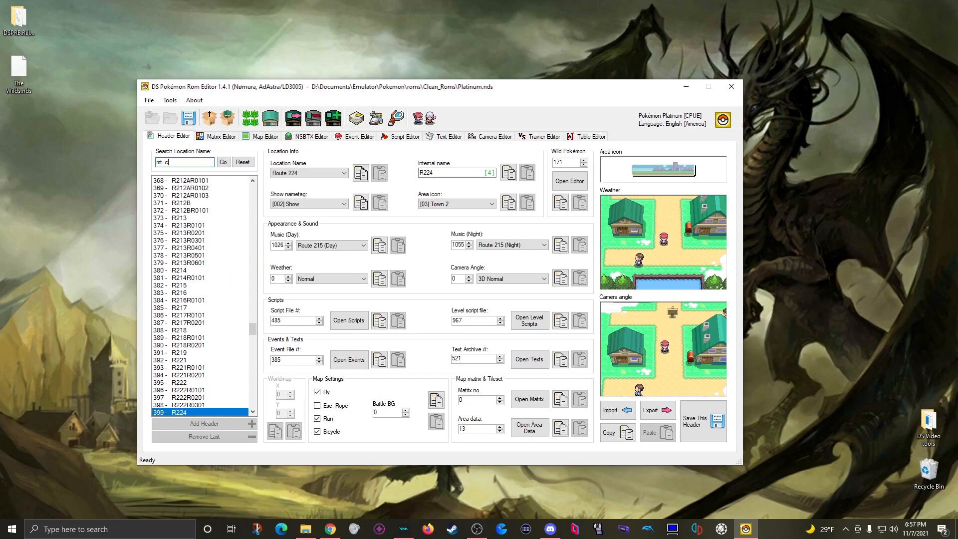
type("or")
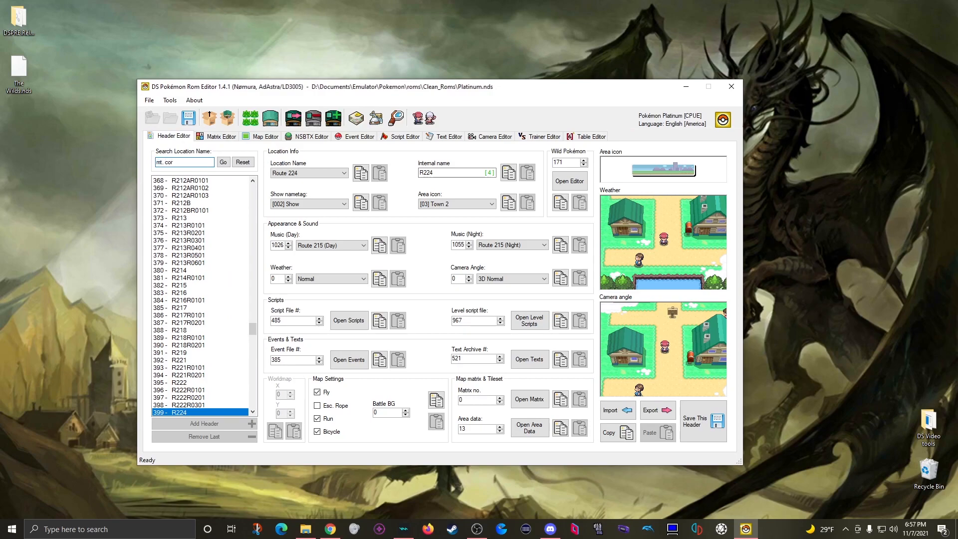
left_click(187, 188)
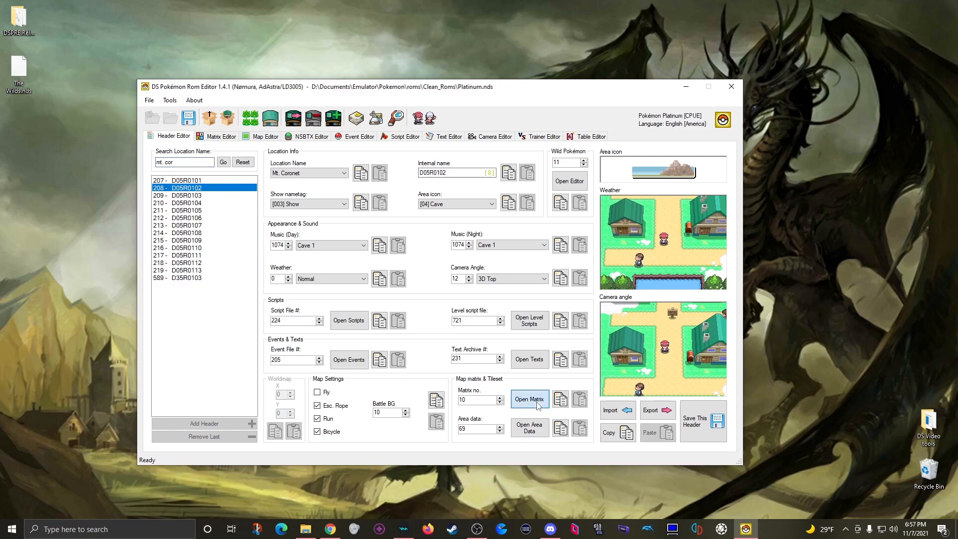
left_click(528, 398)
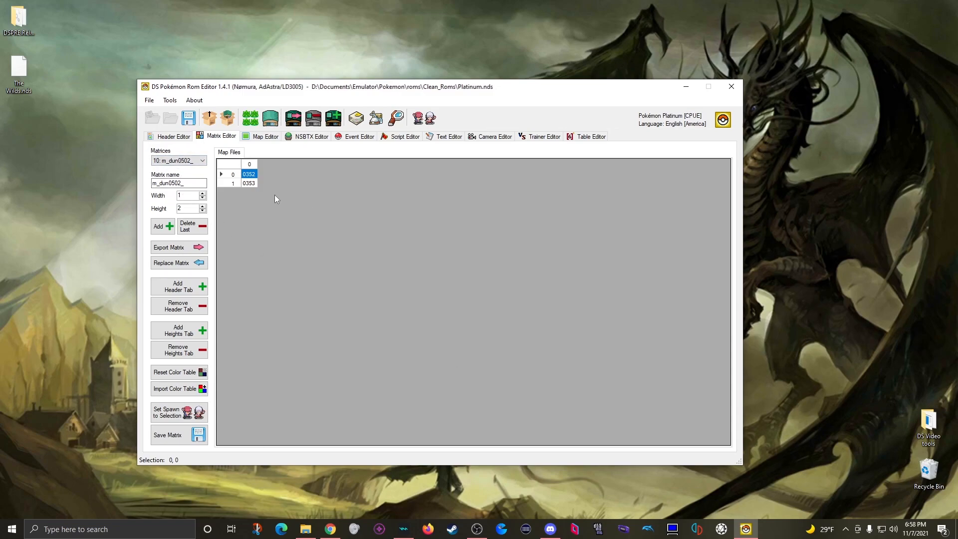
mouse_move(270, 156)
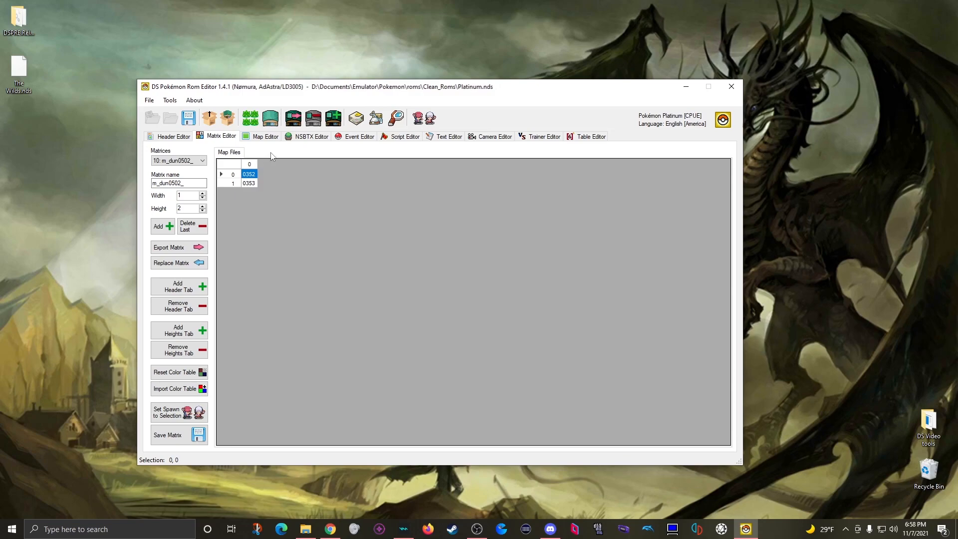
mouse_move(278, 165)
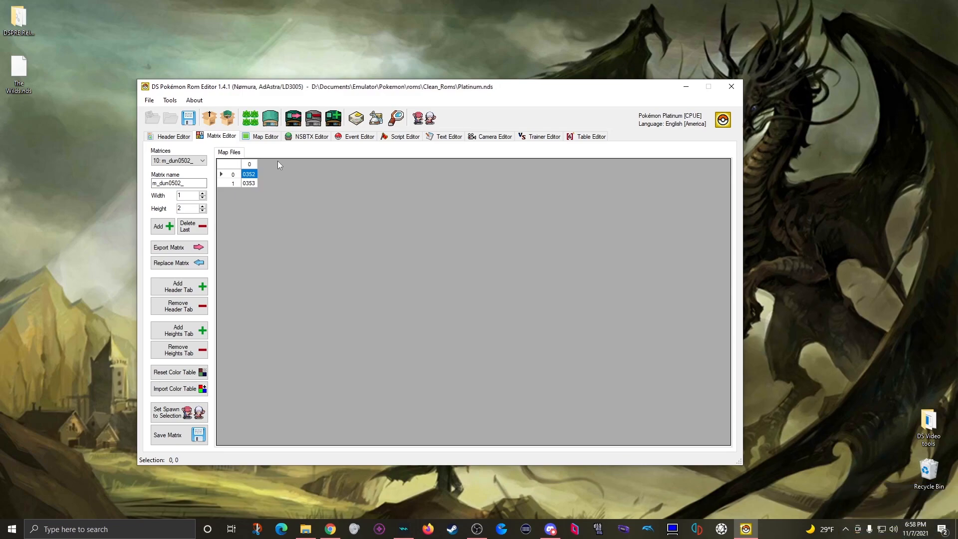
mouse_move(273, 186)
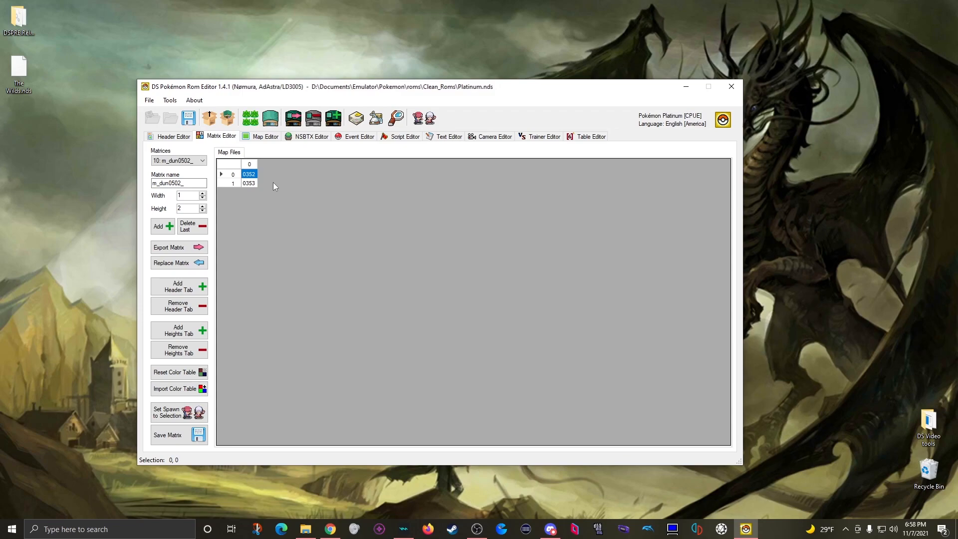
left_click(173, 136)
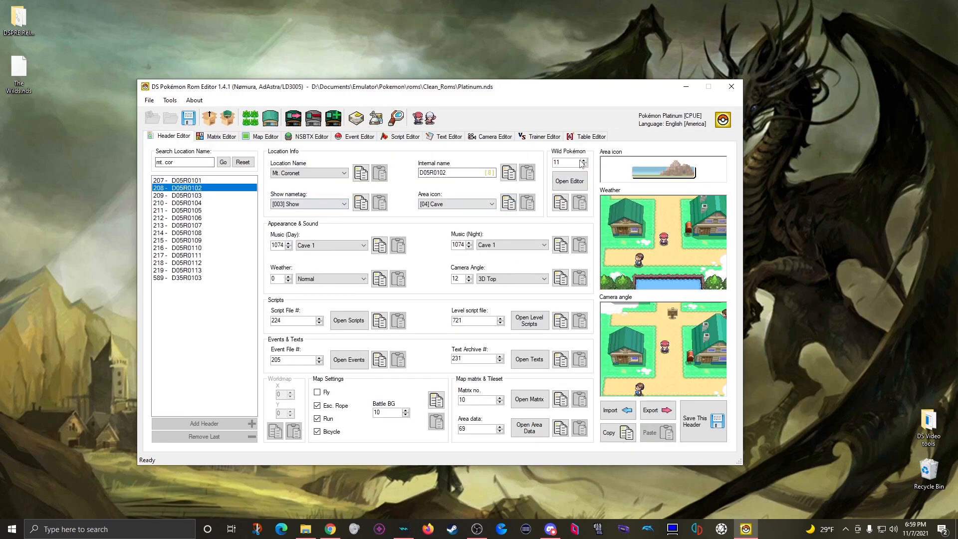
mouse_move(591, 148)
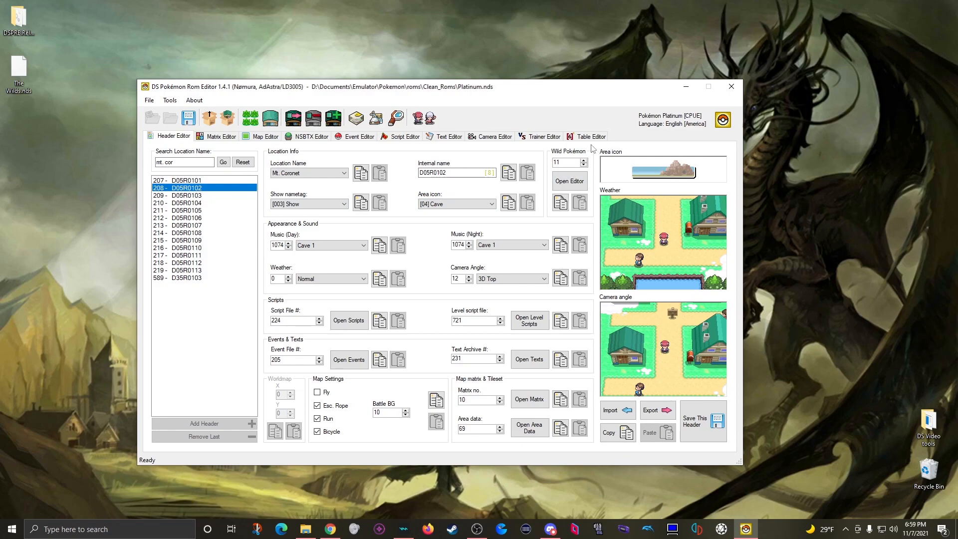
mouse_move(537, 385)
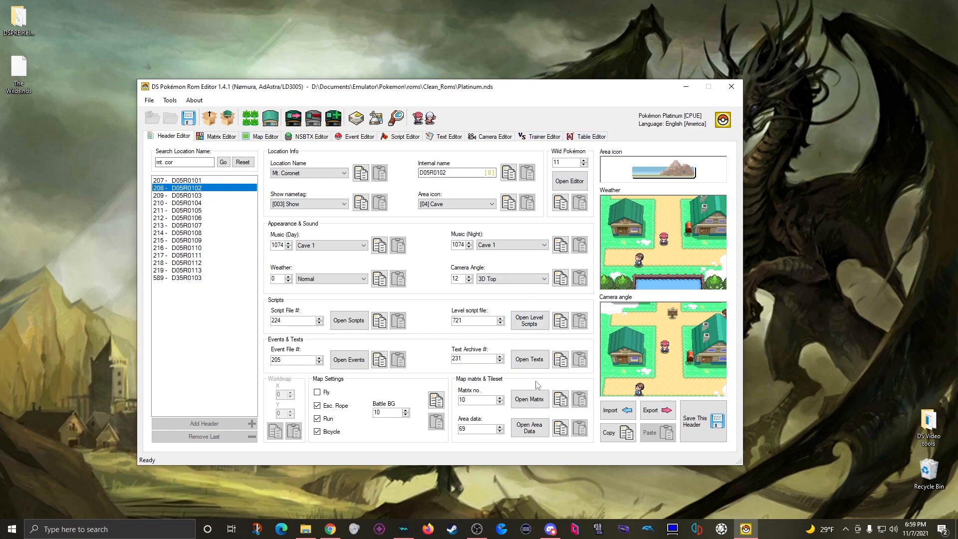
- Preview Mt. Coronet cave maps 352 and 353 in 3D, ending on matrix 10
left_click(220, 135)
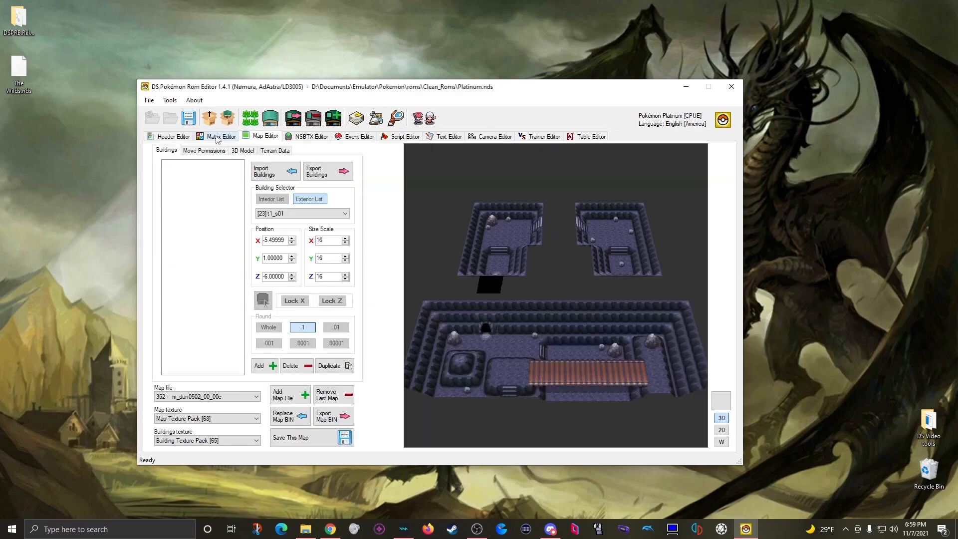
left_click(219, 136)
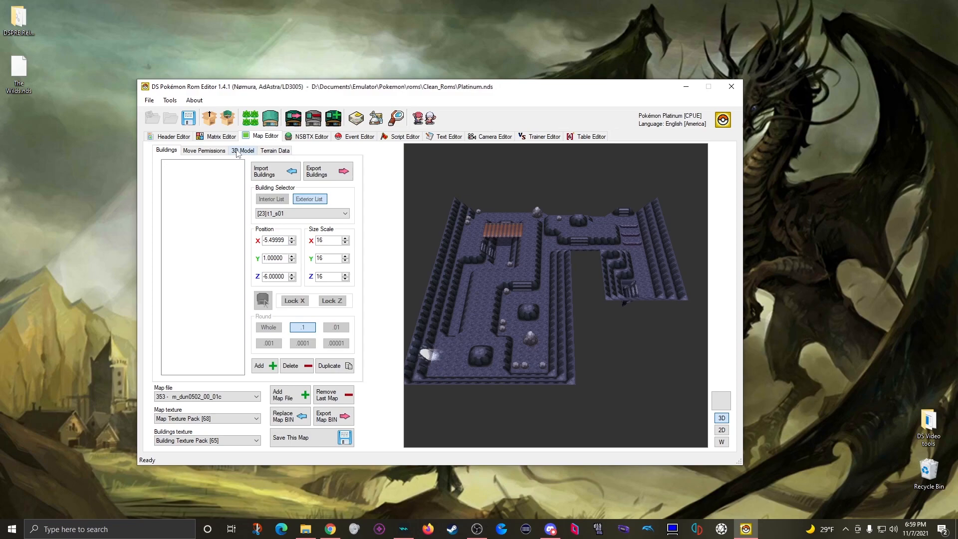
left_click(220, 136)
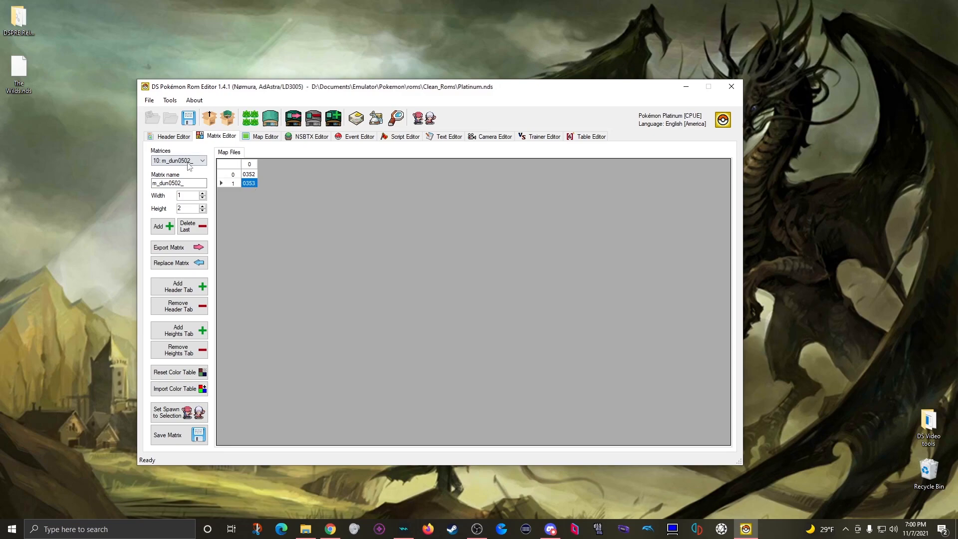
- Browse dungeon matrices 15, 8, 4 and 2 (ugmap) from the Matrices dropdown
left_click(177, 160)
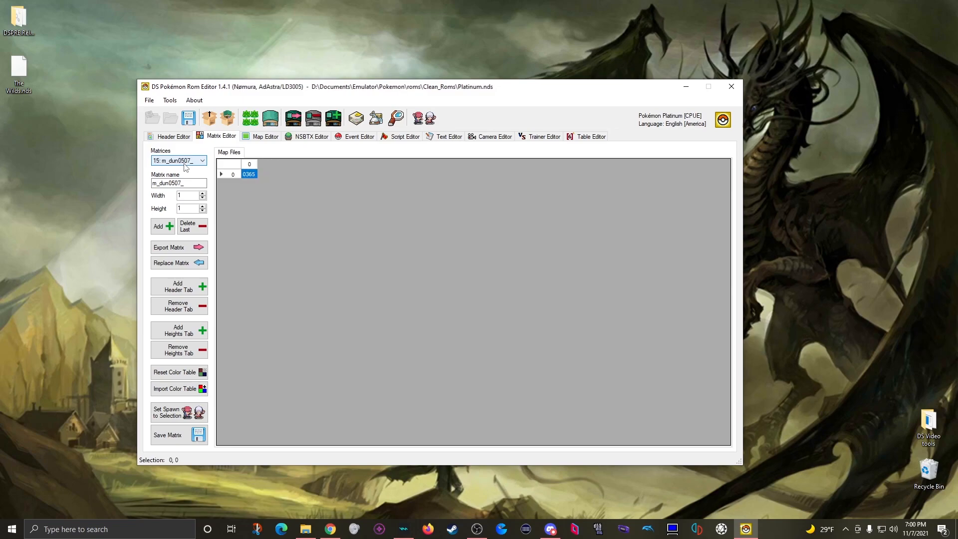
left_click(177, 160)
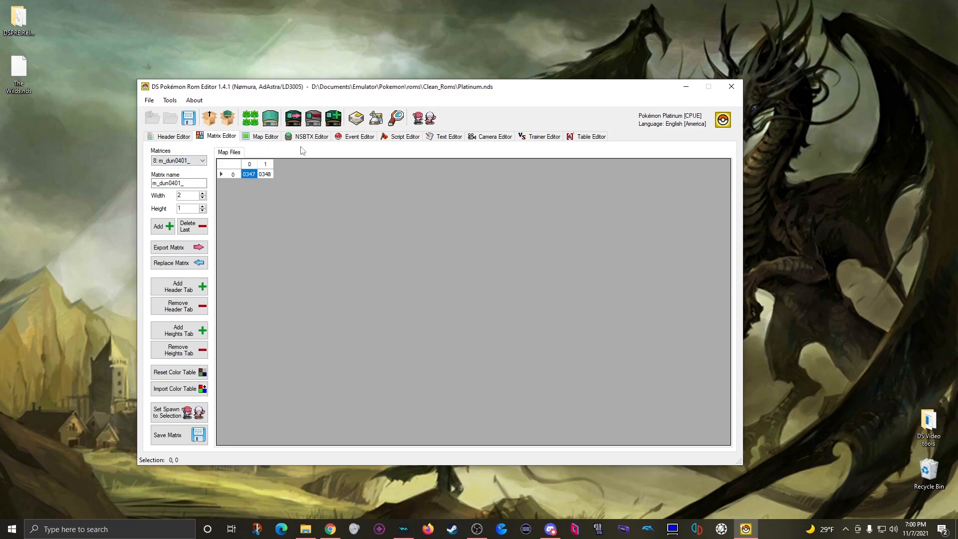
left_click(177, 160)
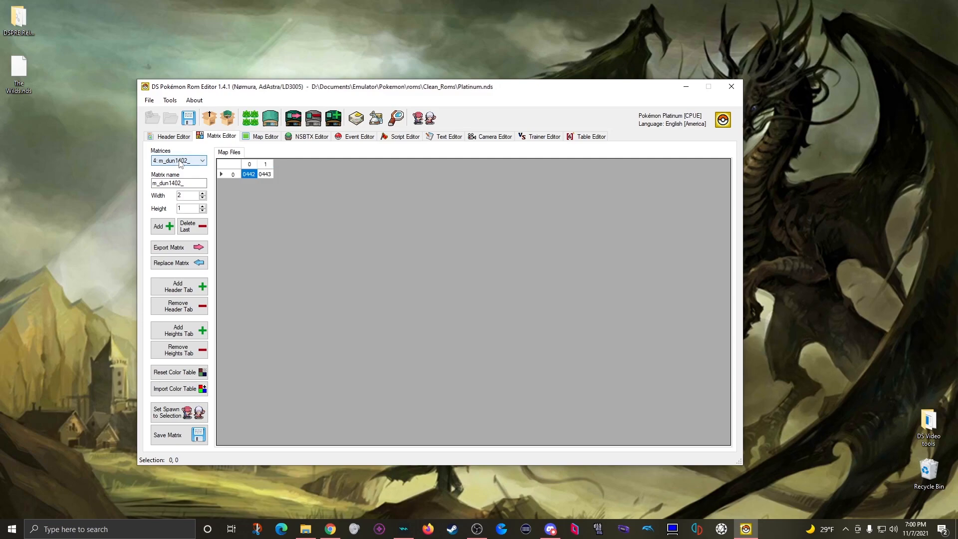
left_click(202, 160)
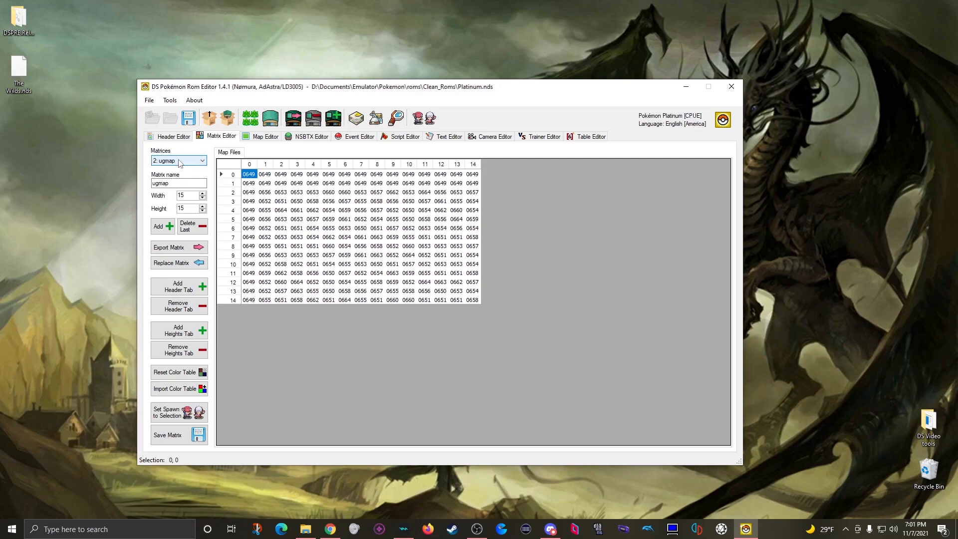
- Check header 209's matrix 11 with map 354, then switch to matrix 6, map 337
left_click(173, 136)
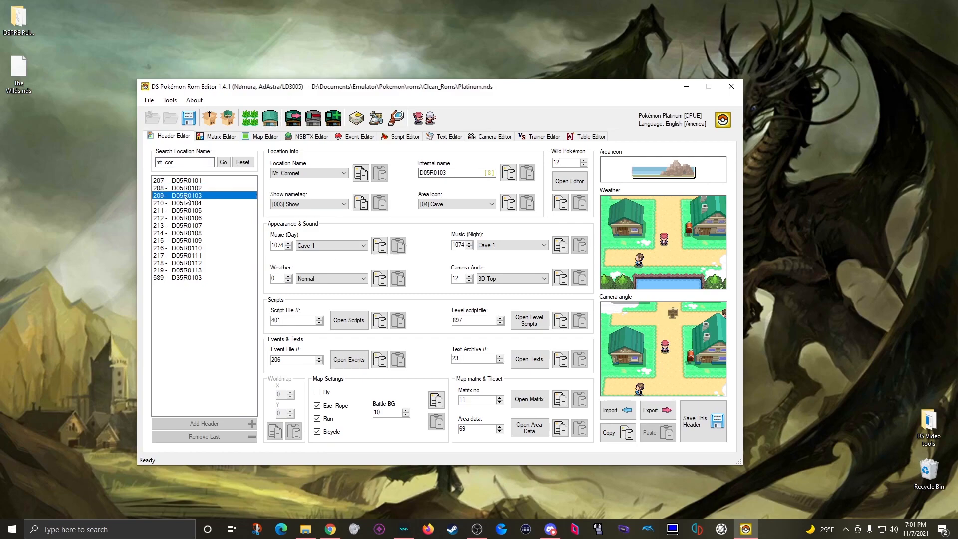
left_click(220, 136)
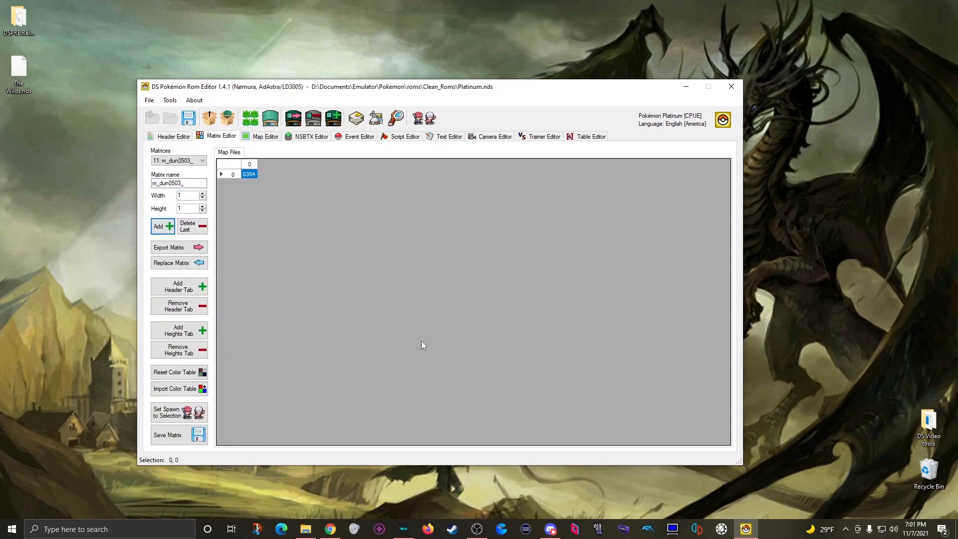
mouse_move(251, 188)
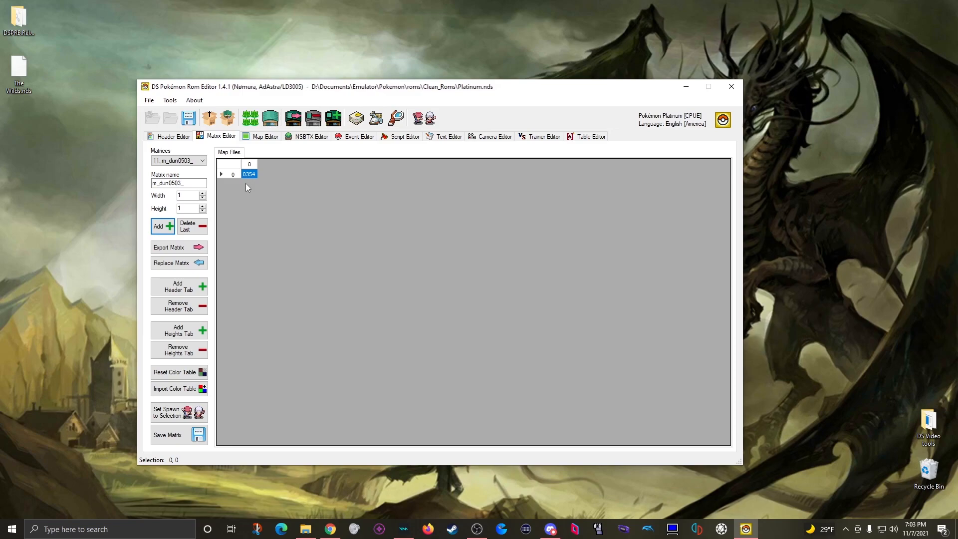
left_click(178, 160)
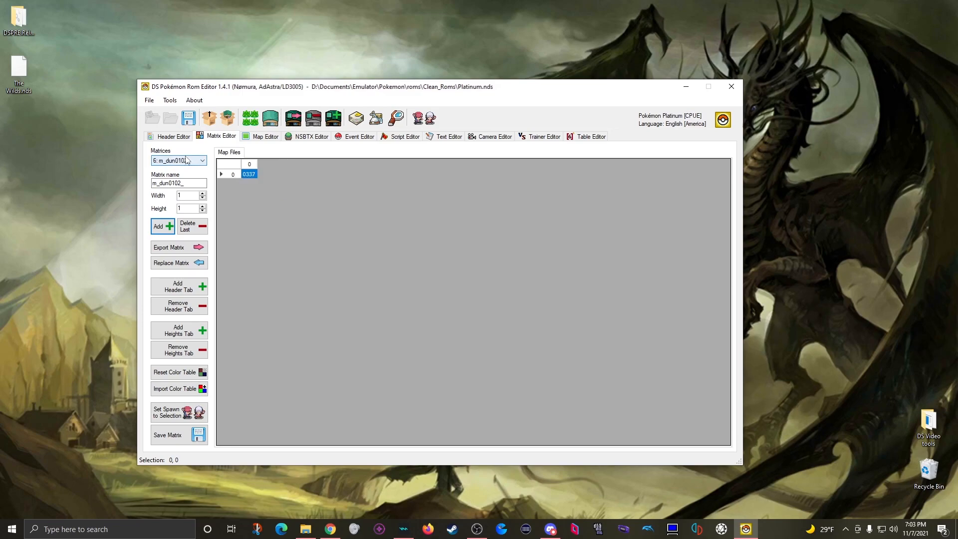
- From matrix 0's header grid, open header 0172 (C10, Pokémon League) for editing
left_click(178, 160)
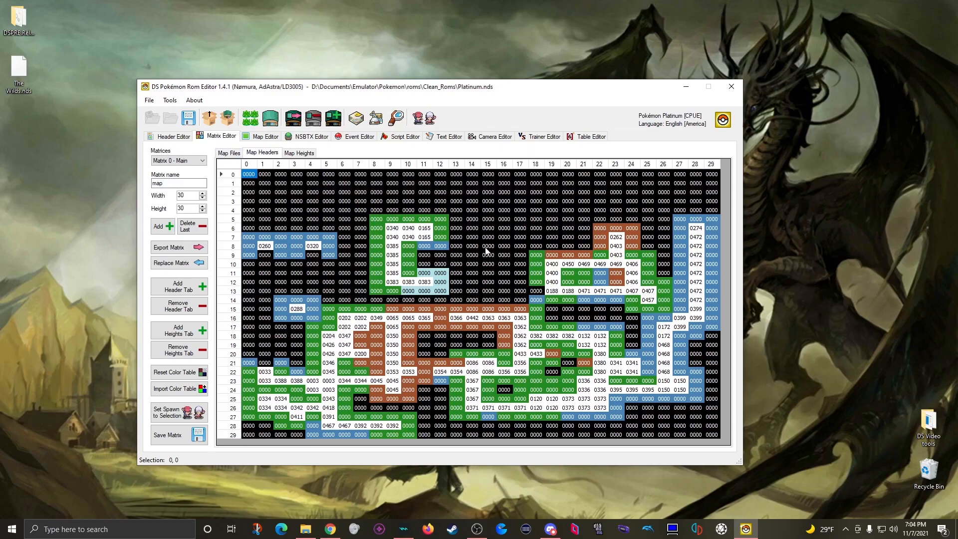
left_click(678, 327)
type("017")
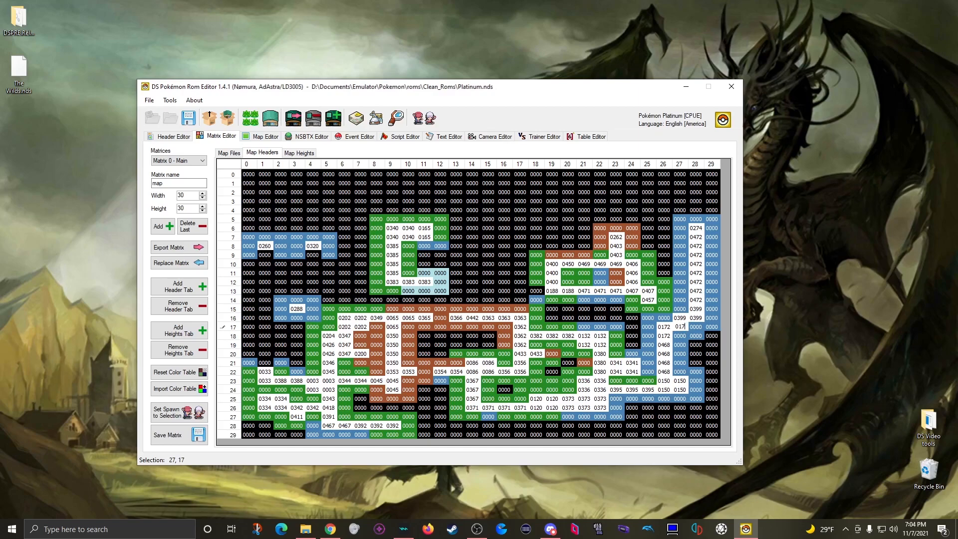
left_click(678, 336)
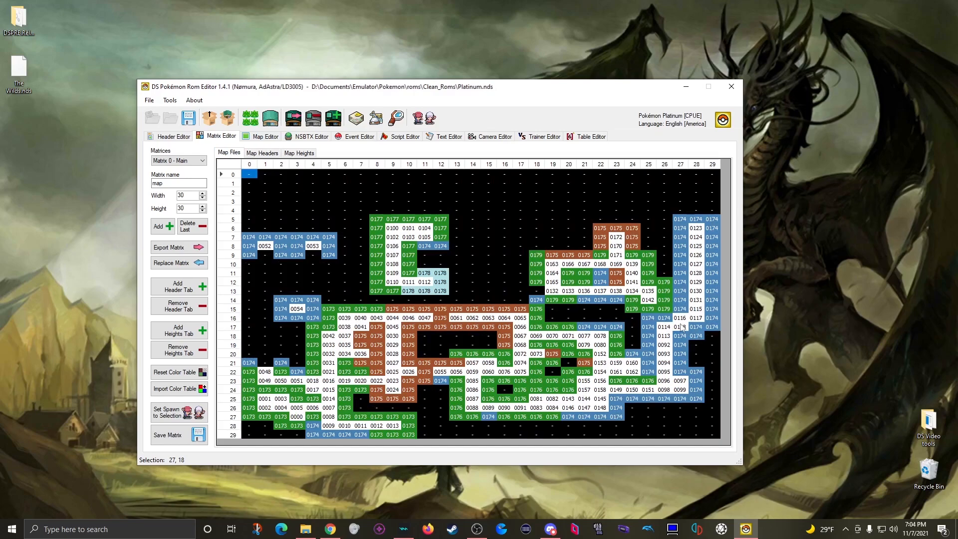
left_click(677, 327)
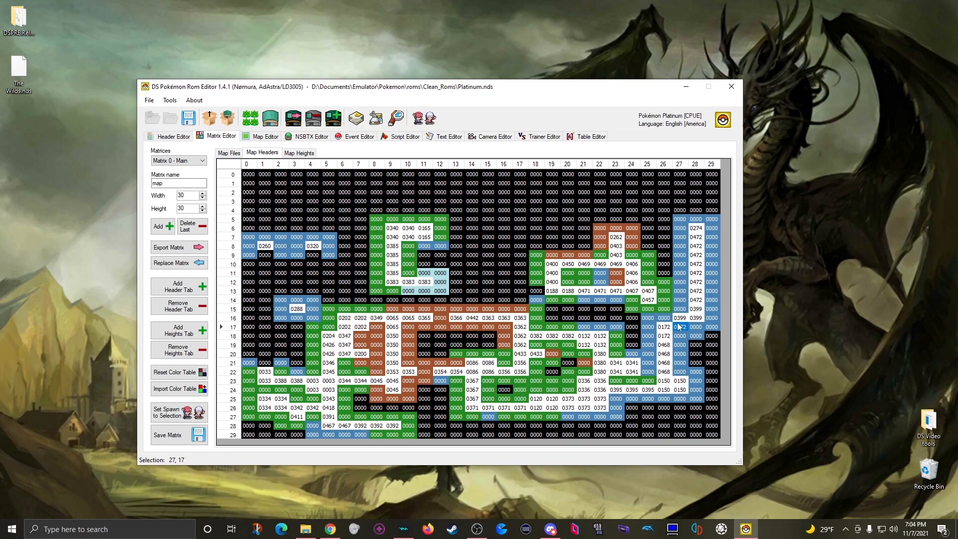
mouse_move(680, 334)
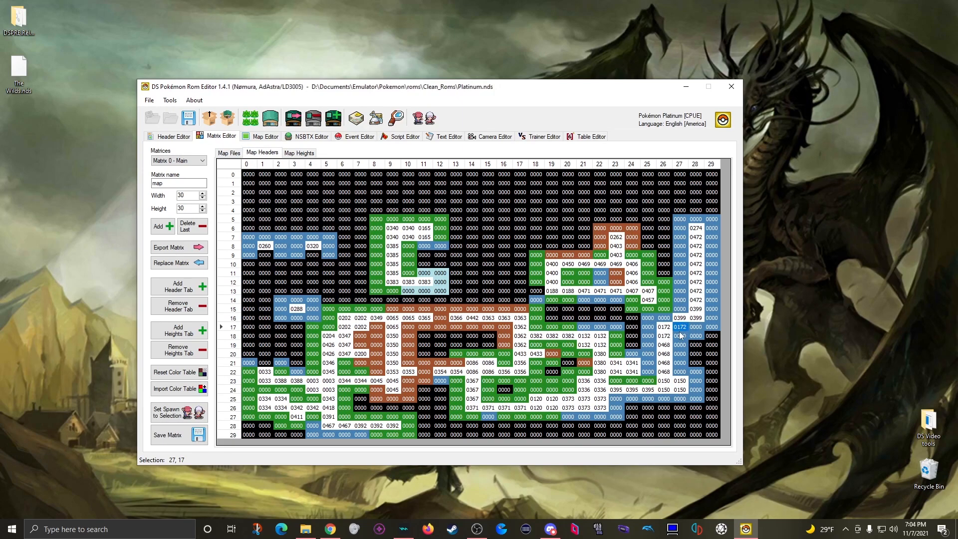
left_click(171, 136)
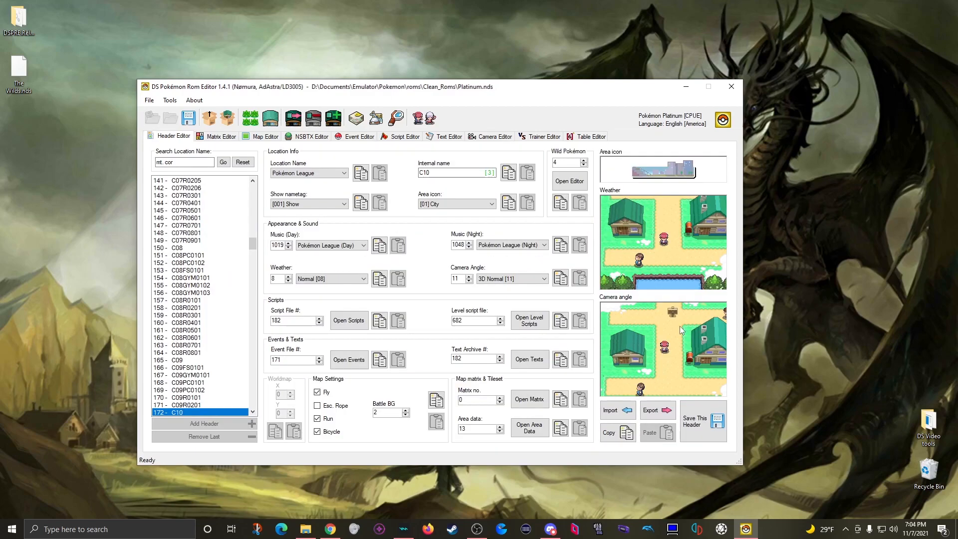
- Compare wild encounter files of header 172 (file 4) and header 399 (file 171)
left_click(565, 161)
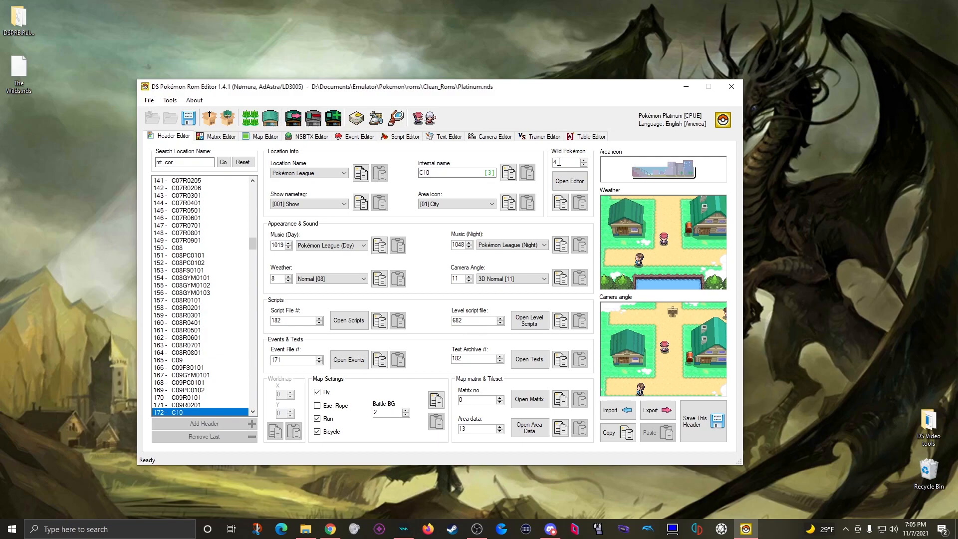
left_click(219, 136)
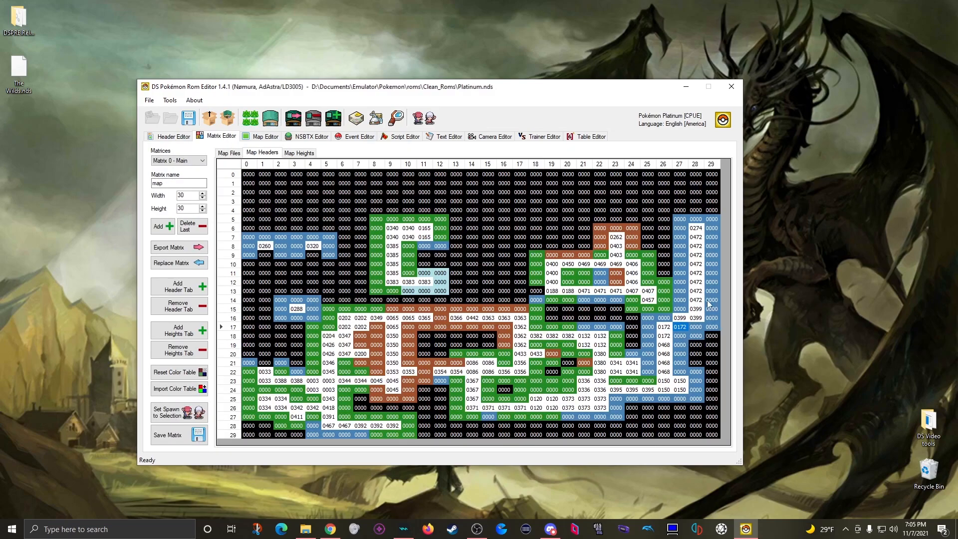
left_click(172, 135)
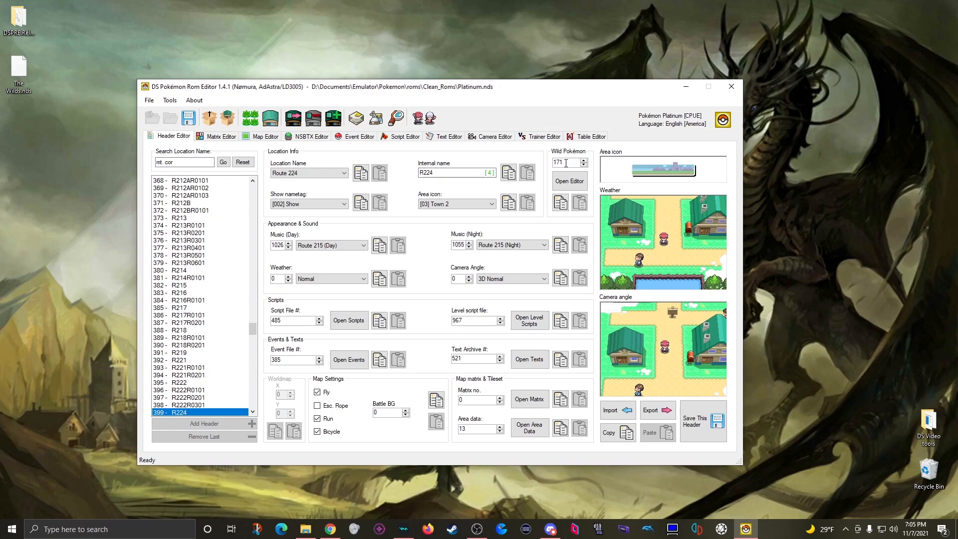
left_click(220, 136)
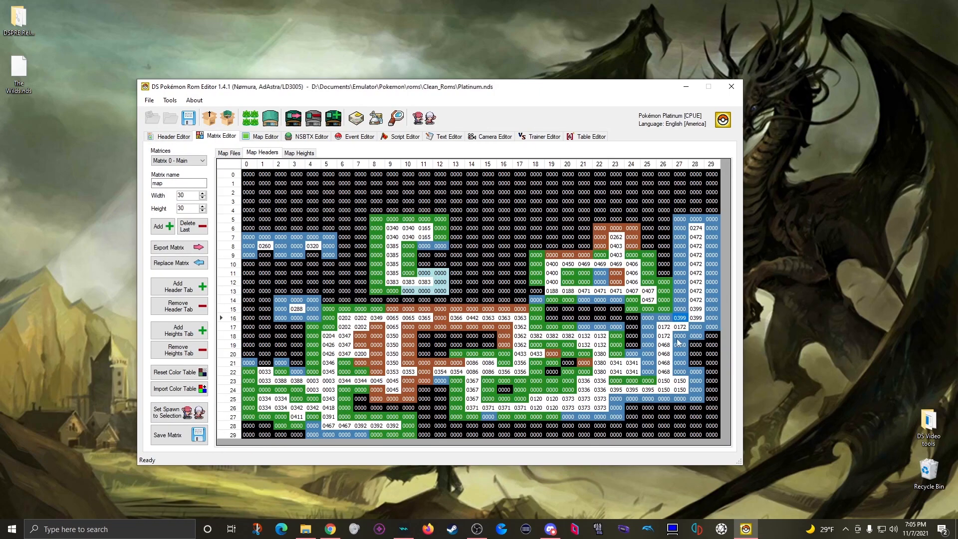
left_click(172, 135)
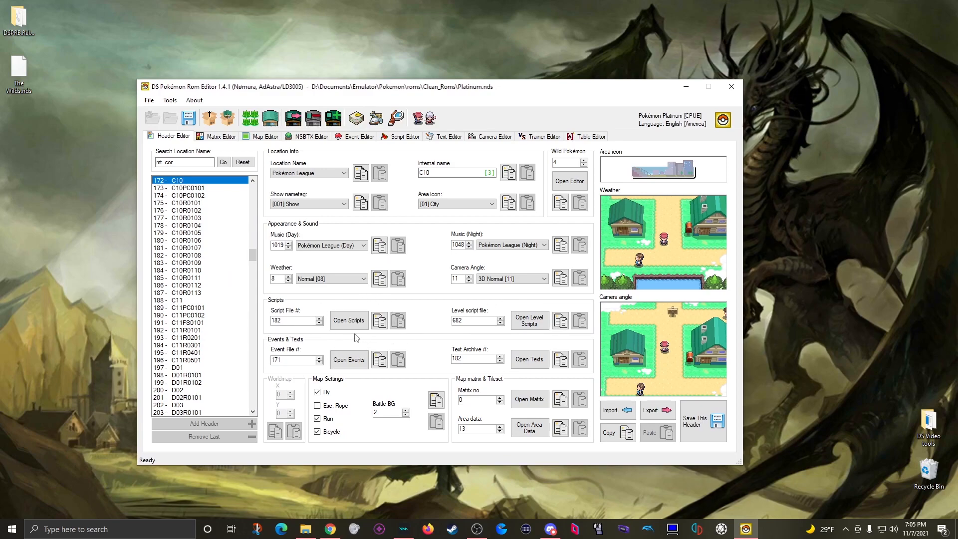
mouse_move(430, 338)
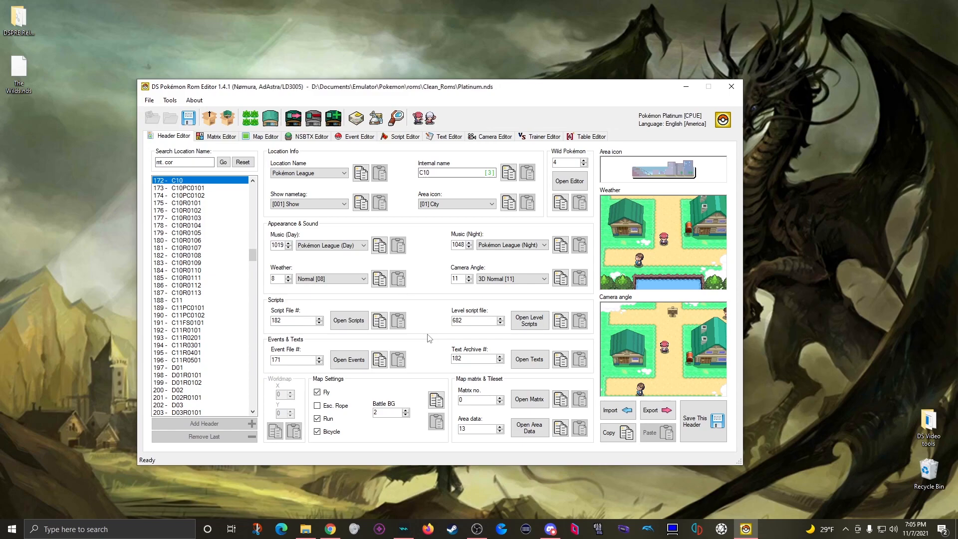
left_click(220, 136)
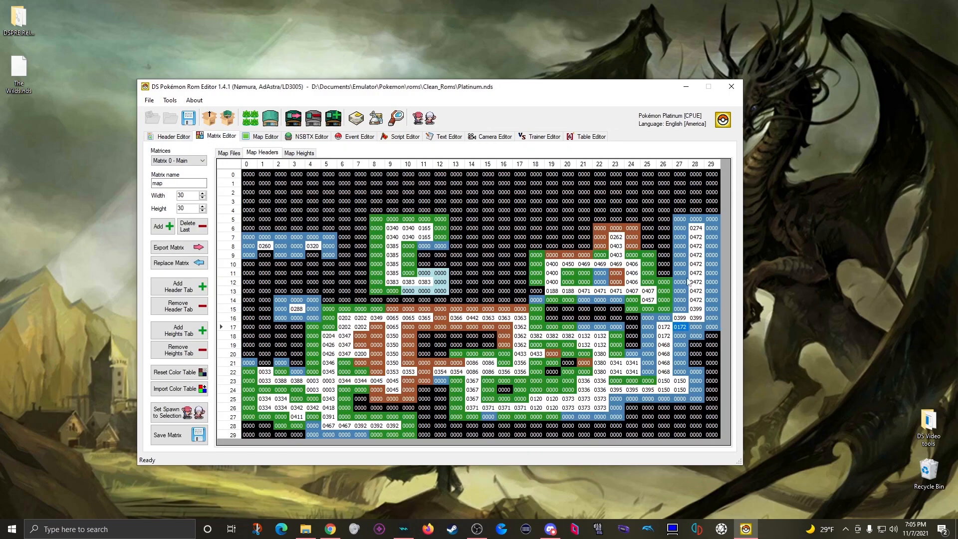
mouse_move(684, 325)
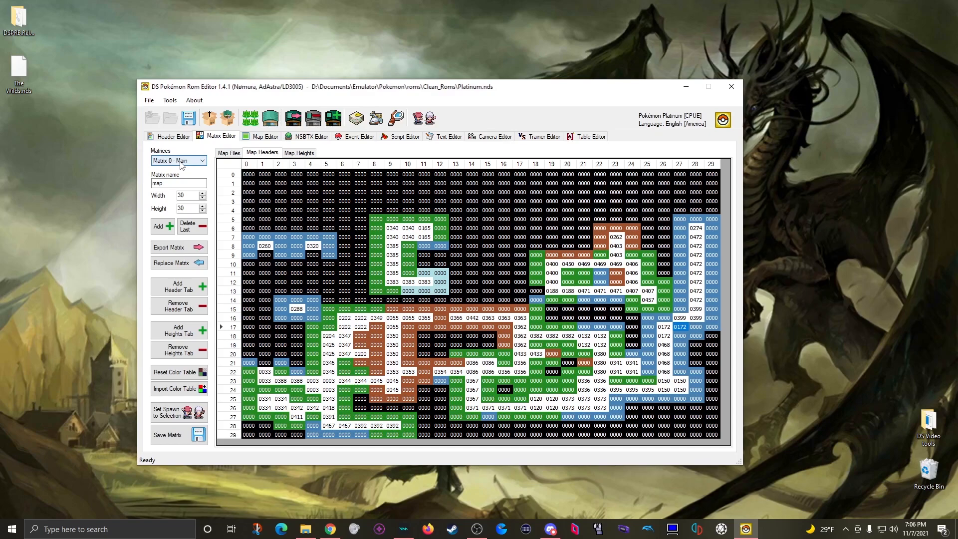
- Select matrix 10: m_dun0502, add a header tab, and view its two 0000 entries
left_click(202, 160)
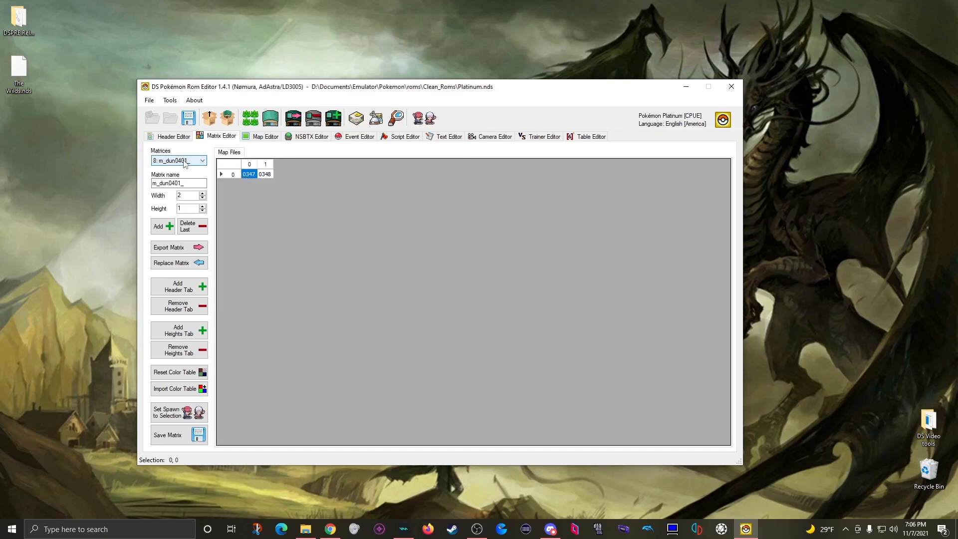
left_click(177, 160)
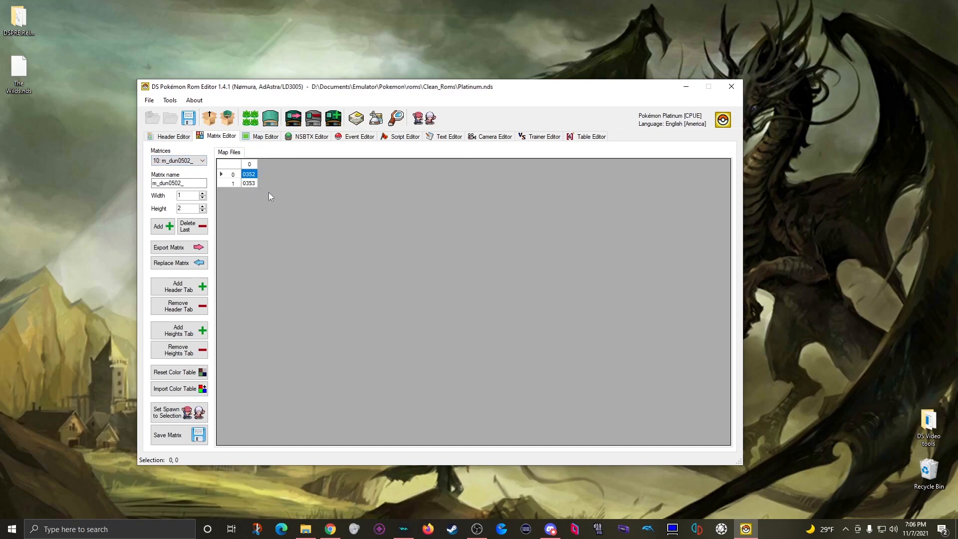
mouse_move(214, 199)
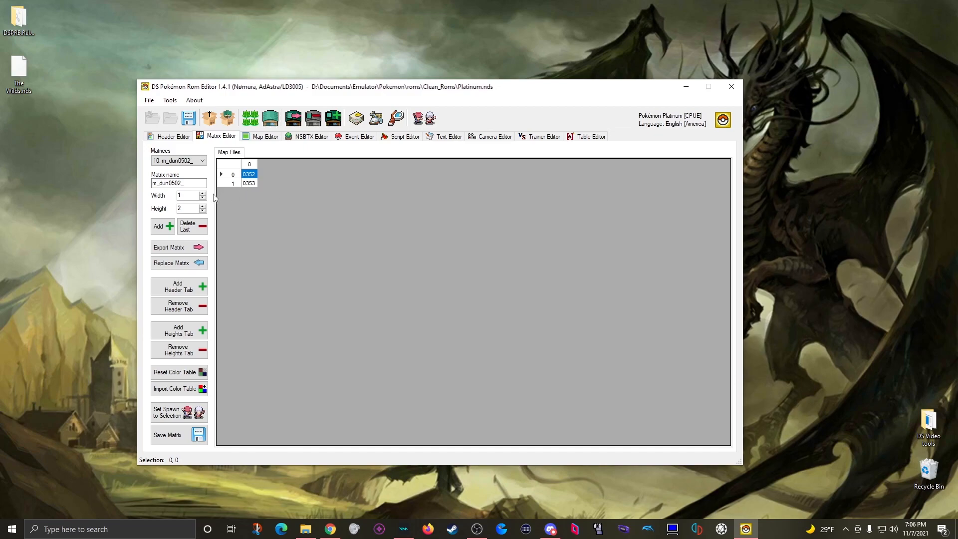
mouse_move(192, 226)
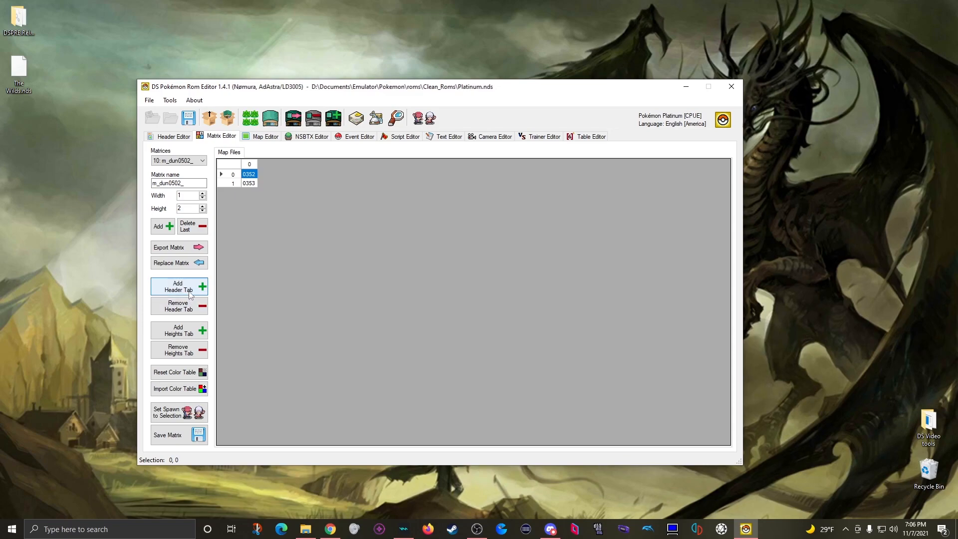
left_click(179, 286)
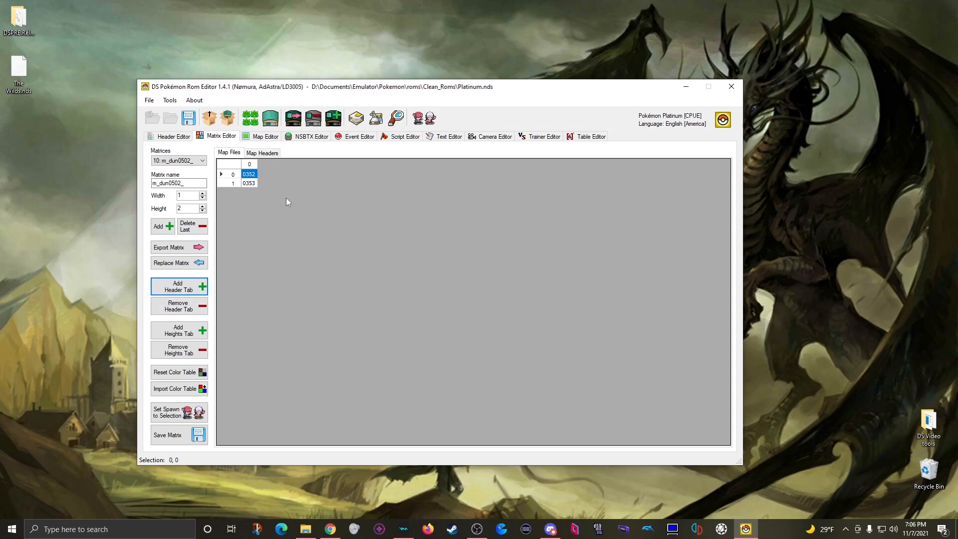
left_click(262, 152)
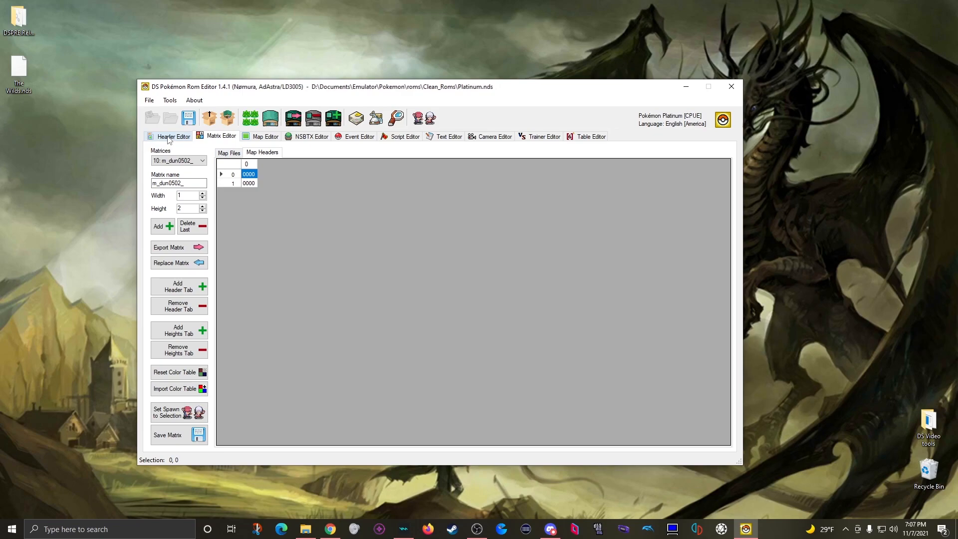
- Confirm Mt. Coronet header 208 (D05R0102) uses matrix 10
left_click(173, 136)
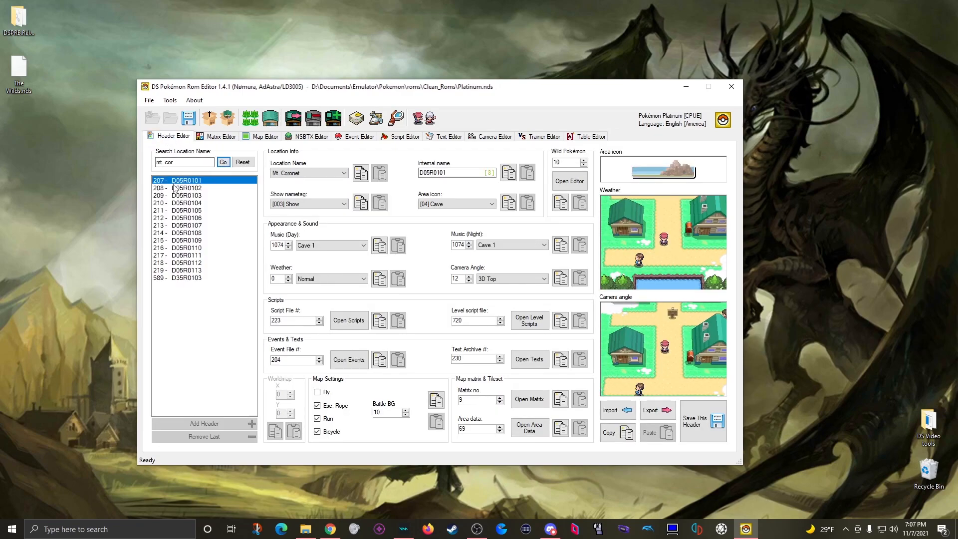
left_click(185, 187)
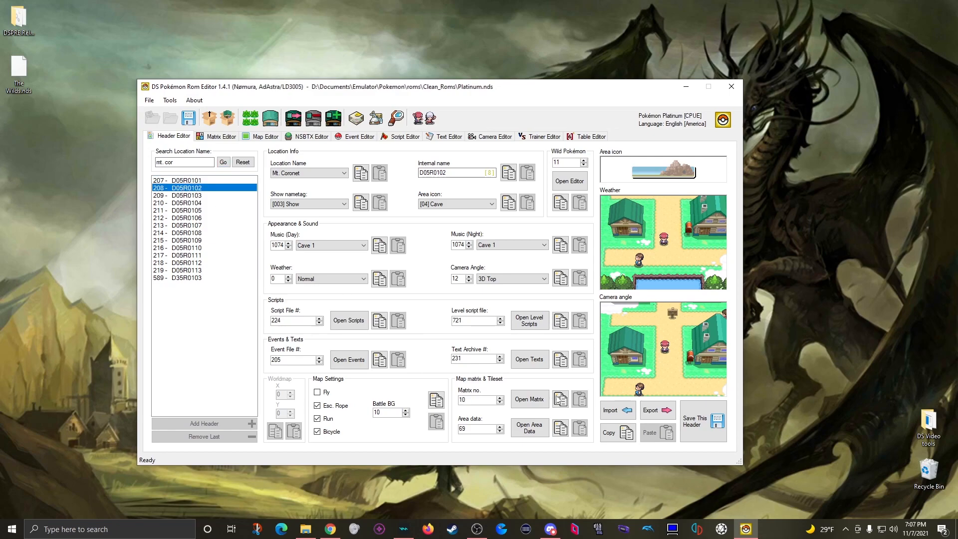
left_click(220, 136)
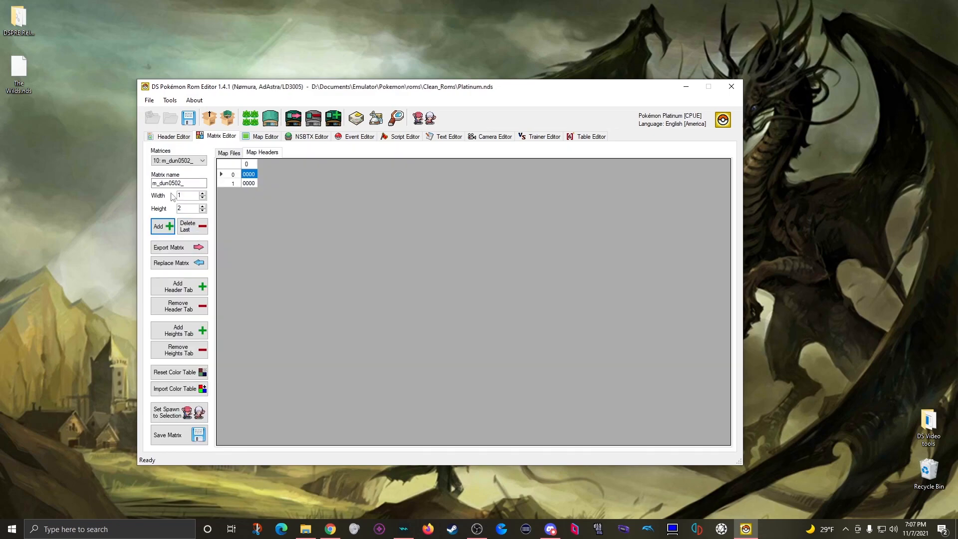
left_click(173, 136)
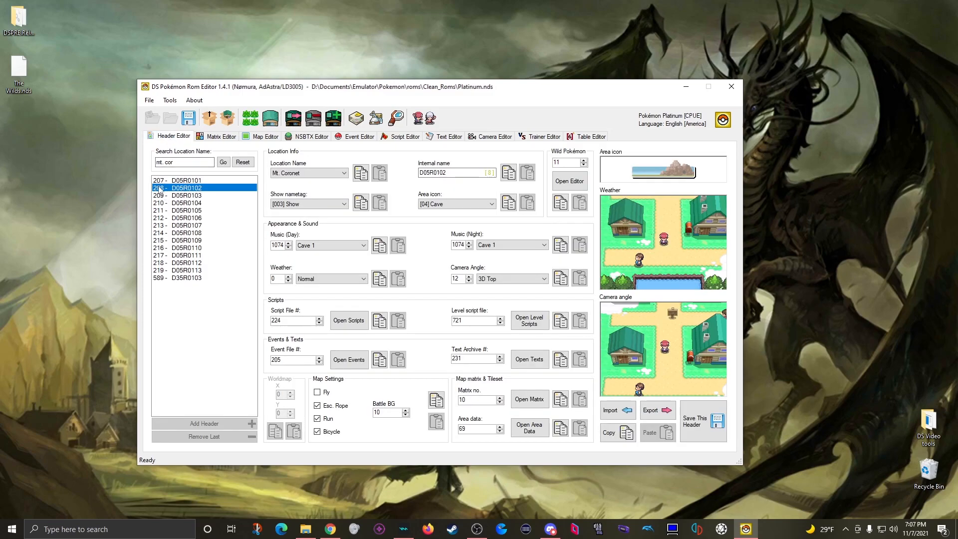
- Enter 0208 in both m_dun0502 header cells and save the matrix
left_click(220, 136)
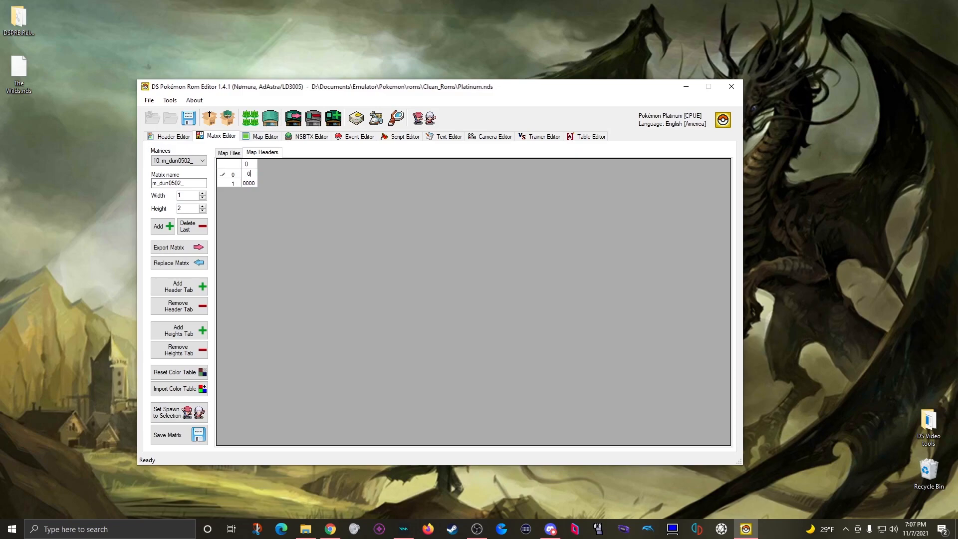
type("0208")
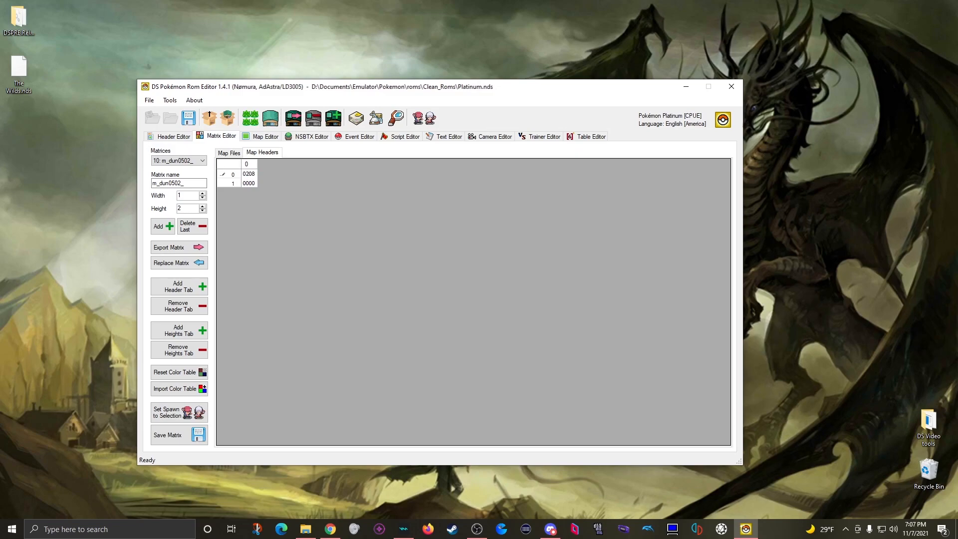
left_click(248, 183)
type("0208")
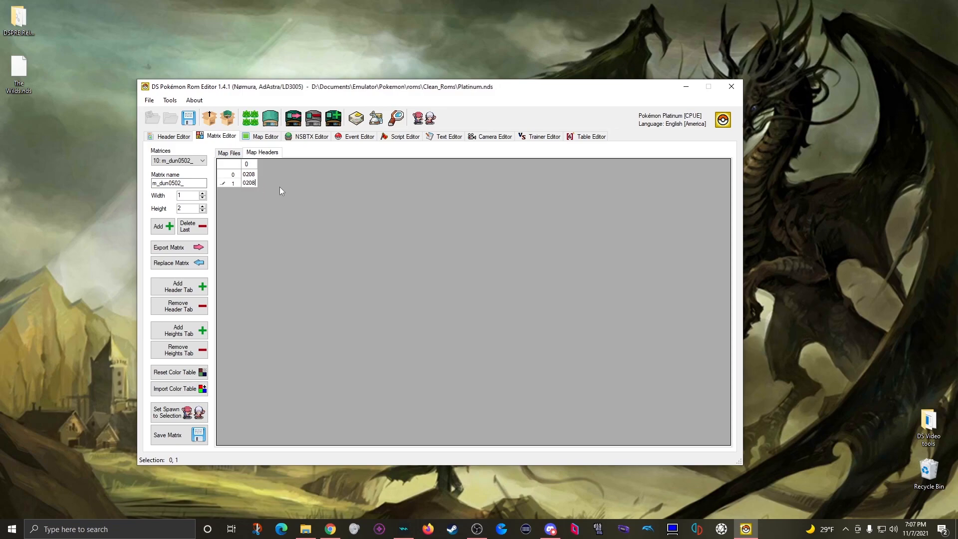
left_click(248, 174)
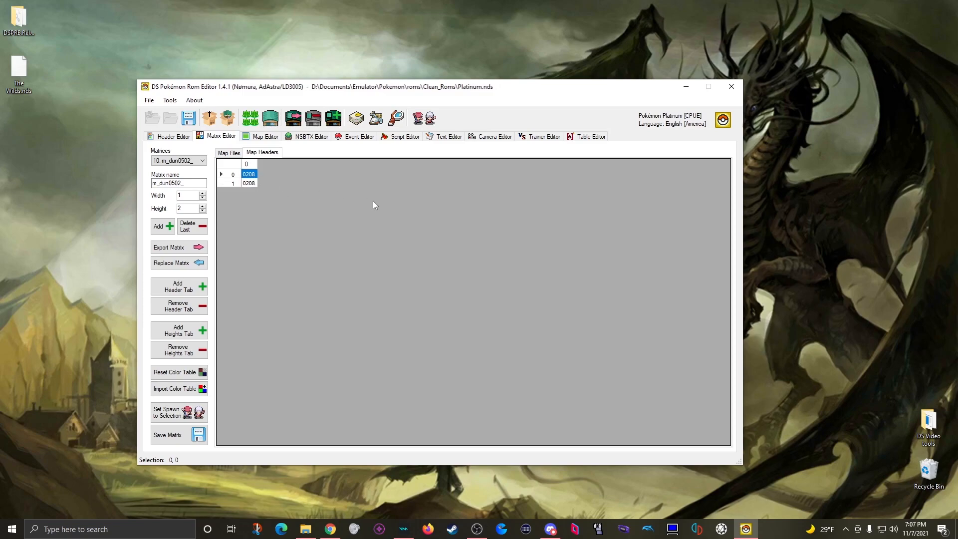
left_click(175, 434)
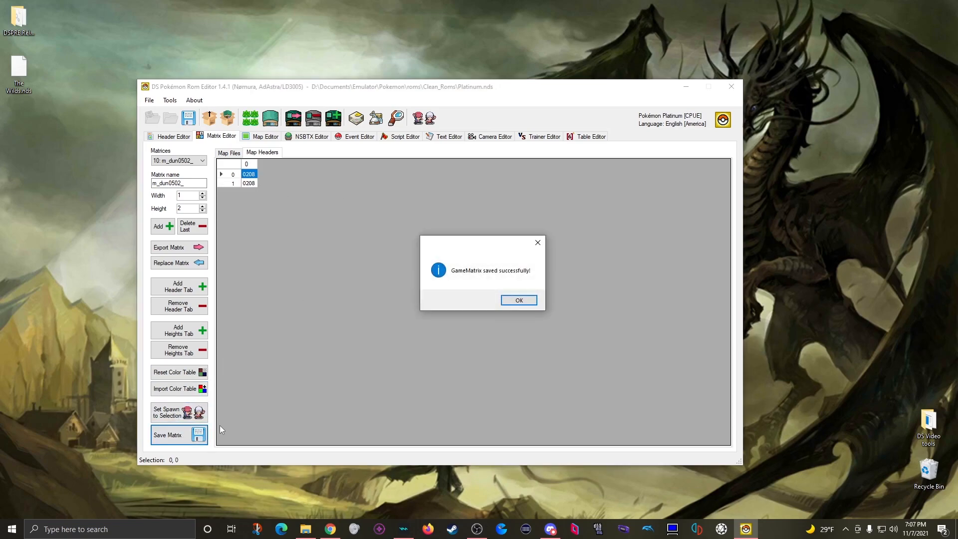
left_click(519, 299)
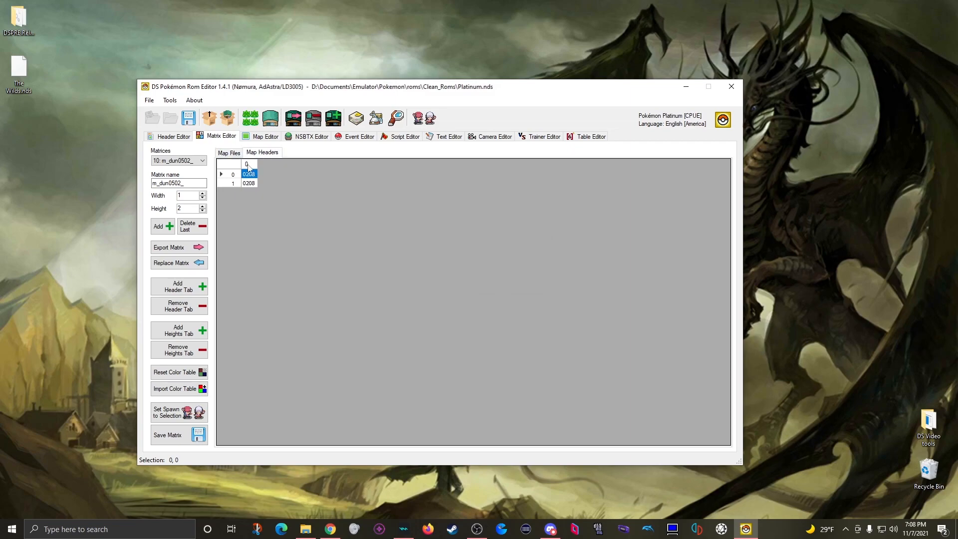
mouse_move(258, 176)
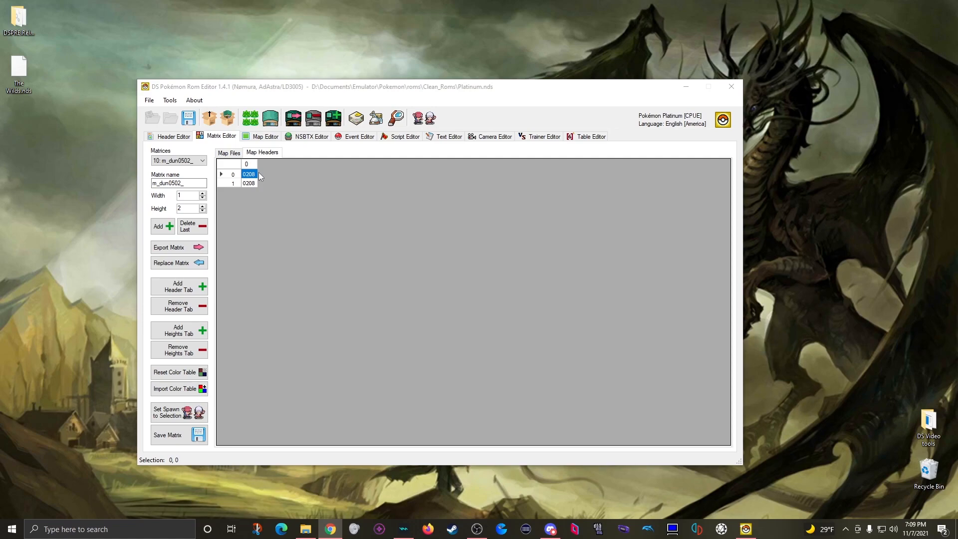
mouse_move(299, 159)
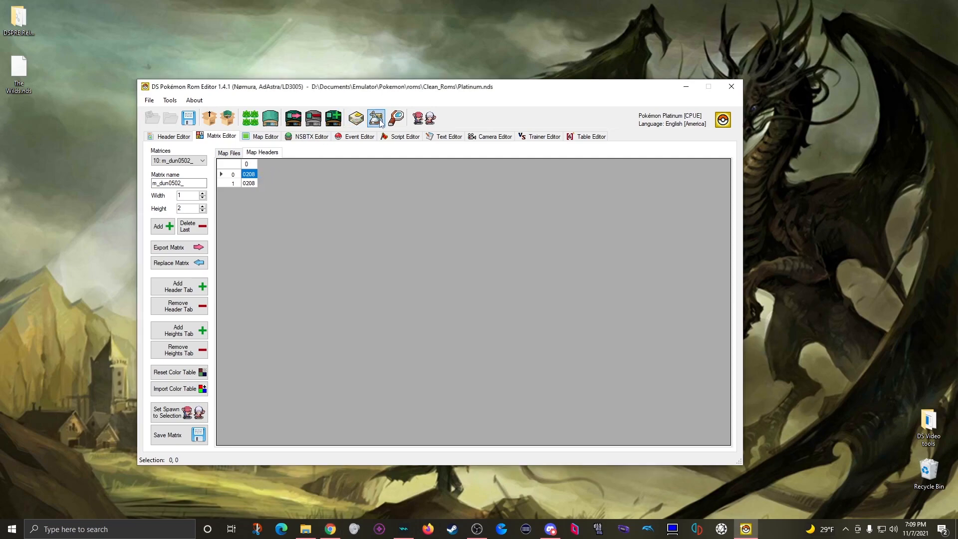
- Open the ROM Toolbox listing patches like ARM9 Expansion and Dynamic Header Allocation
left_click(375, 117)
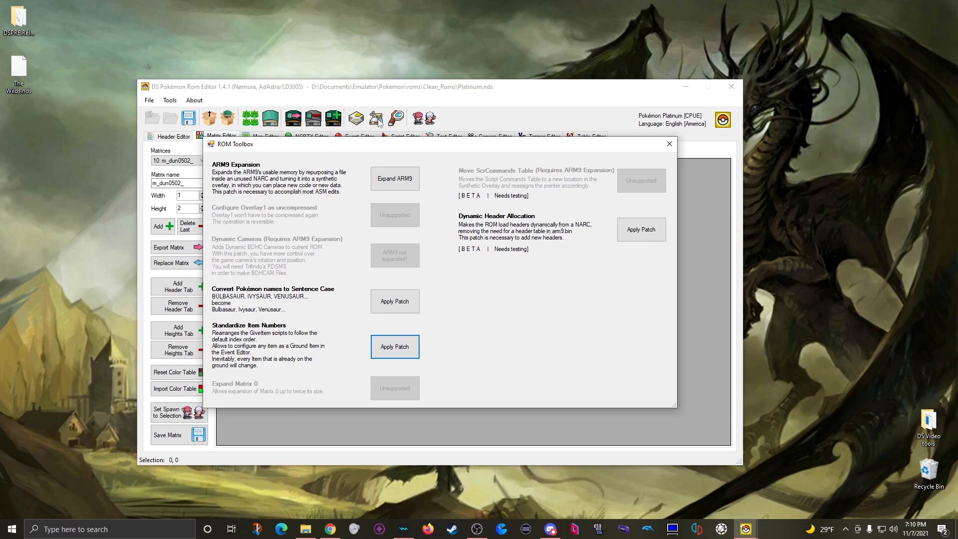
mouse_move(501, 215)
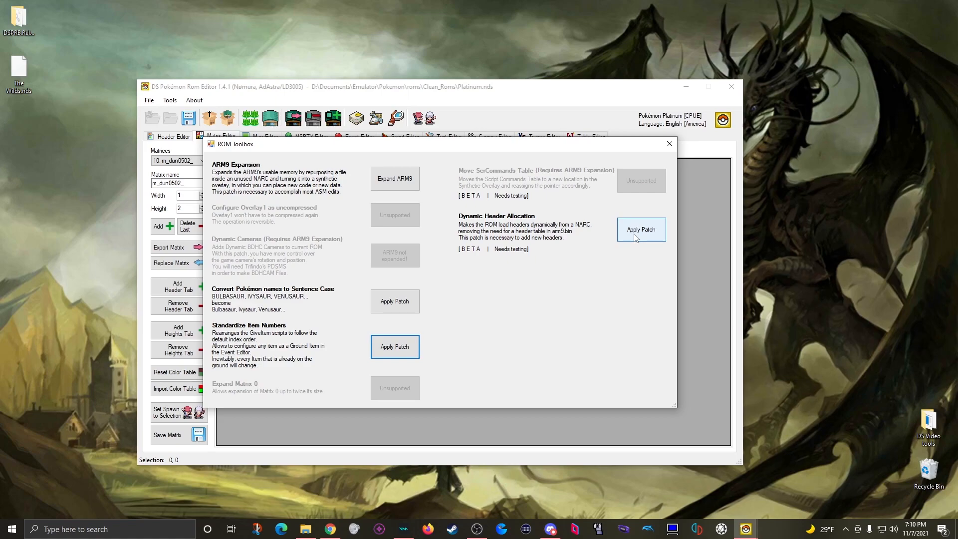
- Start the Dynamic Header Allocation patch from the ROM Toolbox to reach its confirmation
left_click(640, 229)
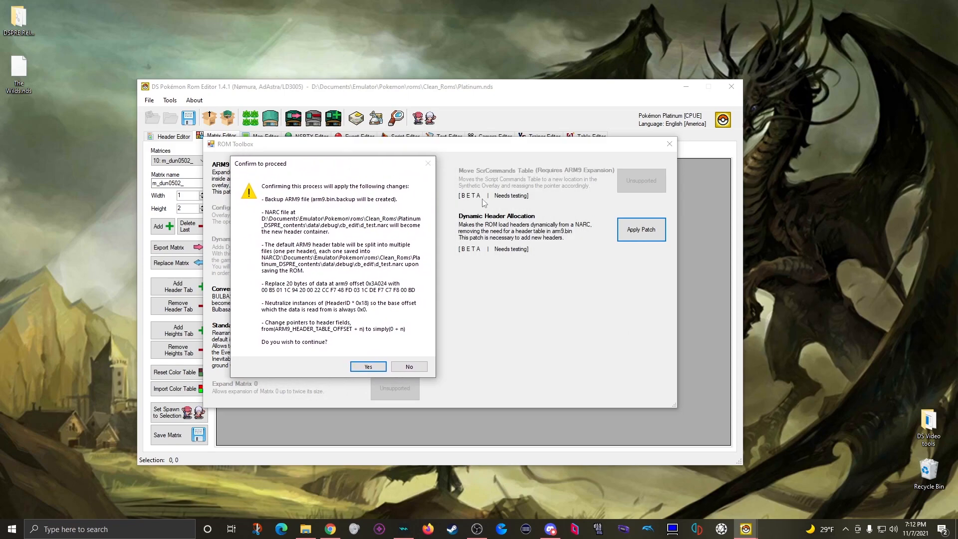
mouse_move(460, 183)
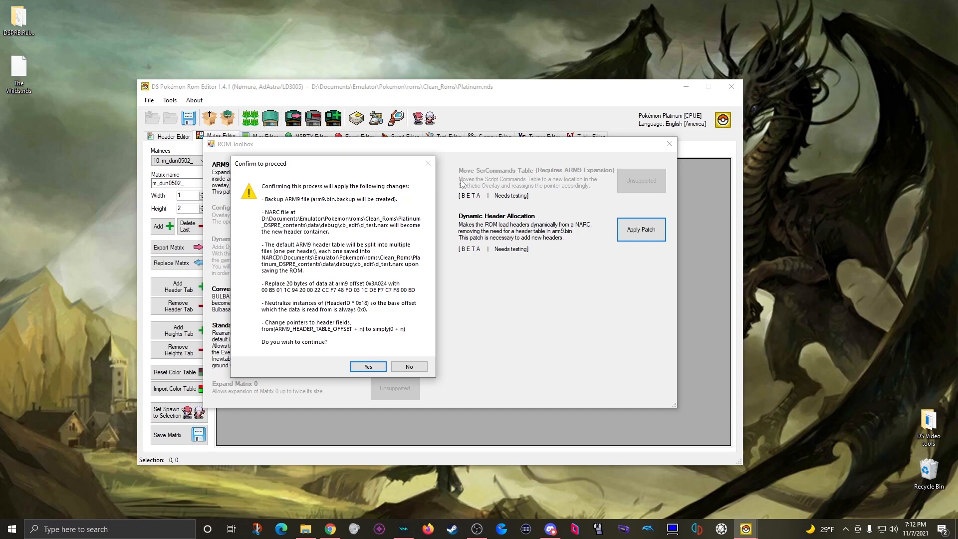
mouse_move(459, 209)
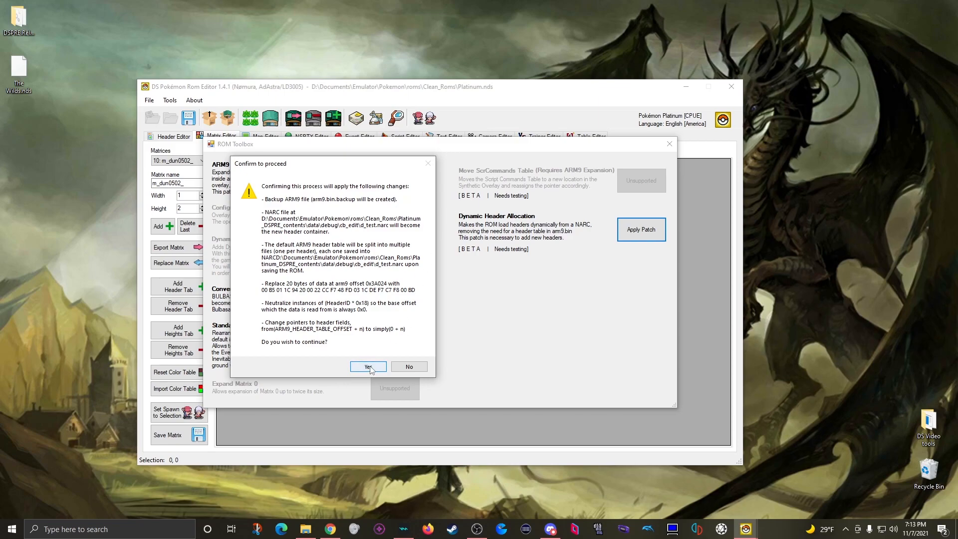
- Confirm and apply the Dynamic Header Allocation patch, then close the toolbox
left_click(366, 365)
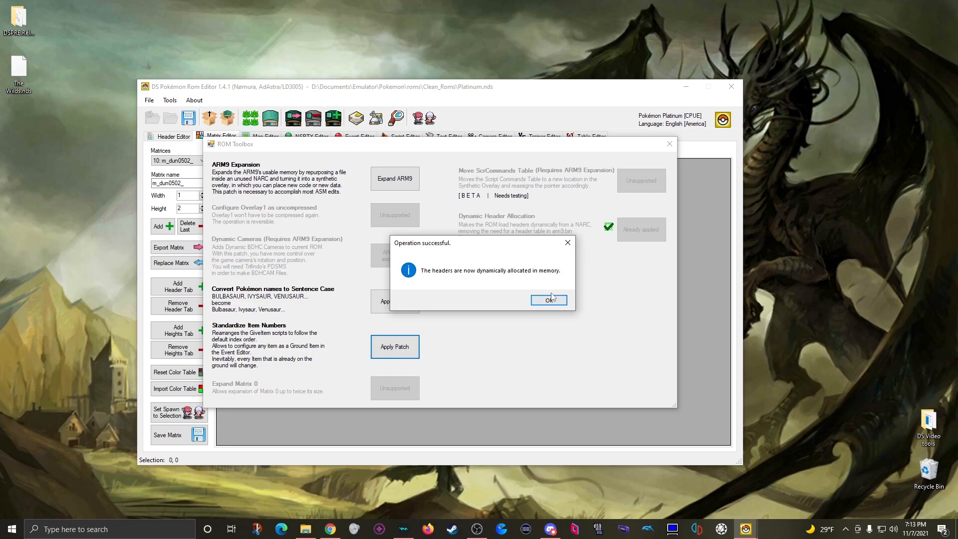
left_click(547, 300)
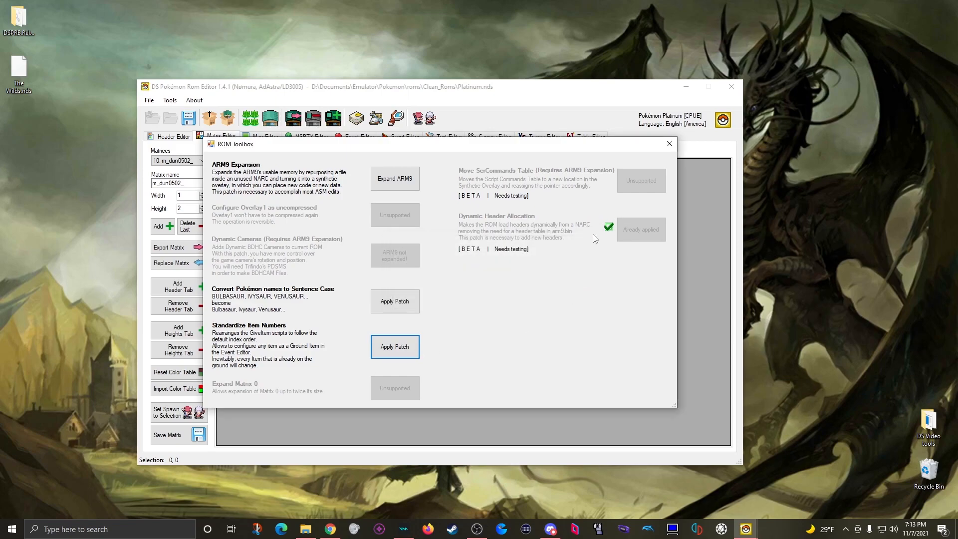
mouse_move(666, 188)
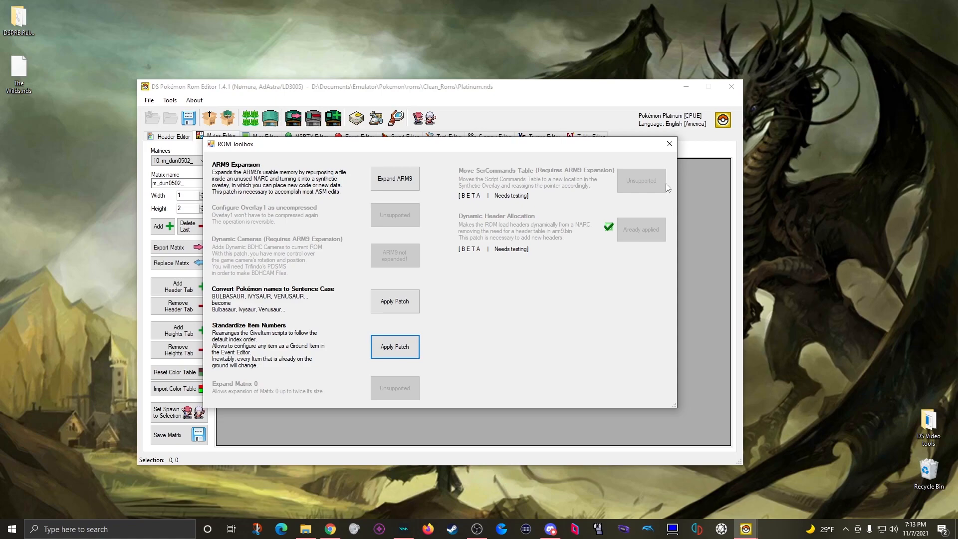
left_click(667, 144)
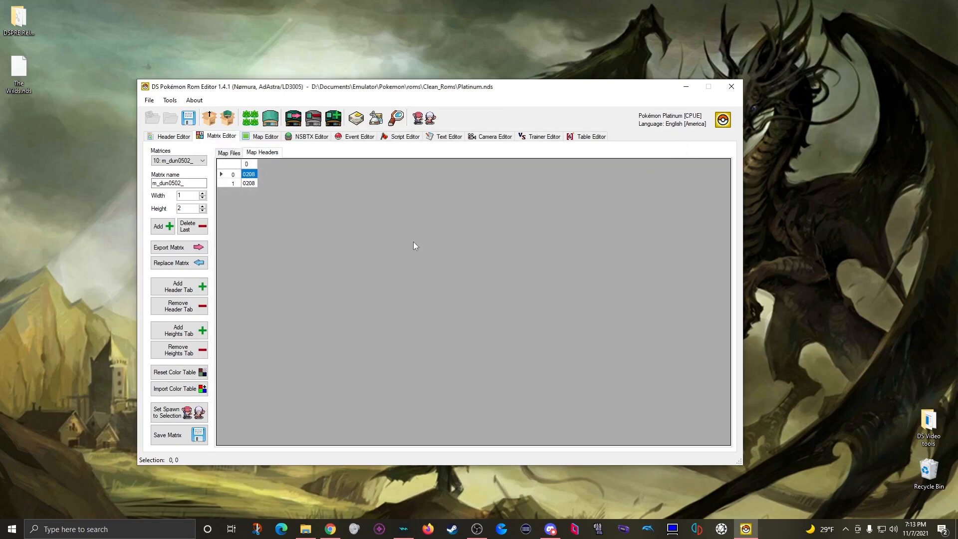
- Clear the header search filter and add new header 593 NEWMAP
left_click(173, 136)
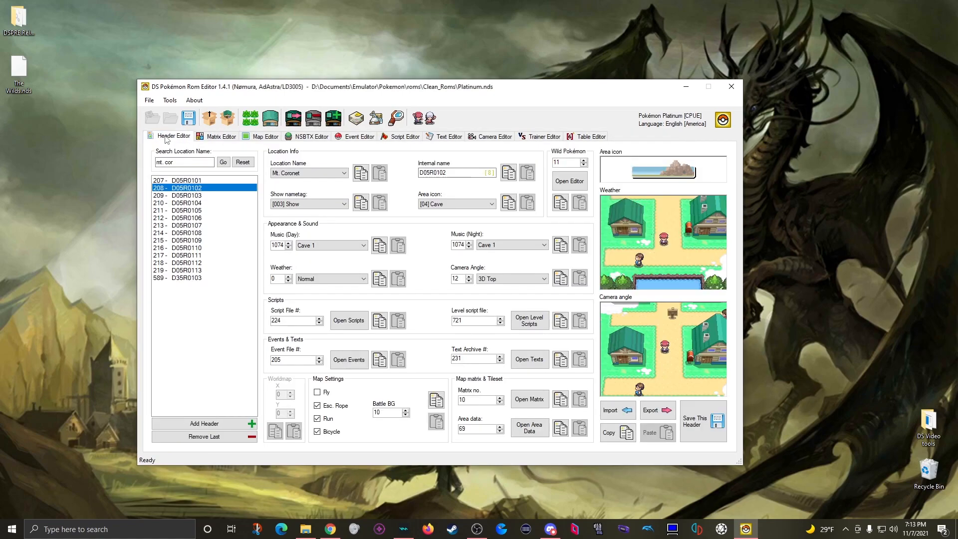
mouse_move(204, 436)
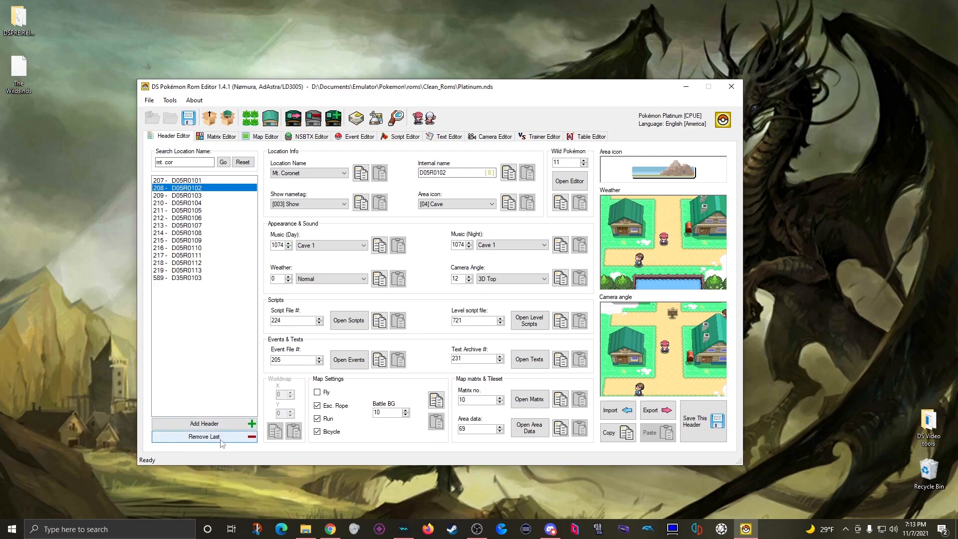
mouse_move(243, 162)
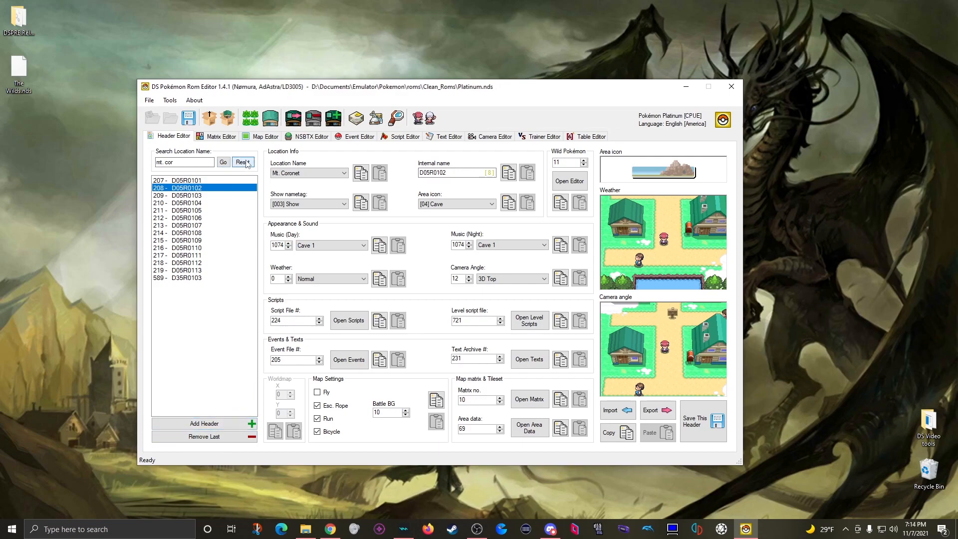
left_click(242, 162)
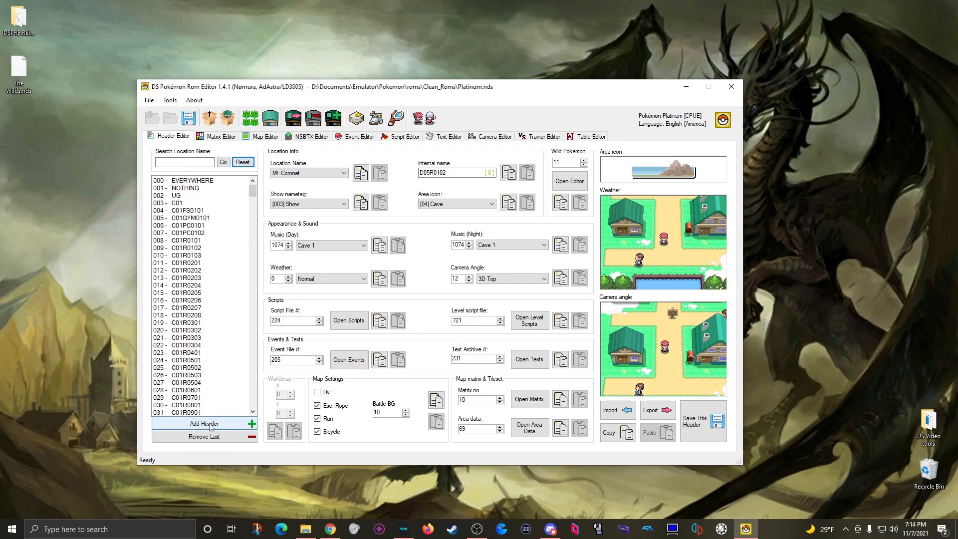
left_click(204, 423)
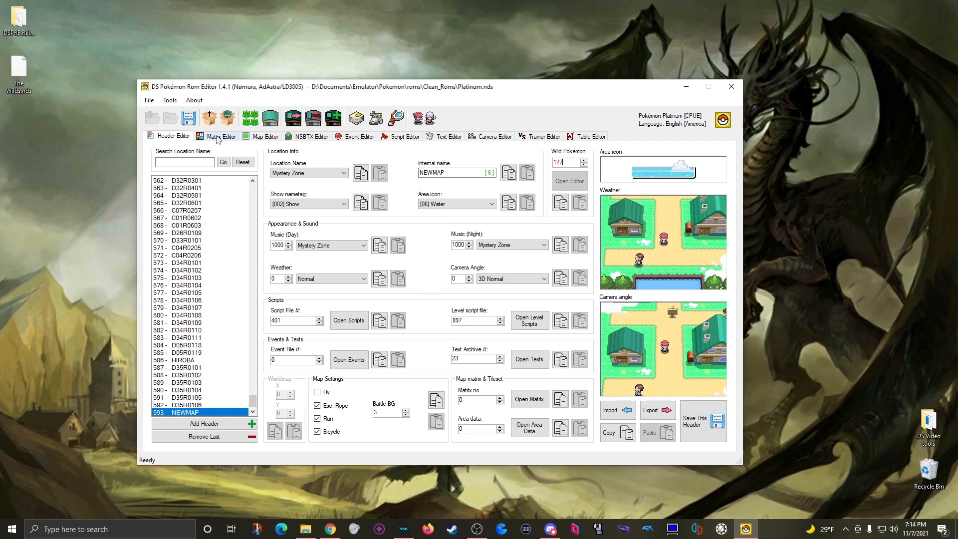
- Enter header 593 in cell (27,17) of Matrix 0 - Main's header grid and save
left_click(220, 136)
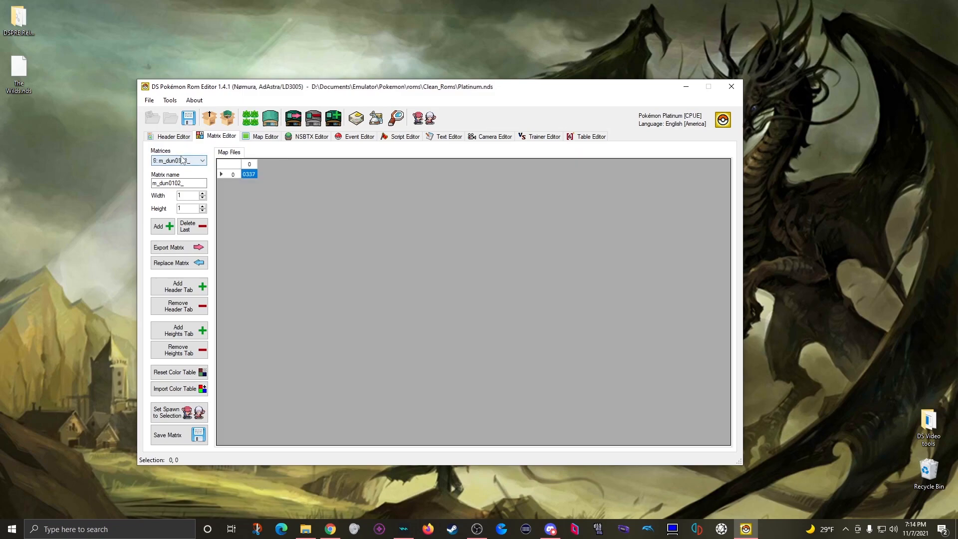
left_click(177, 160)
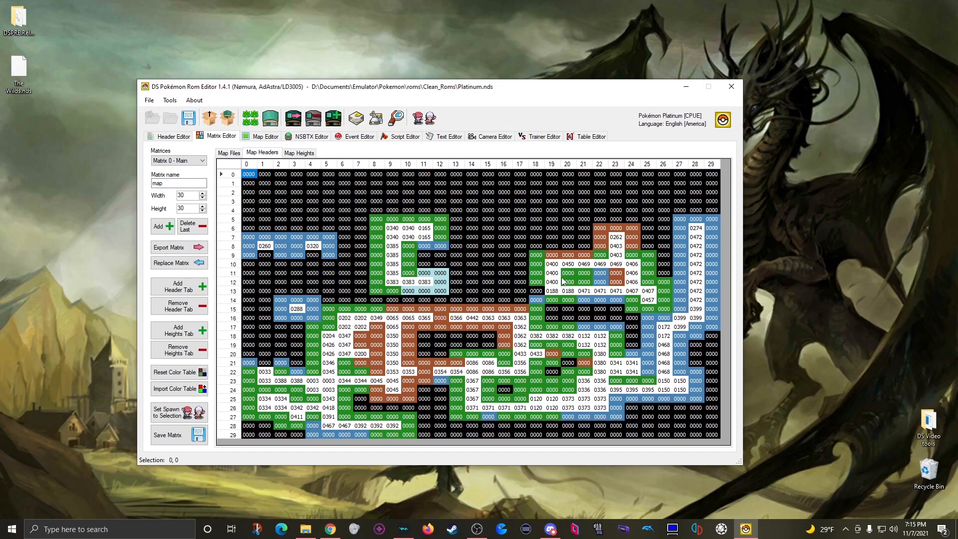
left_click(678, 327)
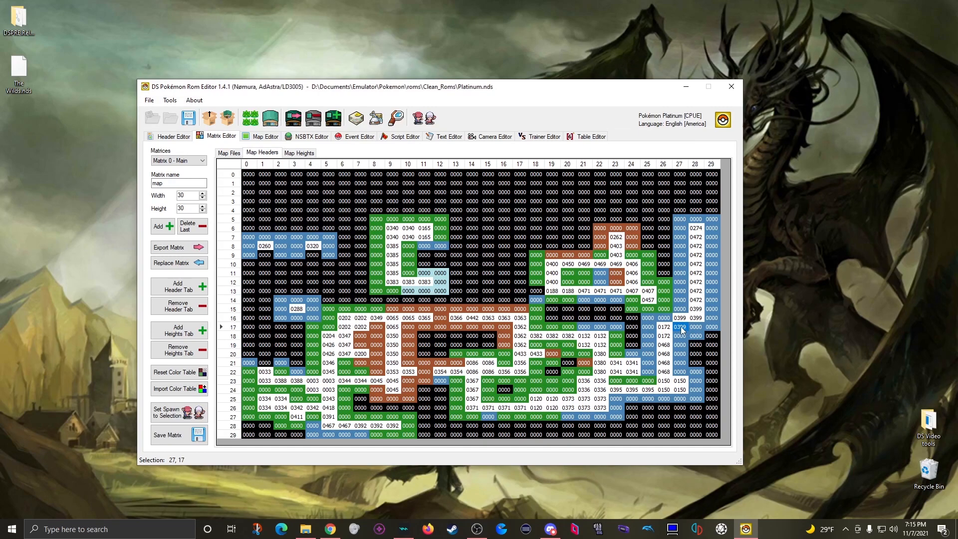
mouse_move(65, 93)
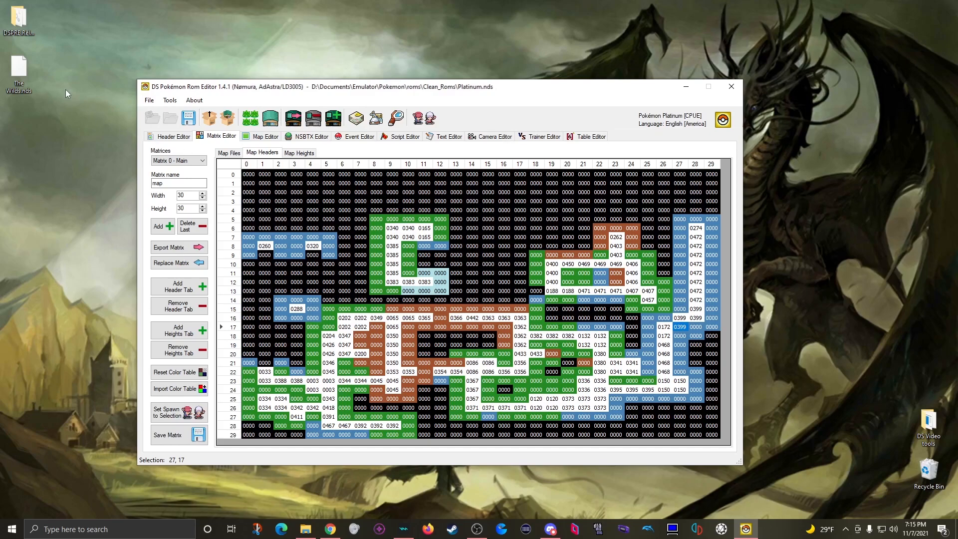
left_click(173, 136)
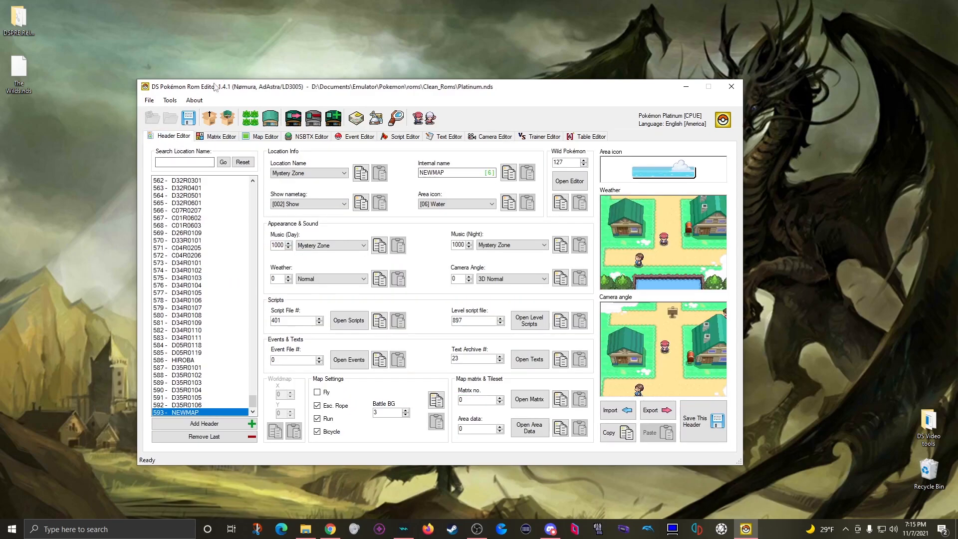
left_click(220, 136)
type("0593")
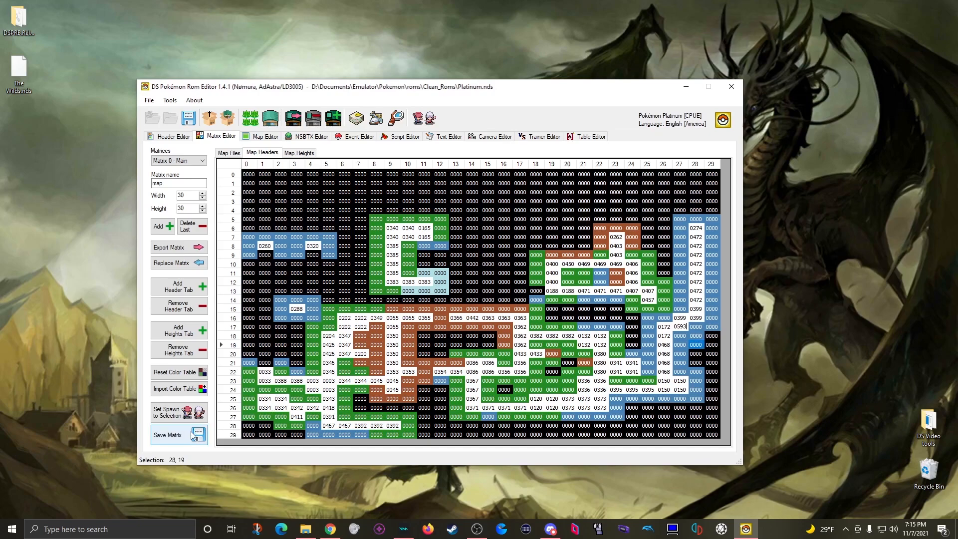
left_click(178, 434)
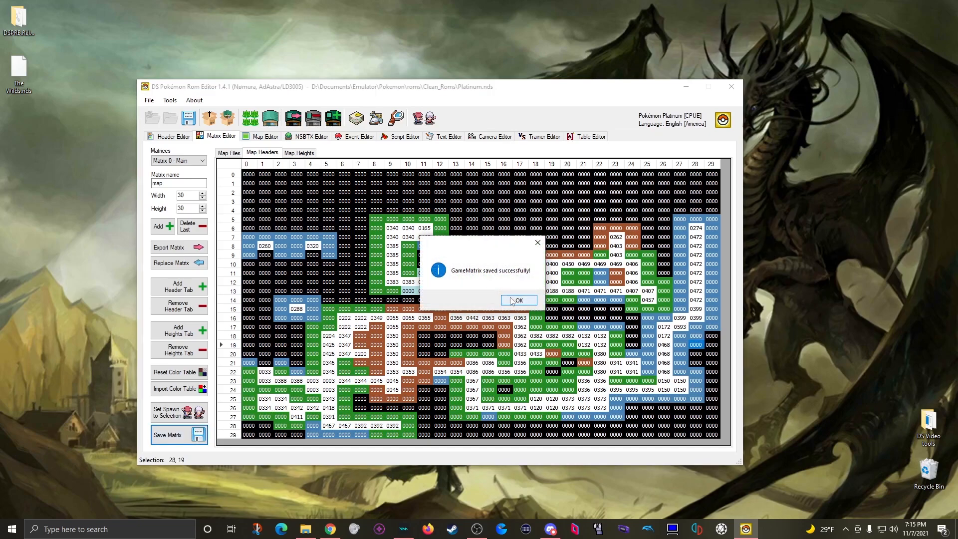
left_click(517, 300)
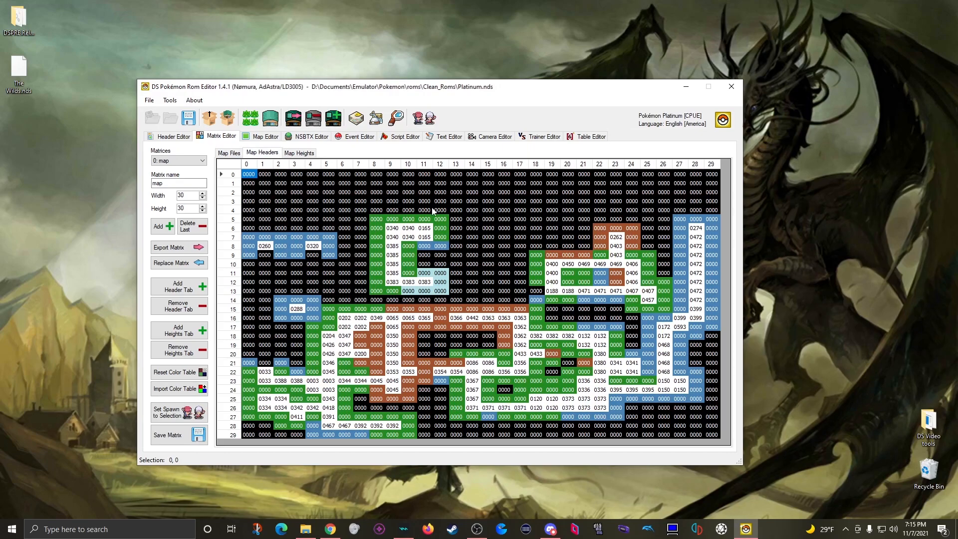
mouse_move(692, 335)
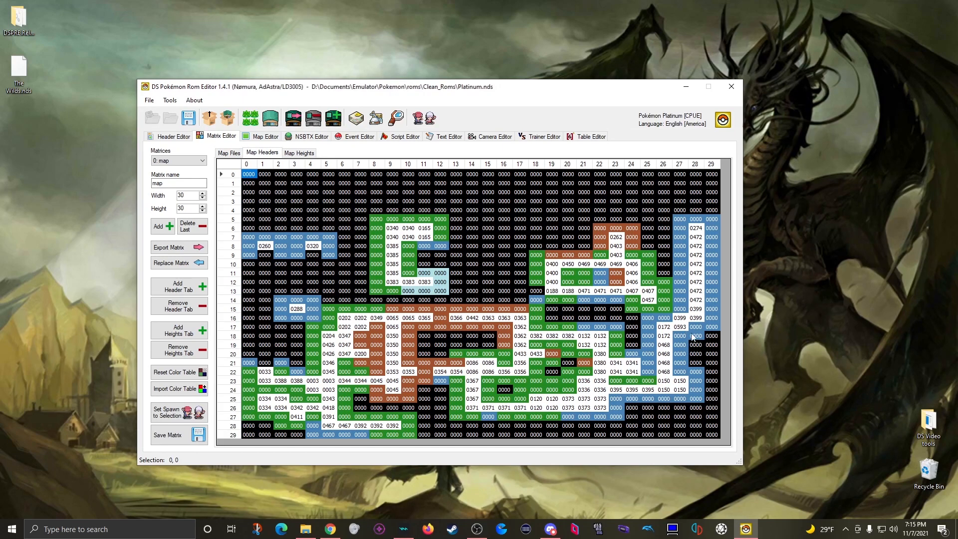
mouse_move(171, 135)
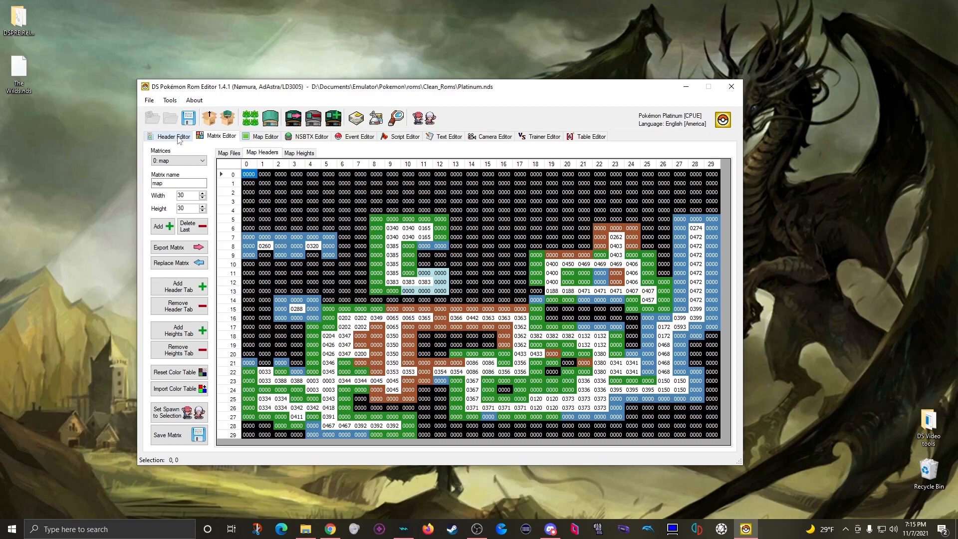
- Select header 593 NEWMAP and change its wild Pokémon file from 65535 to 127
left_click(171, 135)
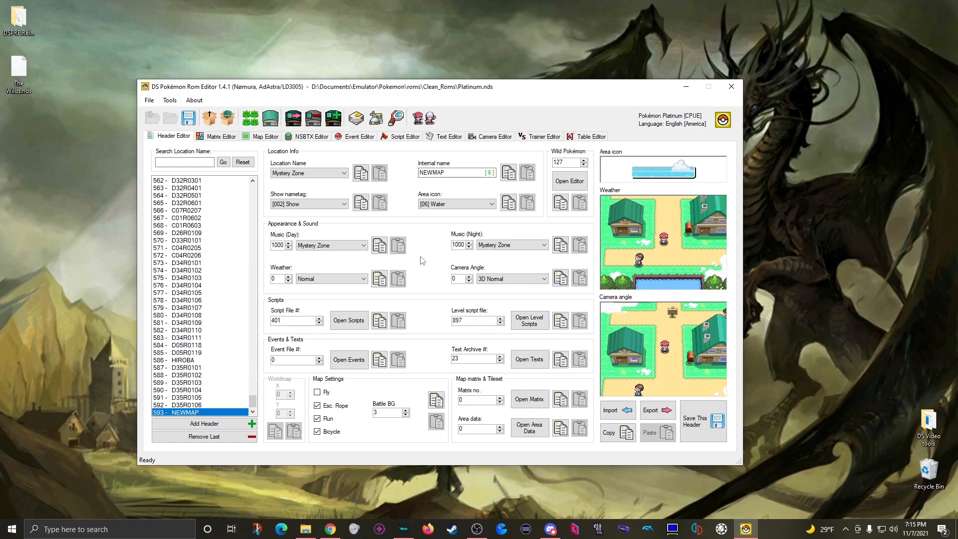
scroll("up", 3)
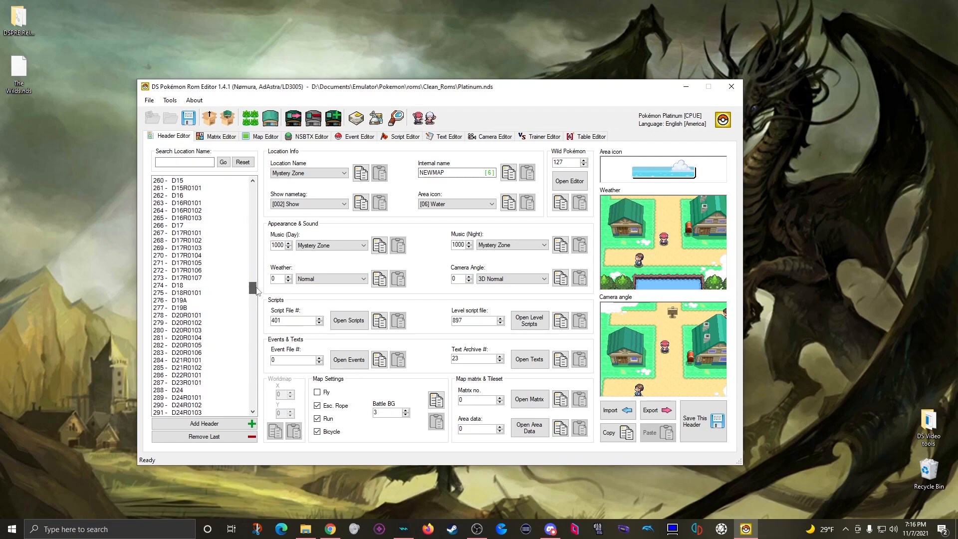
scroll("down", 3)
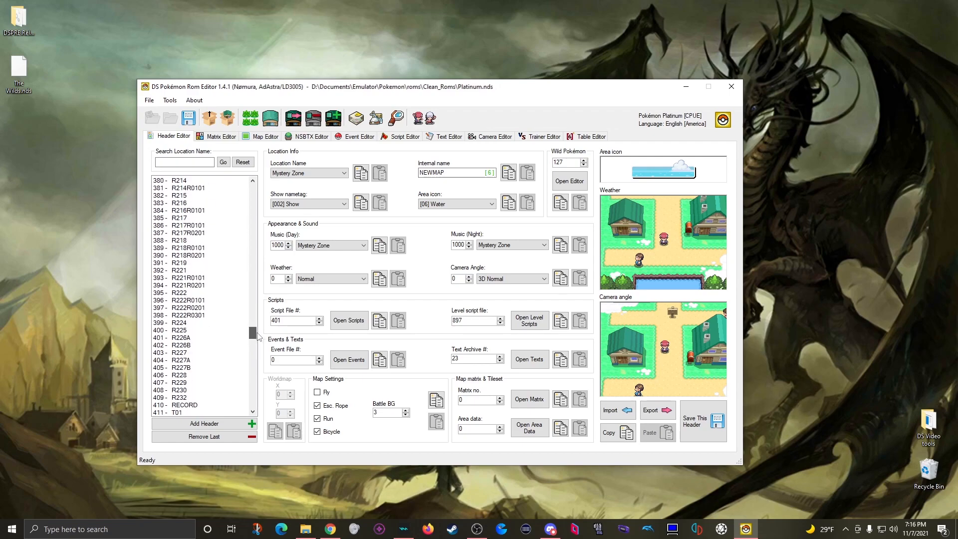
left_click(177, 322)
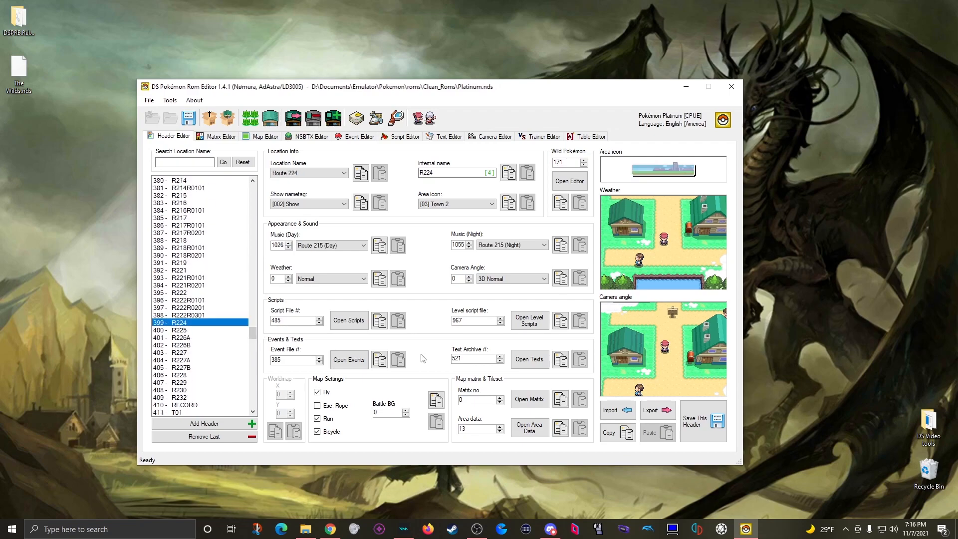
mouse_move(388, 207)
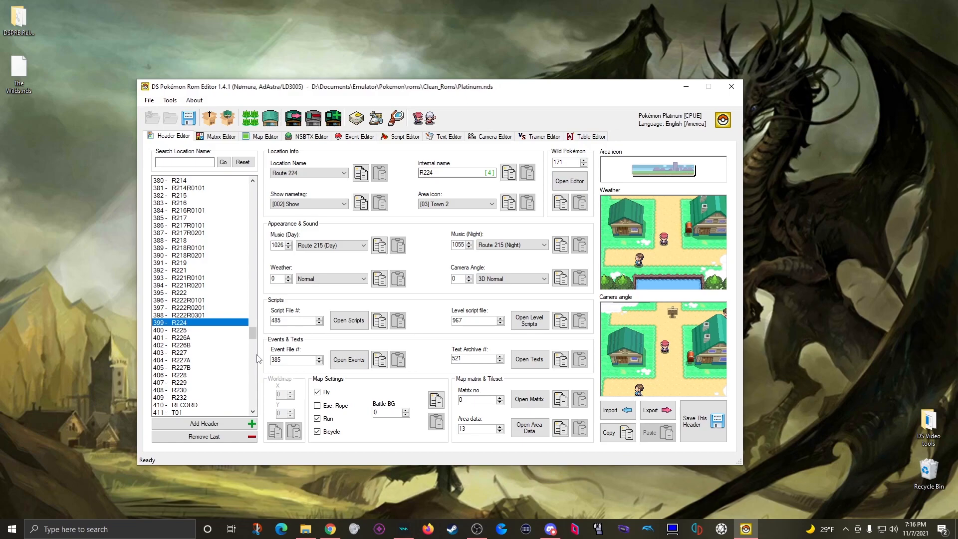
scroll("down", 3)
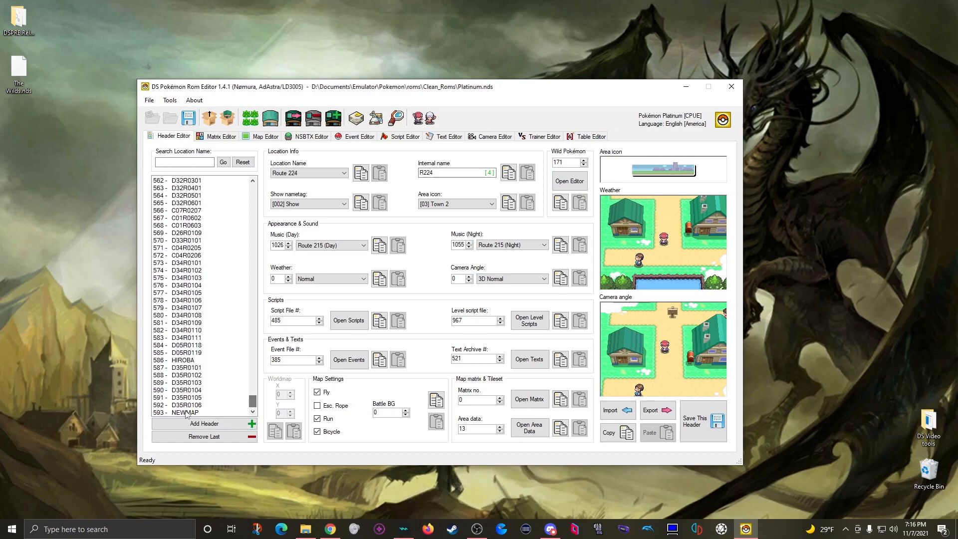
left_click(186, 412)
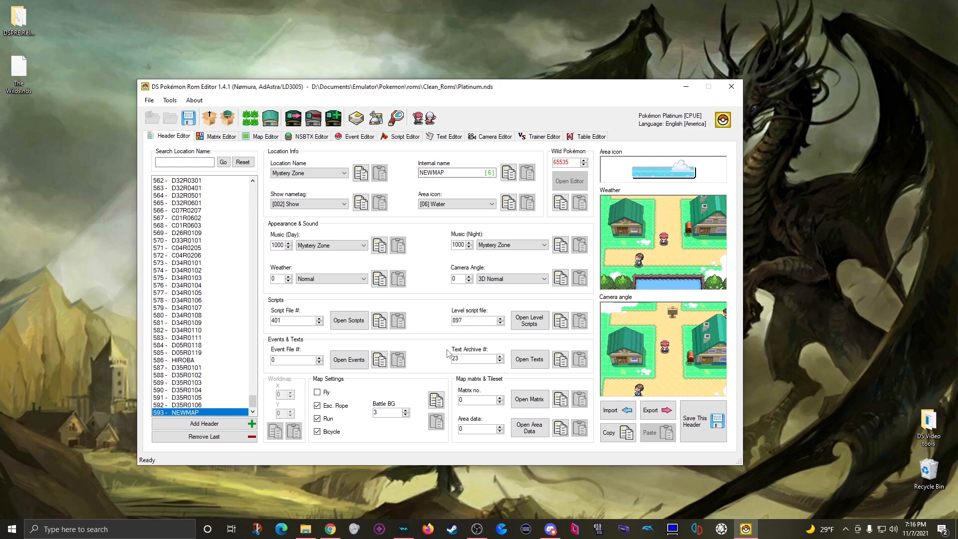
mouse_move(547, 185)
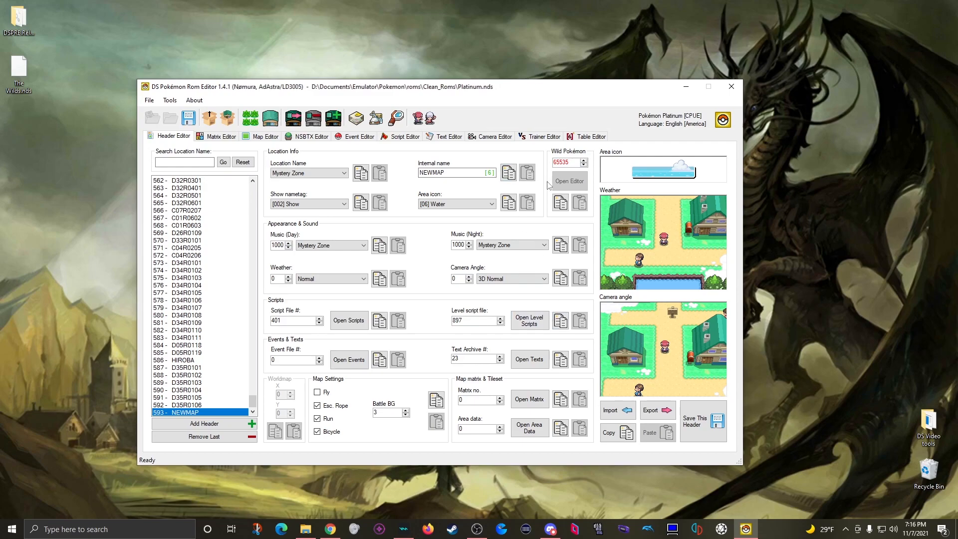
left_click(563, 162)
type("127")
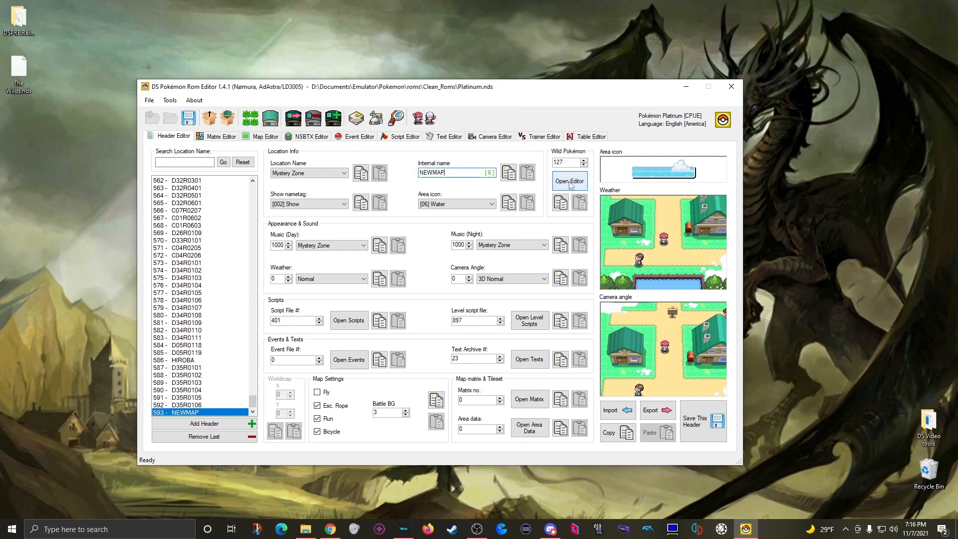
- Create new encounter file 183 in the Wild Pokémon Editor
left_click(568, 180)
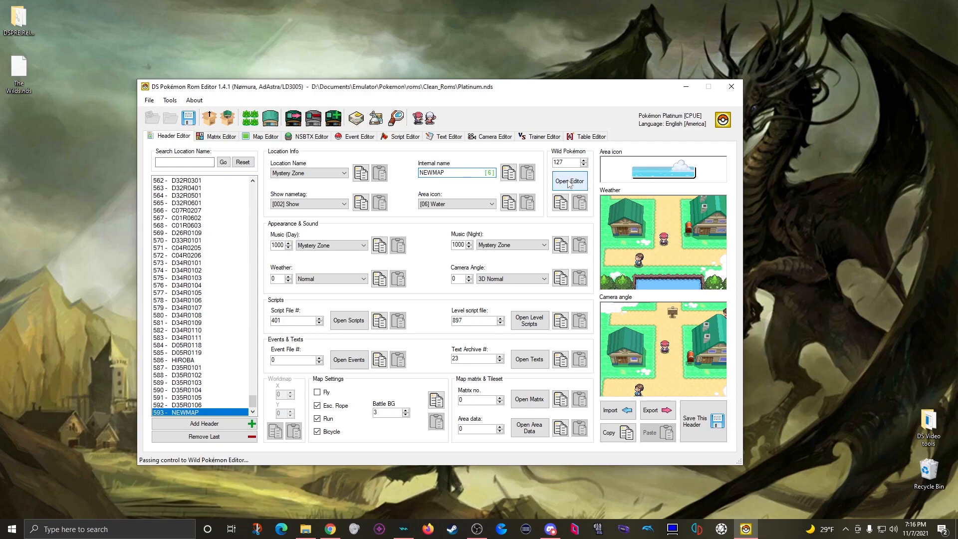
left_click(568, 181)
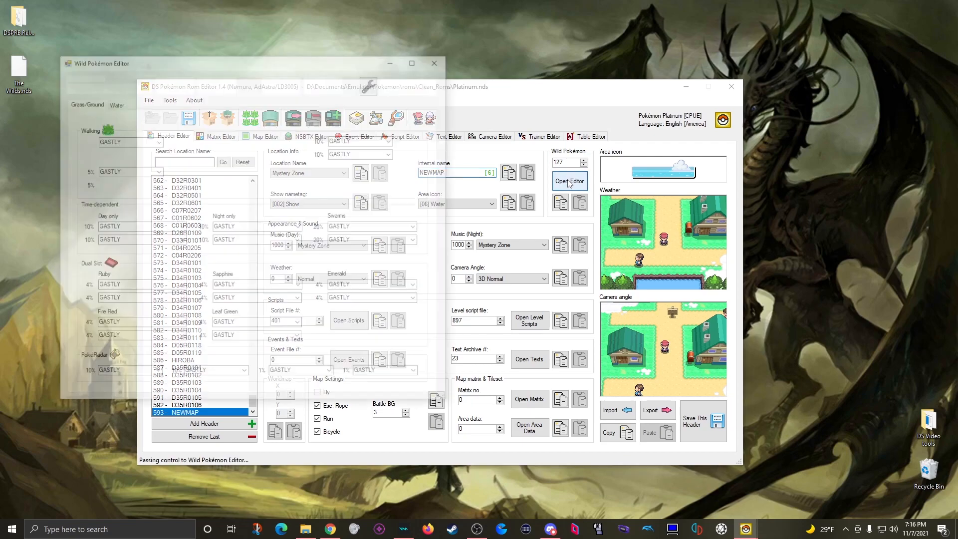
left_click(569, 181)
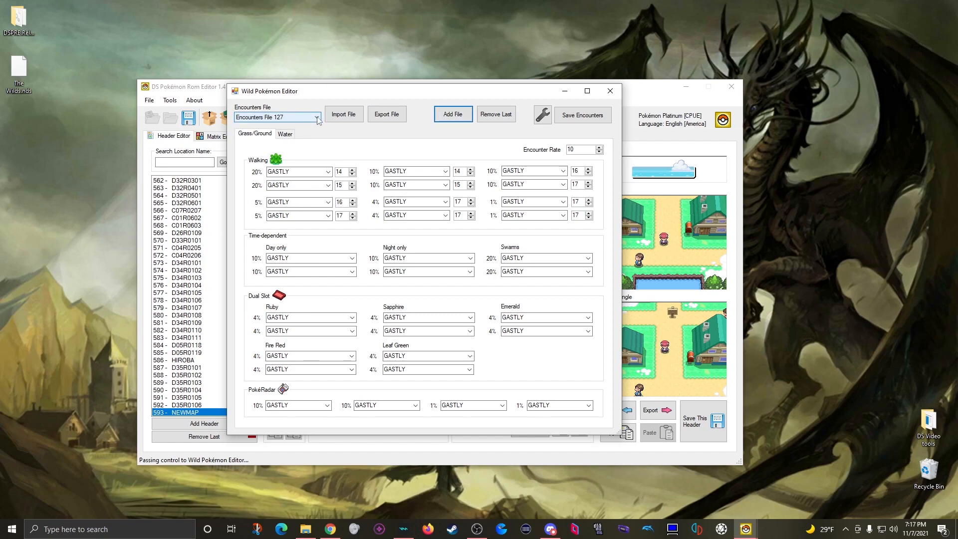
left_click(317, 117)
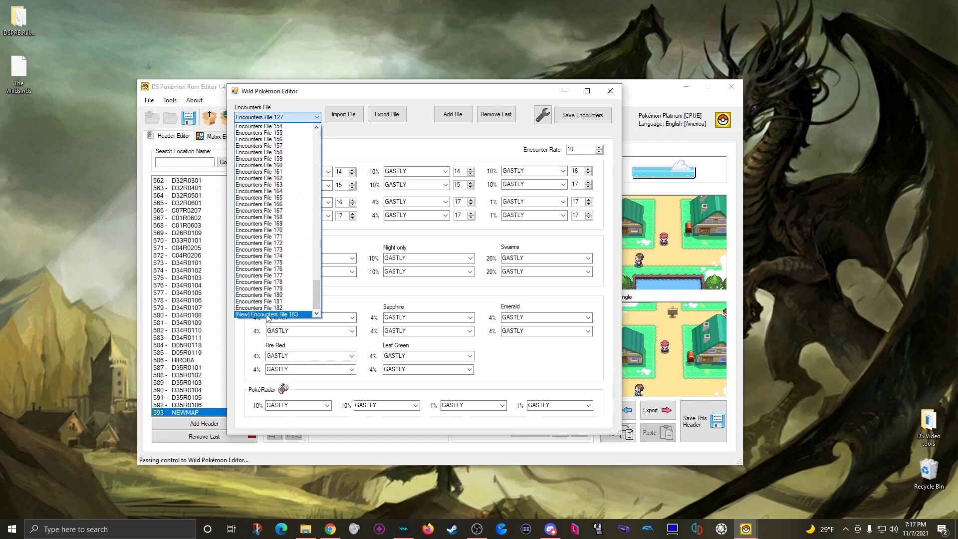
left_click(275, 314)
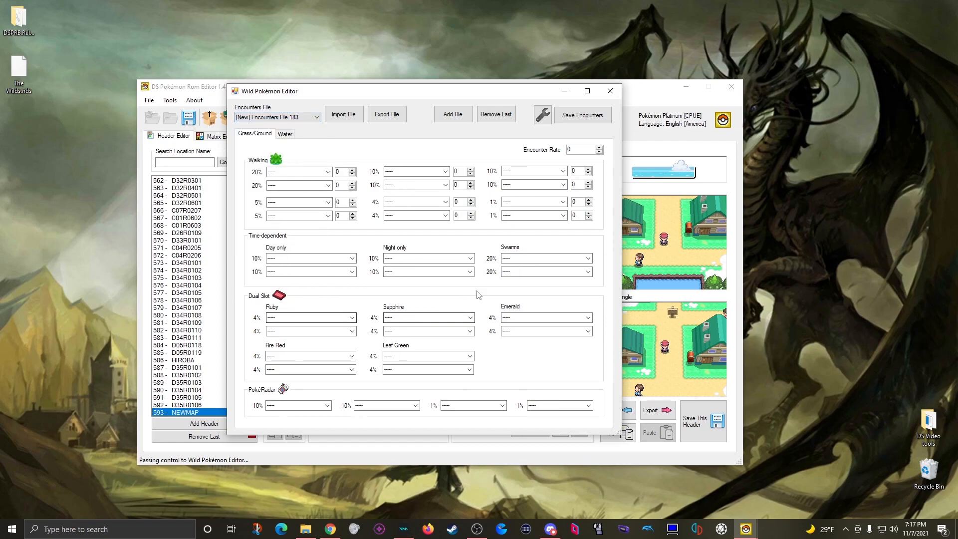
mouse_move(285, 133)
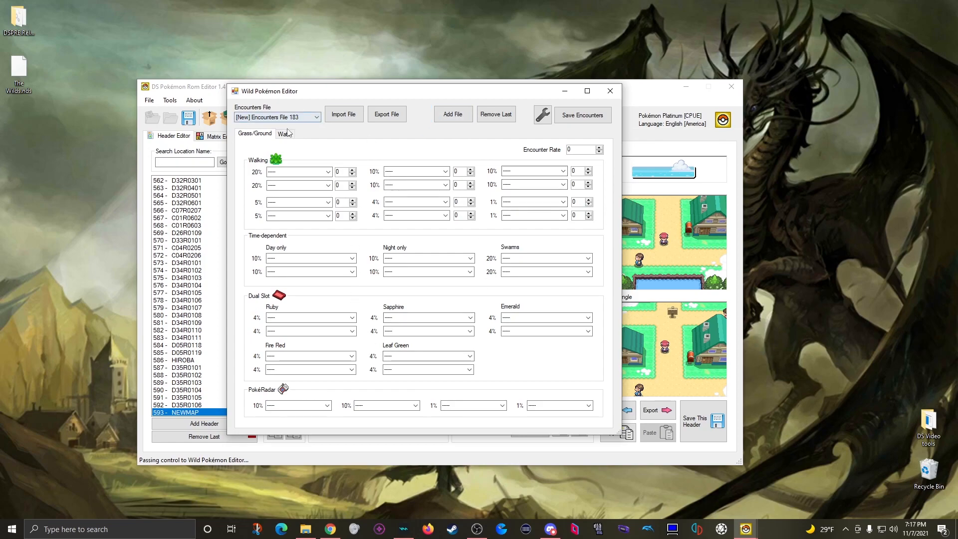
- Put a level-5 BULBASAUR in file 183's first walking slot and save it
left_click(284, 134)
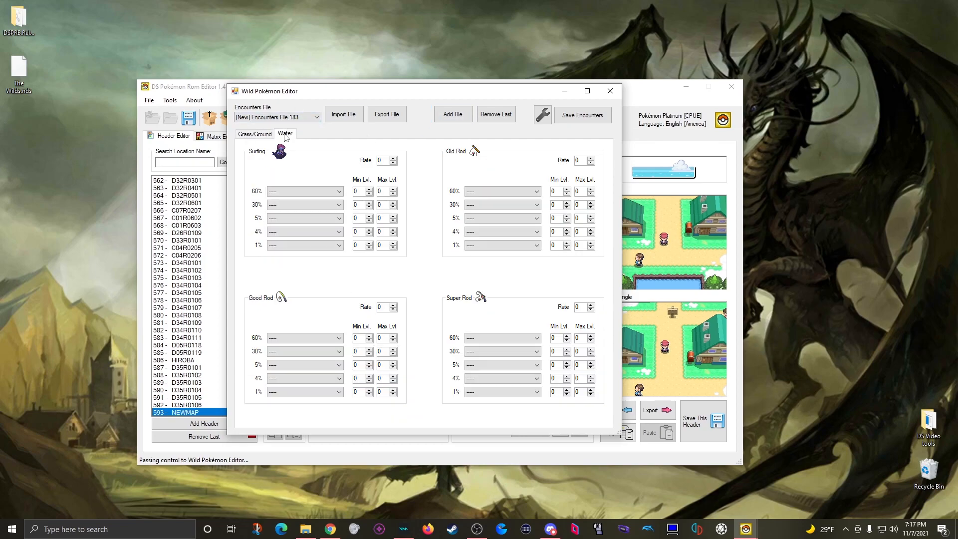
left_click(253, 133)
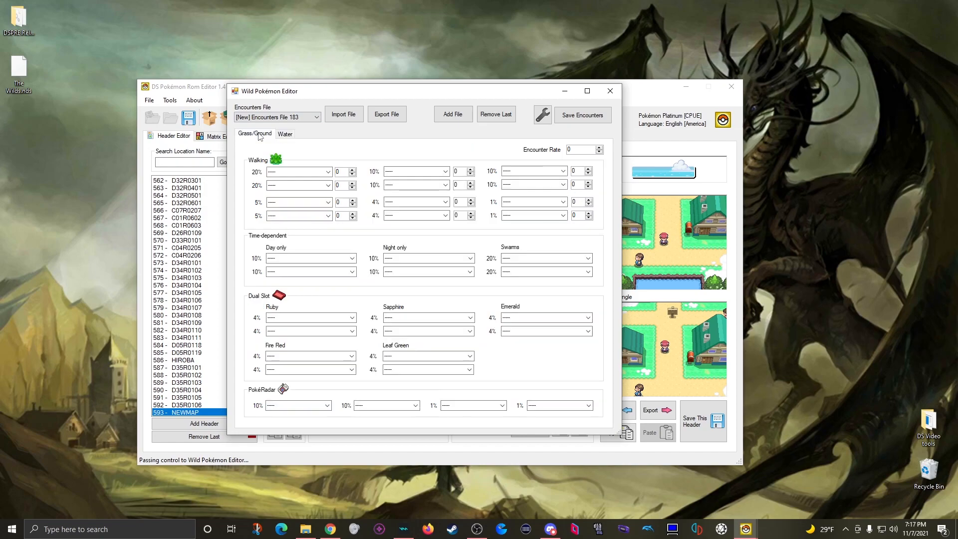
left_click(328, 171)
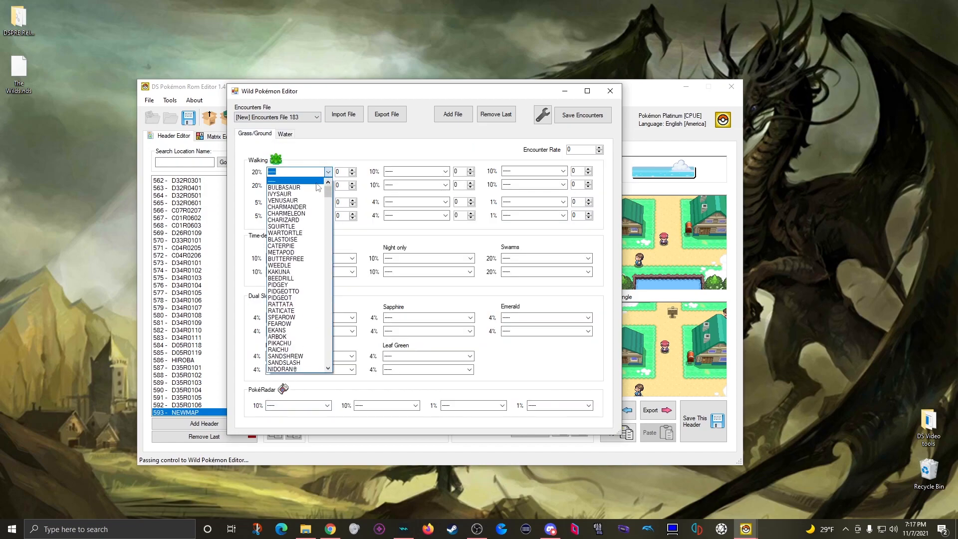
left_click(282, 187)
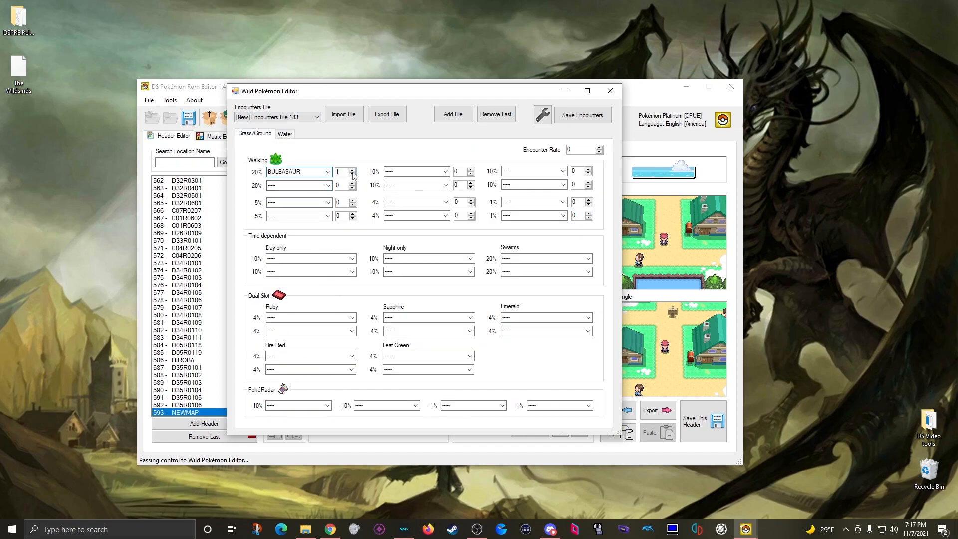
left_click(352, 169)
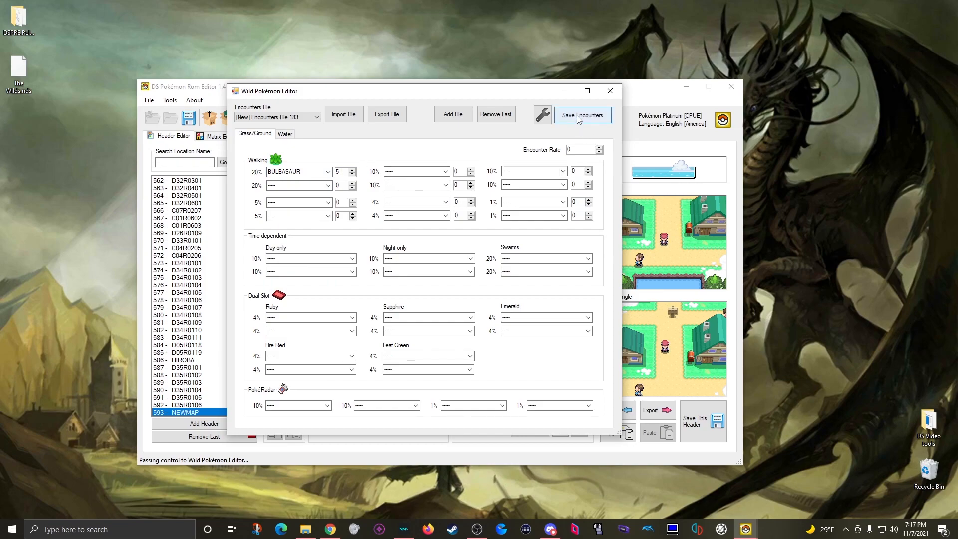
left_click(581, 115)
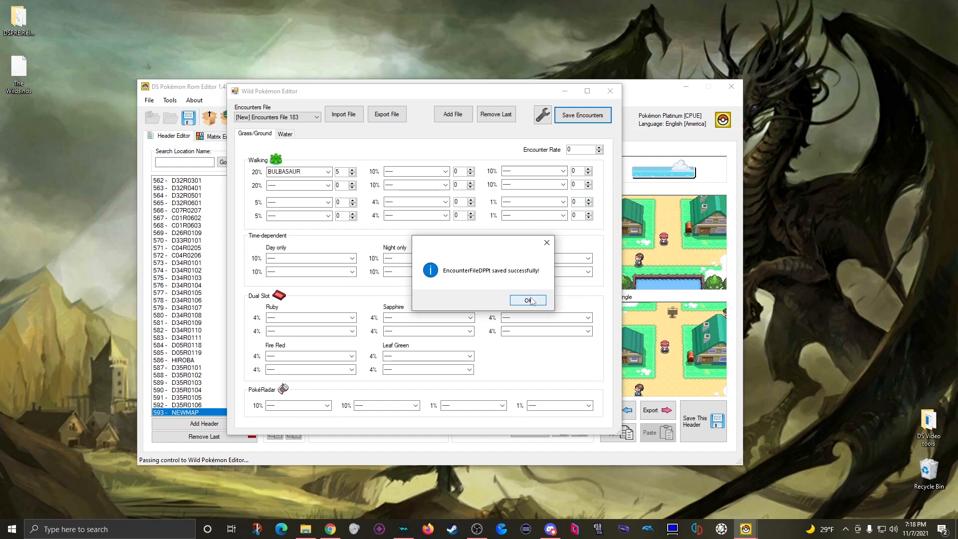
left_click(527, 299)
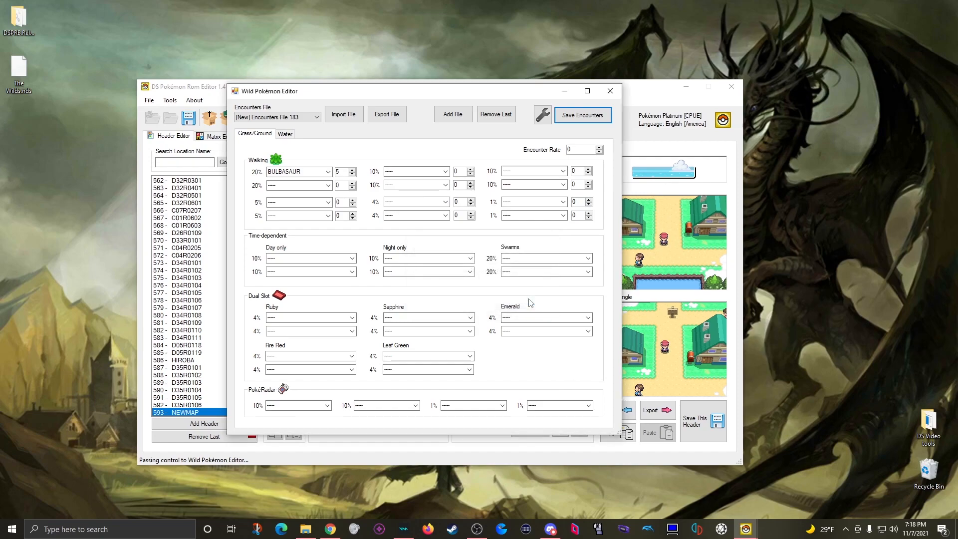
left_click(609, 90)
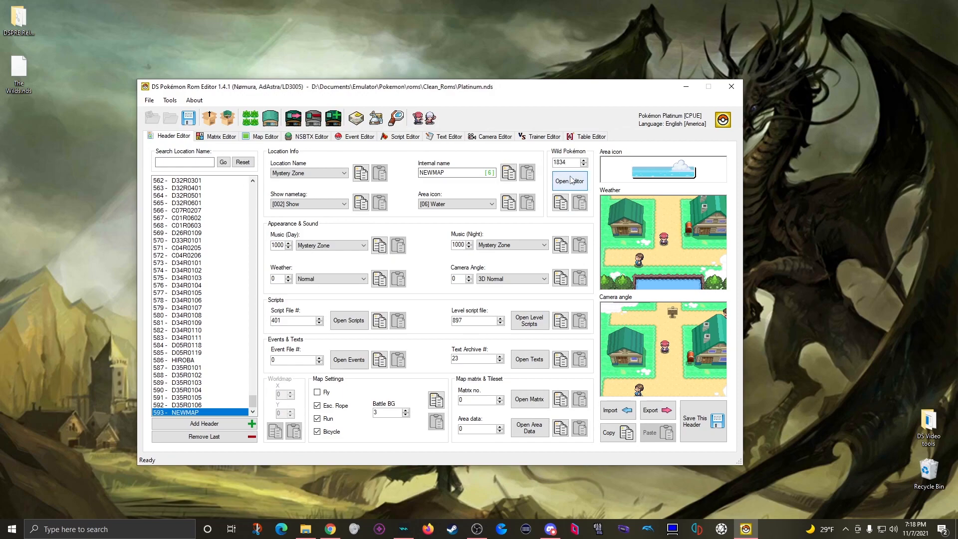
- Set header 593's wild file to 183 and review its Grass/Ground and Water encounters
left_click(568, 181)
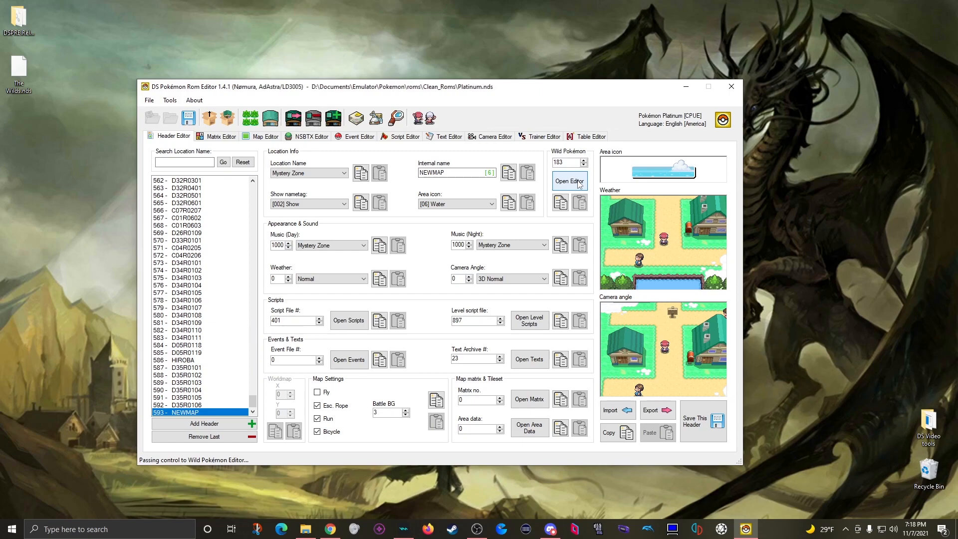
left_click(568, 183)
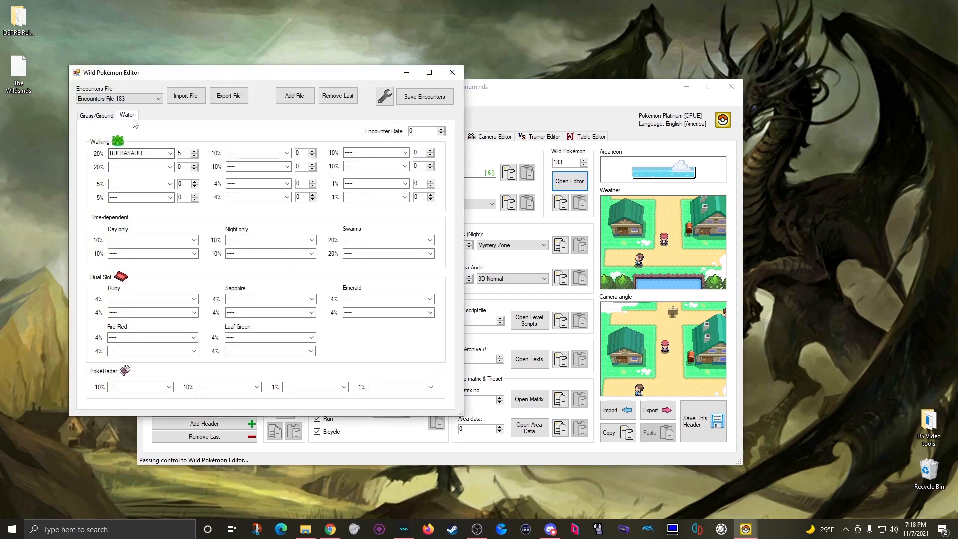
left_click(127, 114)
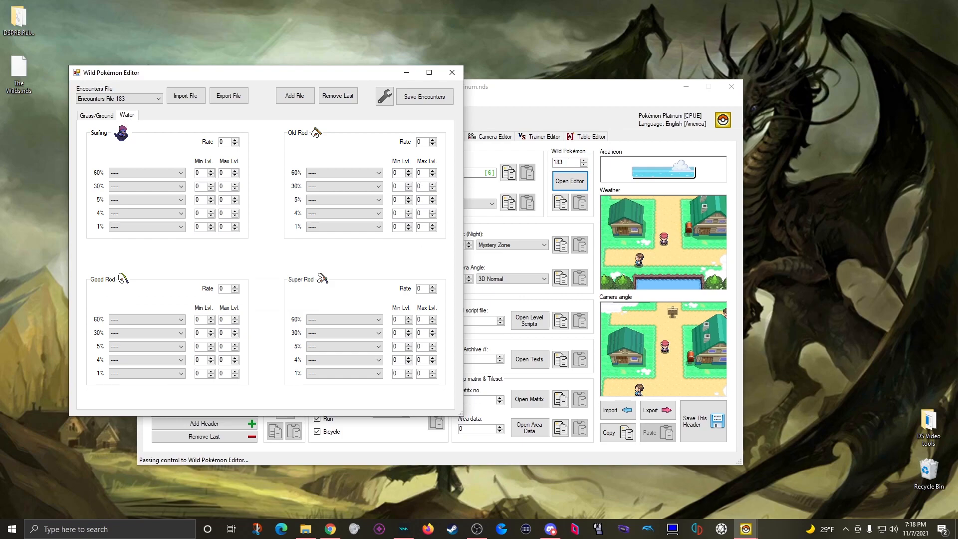
left_click(96, 115)
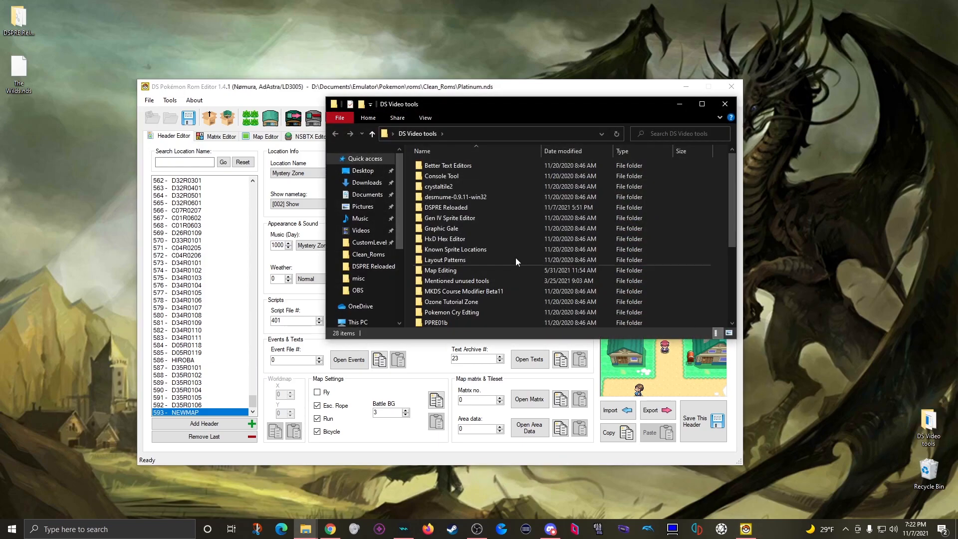
mouse_move(446, 207)
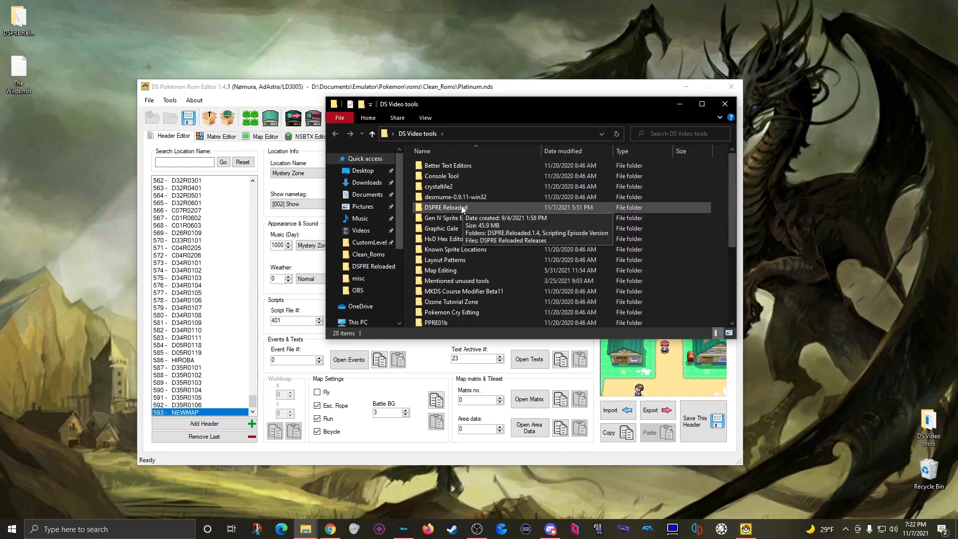
- Open the DSPRE Reloaded folder inside DS Video tools
double_click(445, 207)
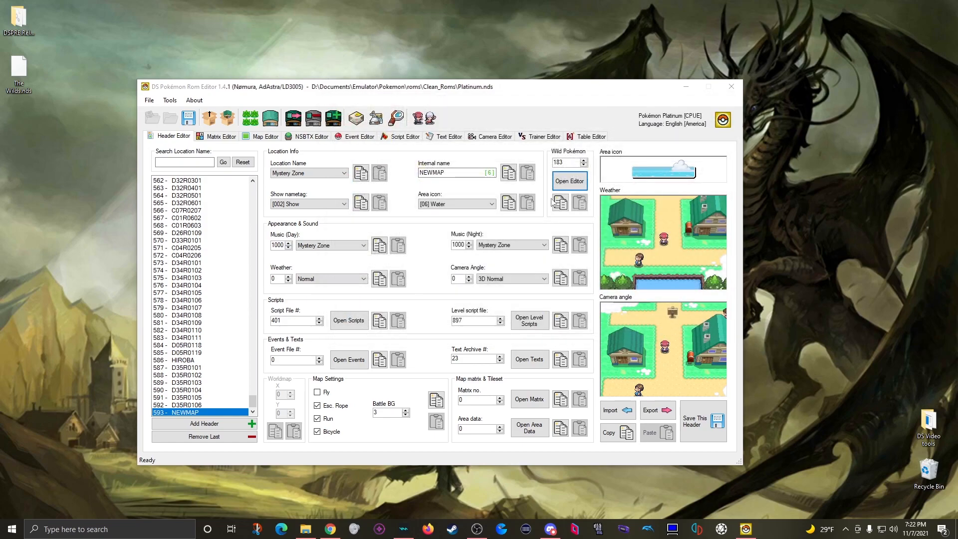
- Reopen header 593's Wild Pokémon Editor on file 183 with the level-5 Bulbasaur
left_click(568, 181)
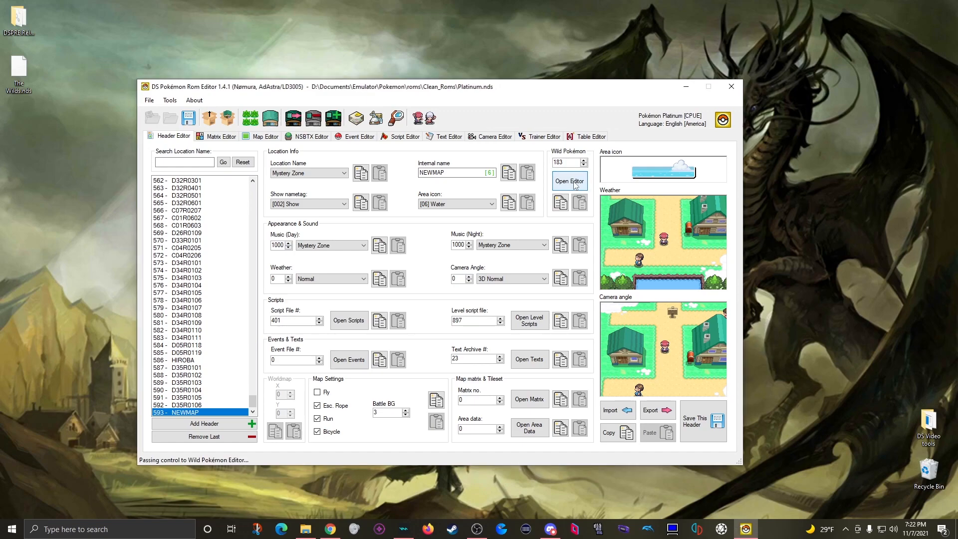
left_click(568, 181)
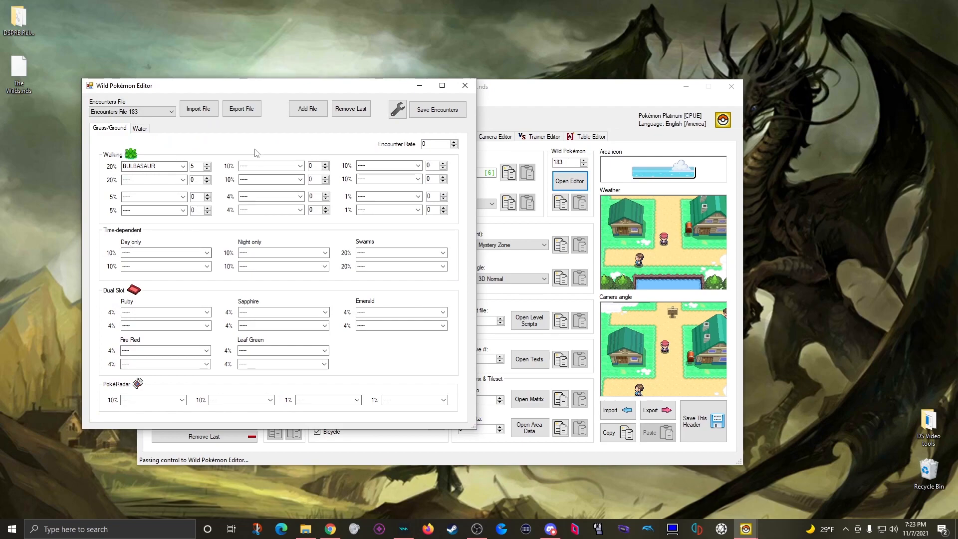
mouse_move(203, 196)
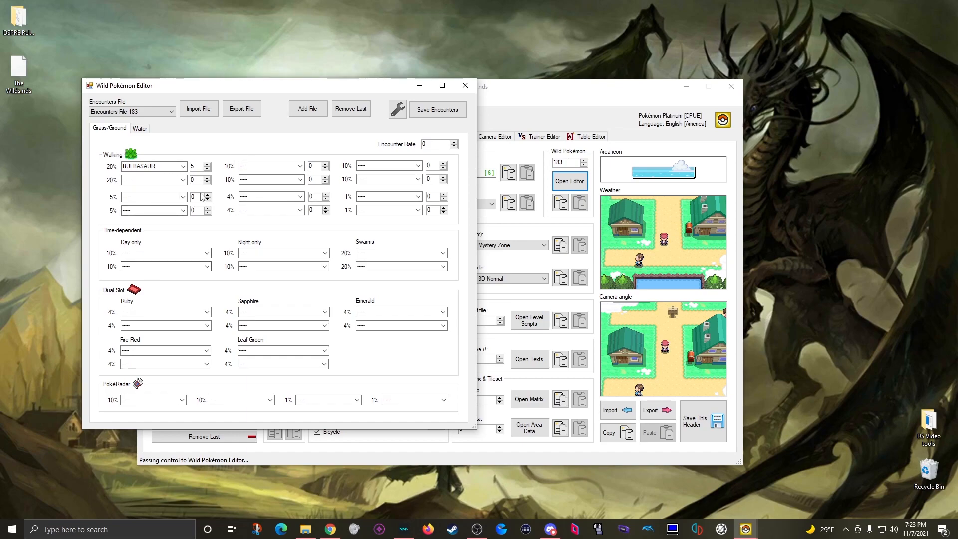